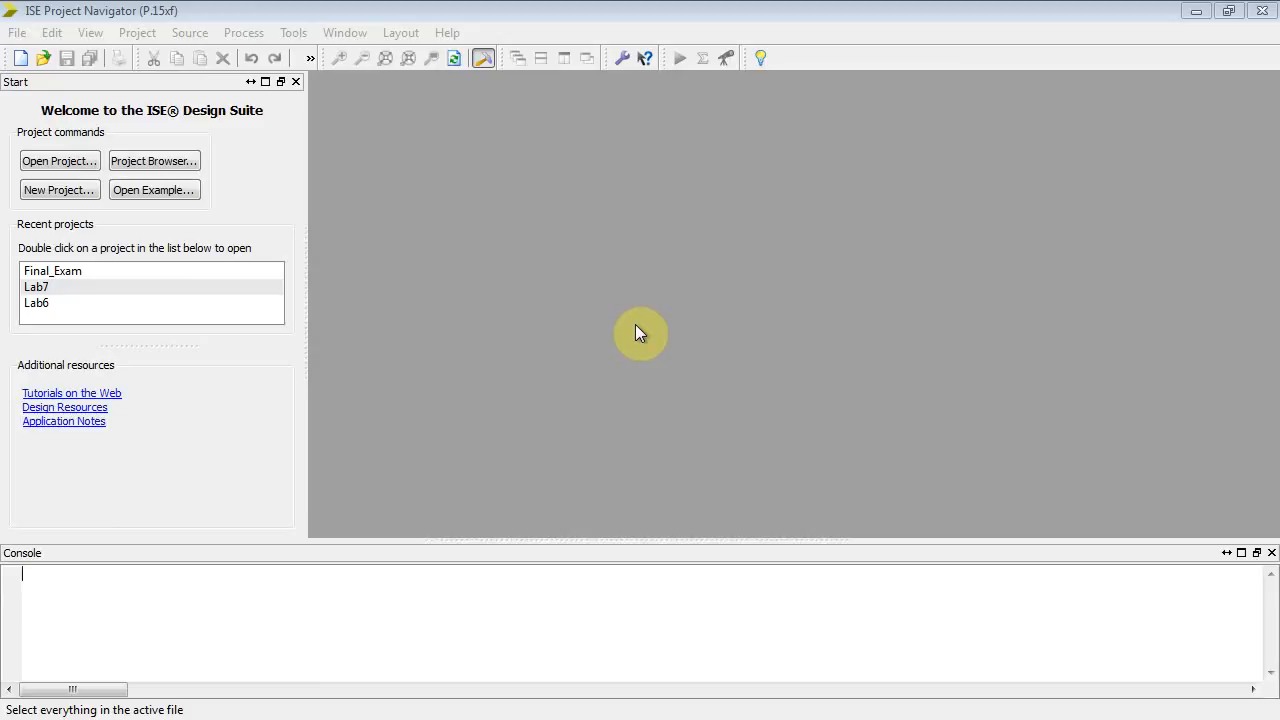
{"action": "mouse_move", "coordinate": [432, 264]}
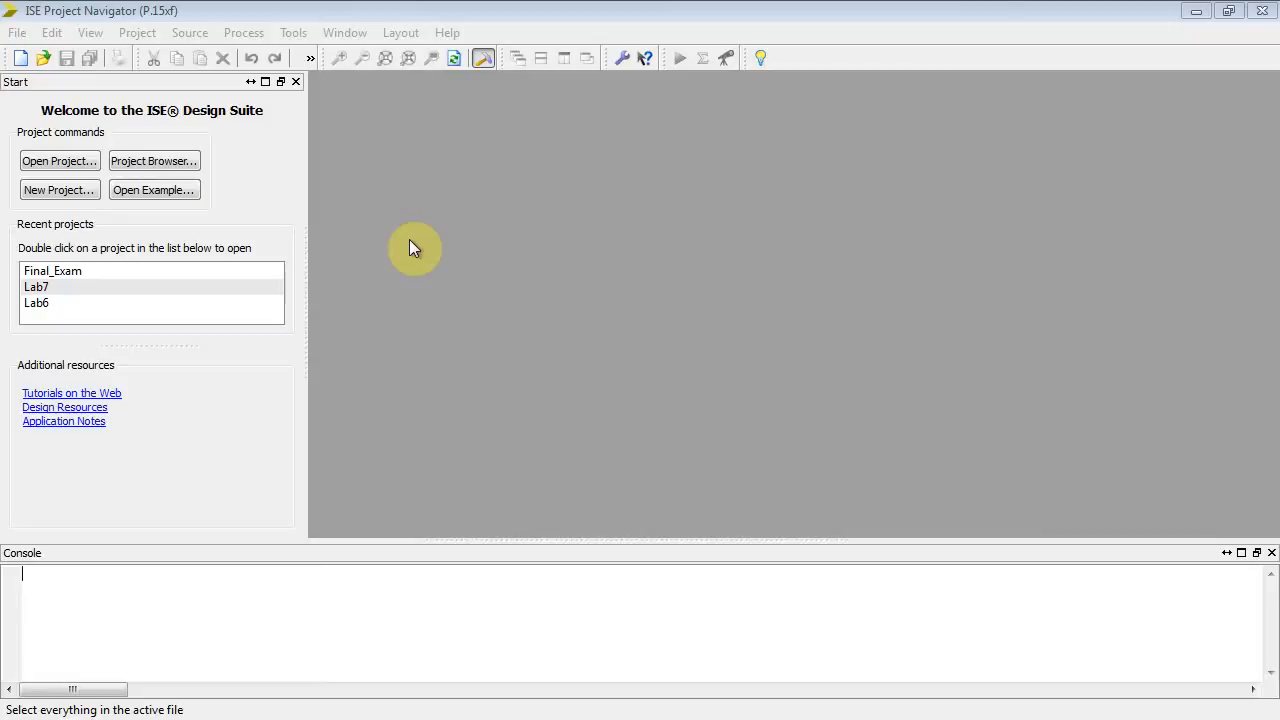
{"action": "mouse_move", "coordinate": [418, 252]}
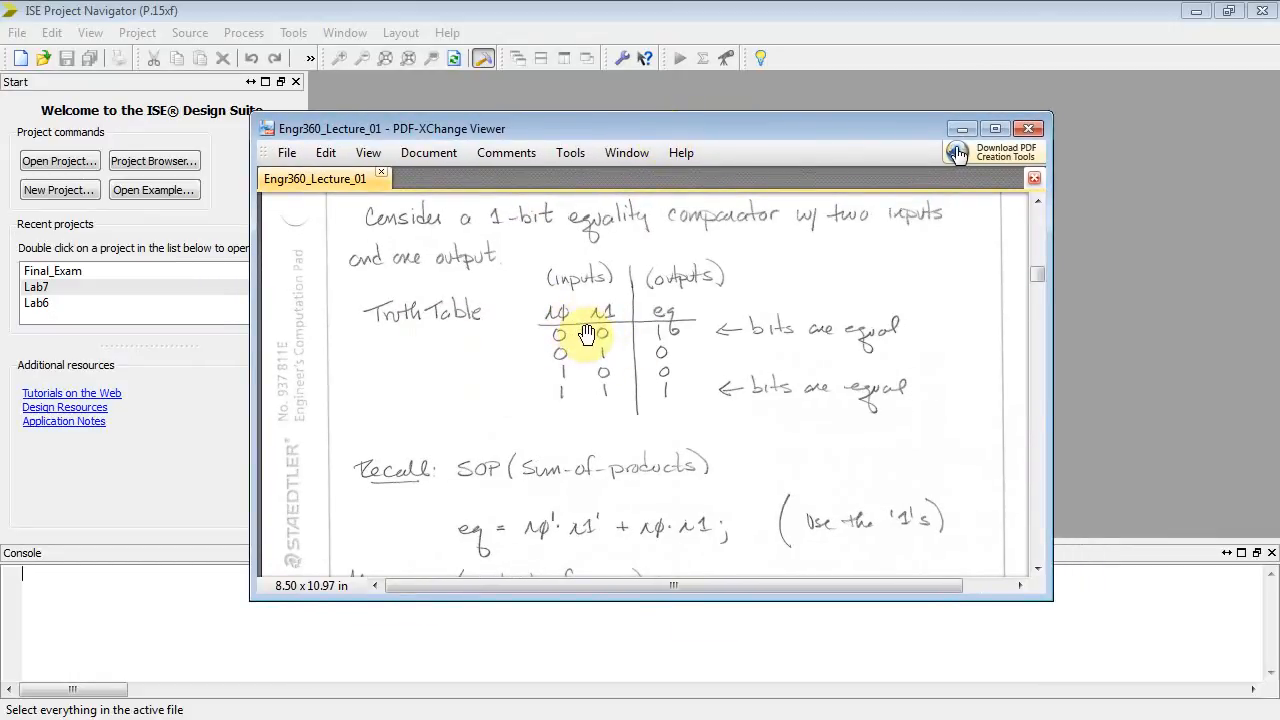
{"action": "mouse_move", "coordinate": [630, 328]}
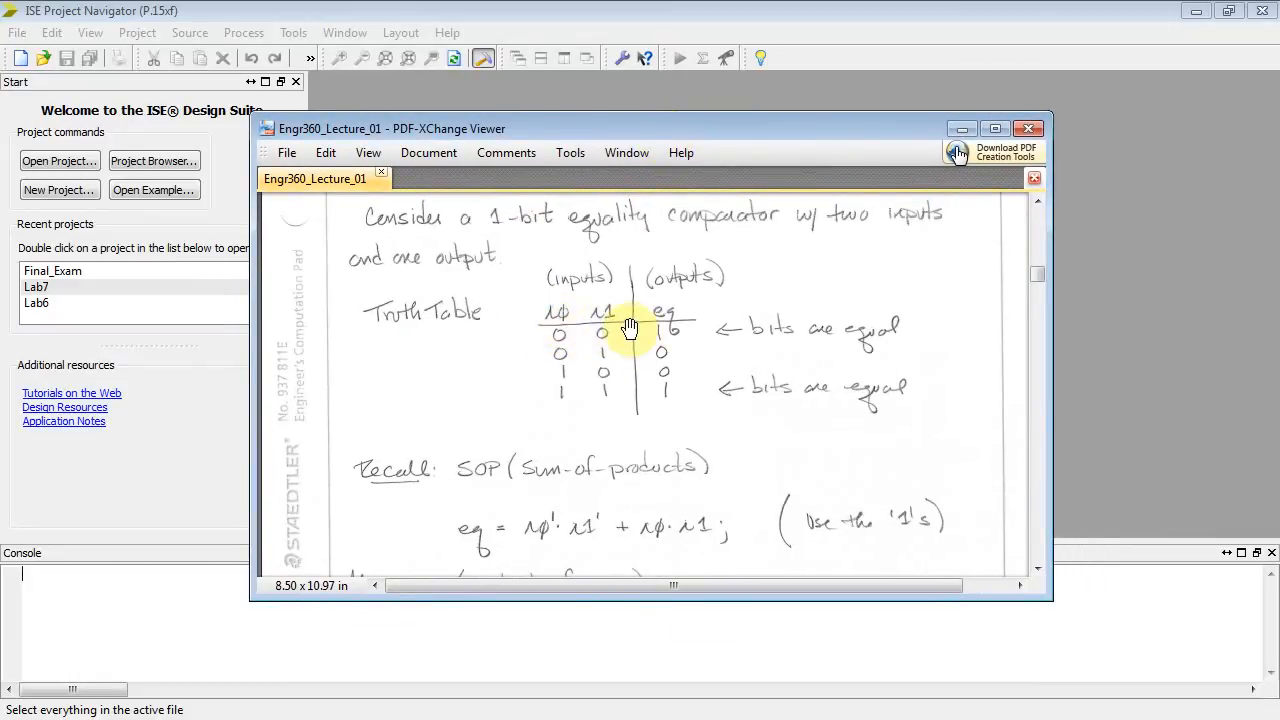
{"action": "mouse_move", "coordinate": [670, 320]}
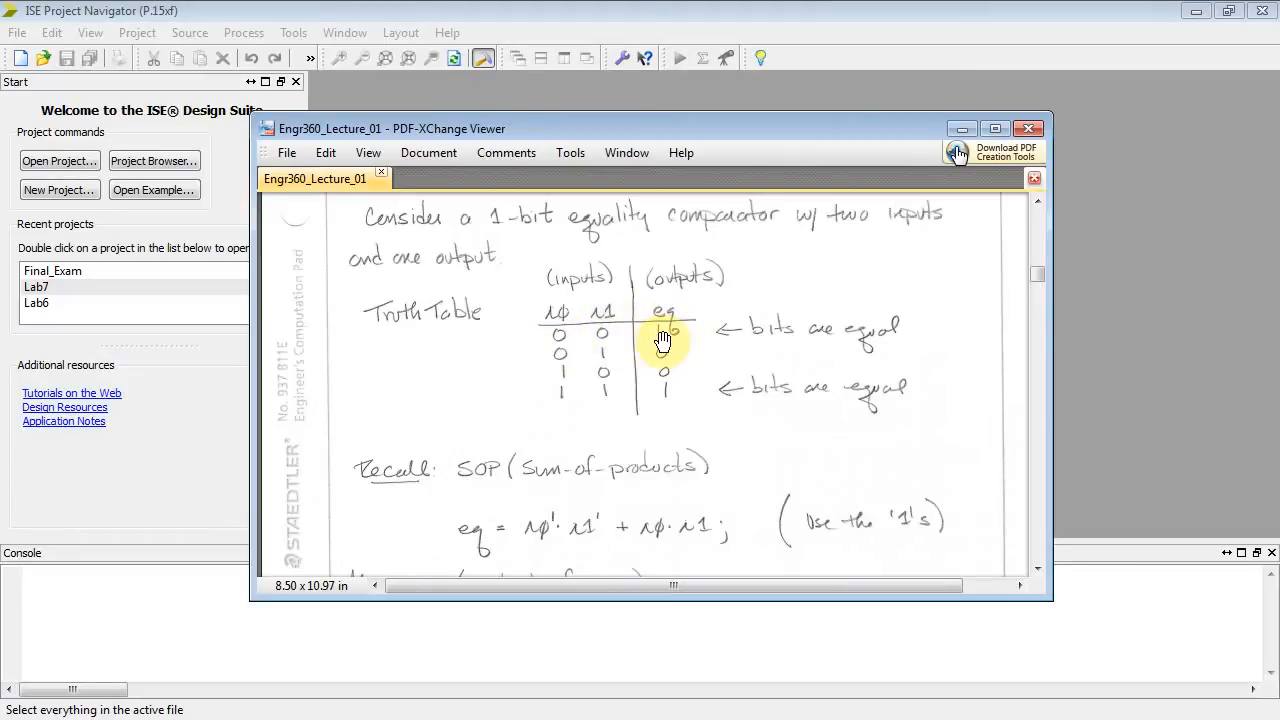
{"action": "mouse_move", "coordinate": [532, 392]}
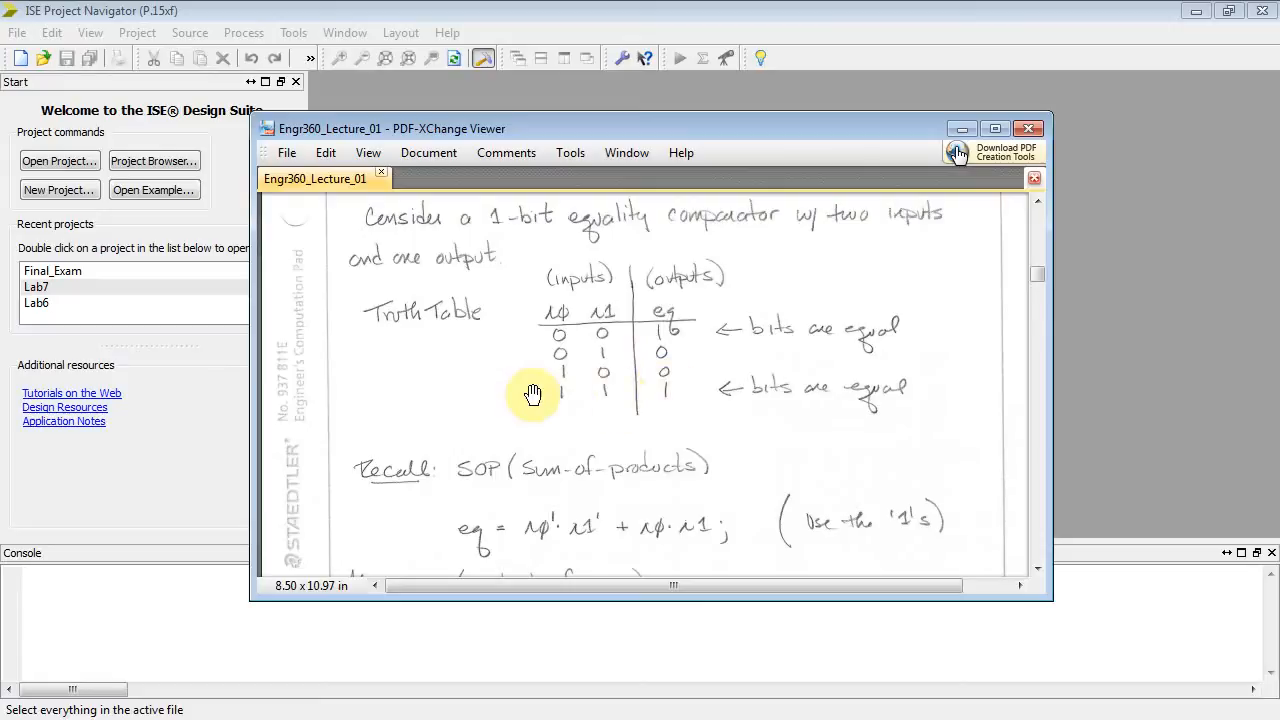
{"action": "mouse_move", "coordinate": [678, 408]}
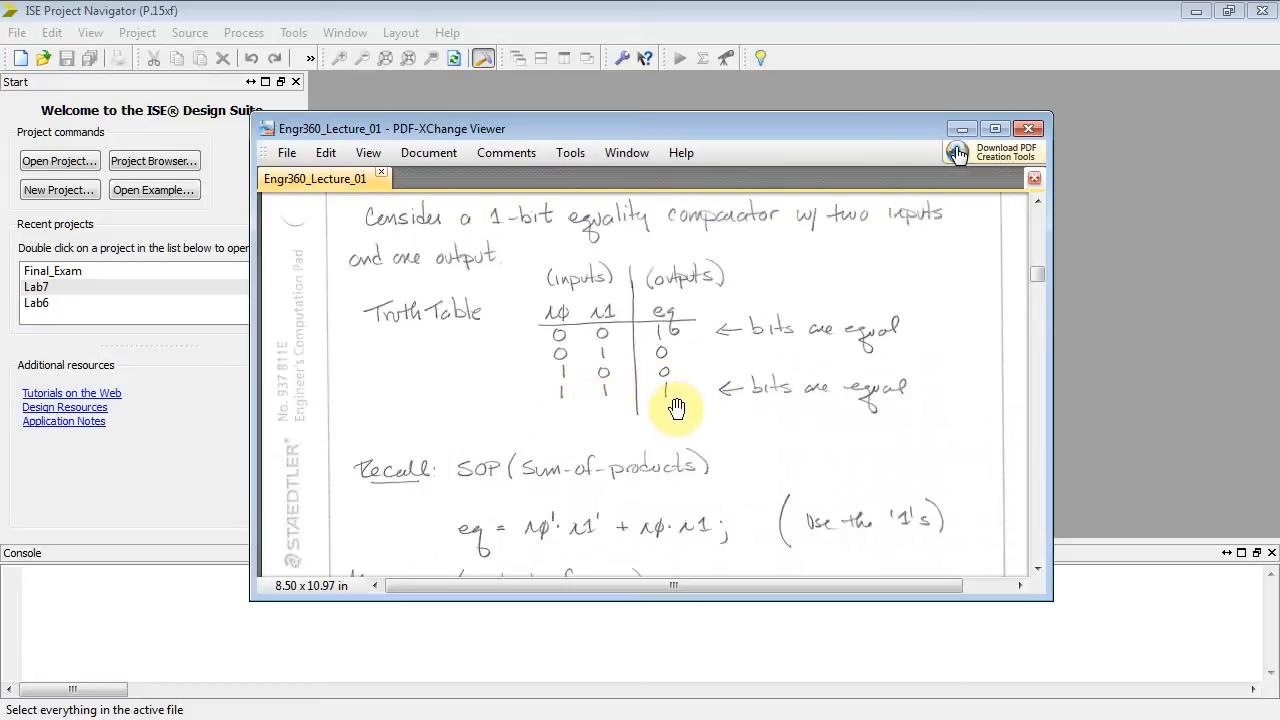
Step: Scroll the lecture notes from the truth table past the SOP/POS equations to the gate diagrams
{"action": "scroll", "scroll_direction": "down", "scroll_amount": 3}
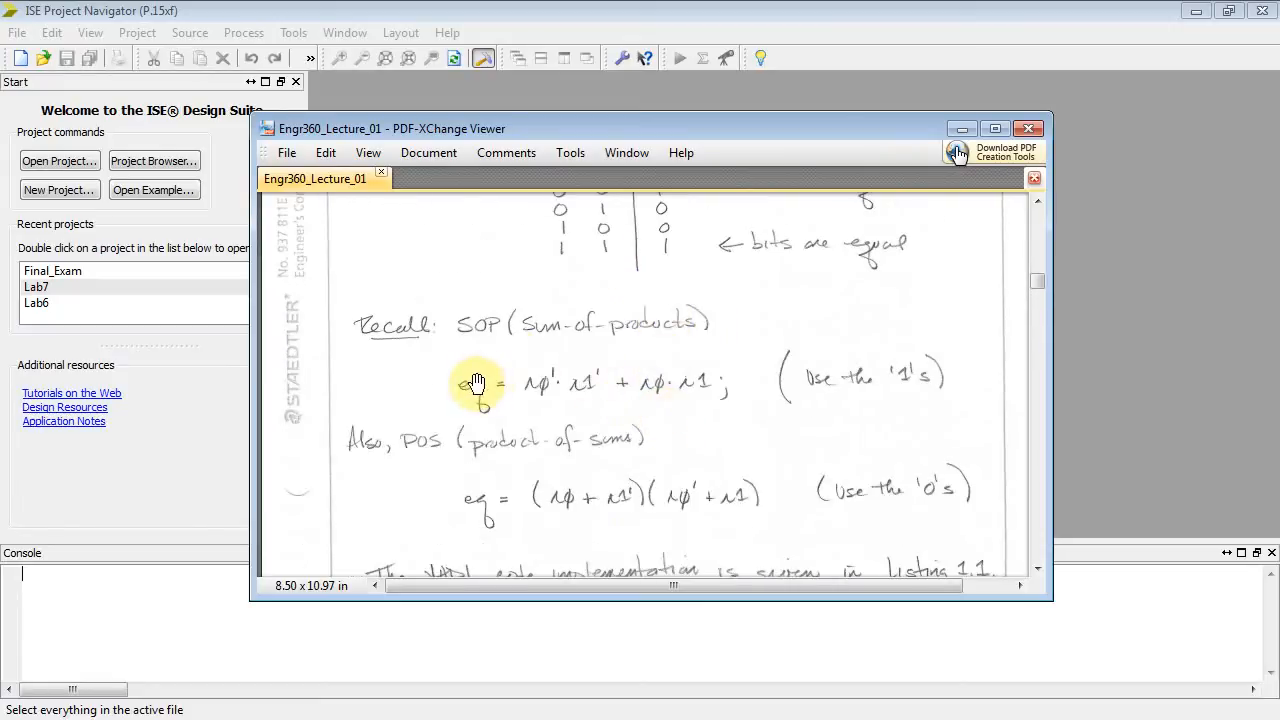
{"action": "scroll", "scroll_direction": "down", "scroll_amount": 3}
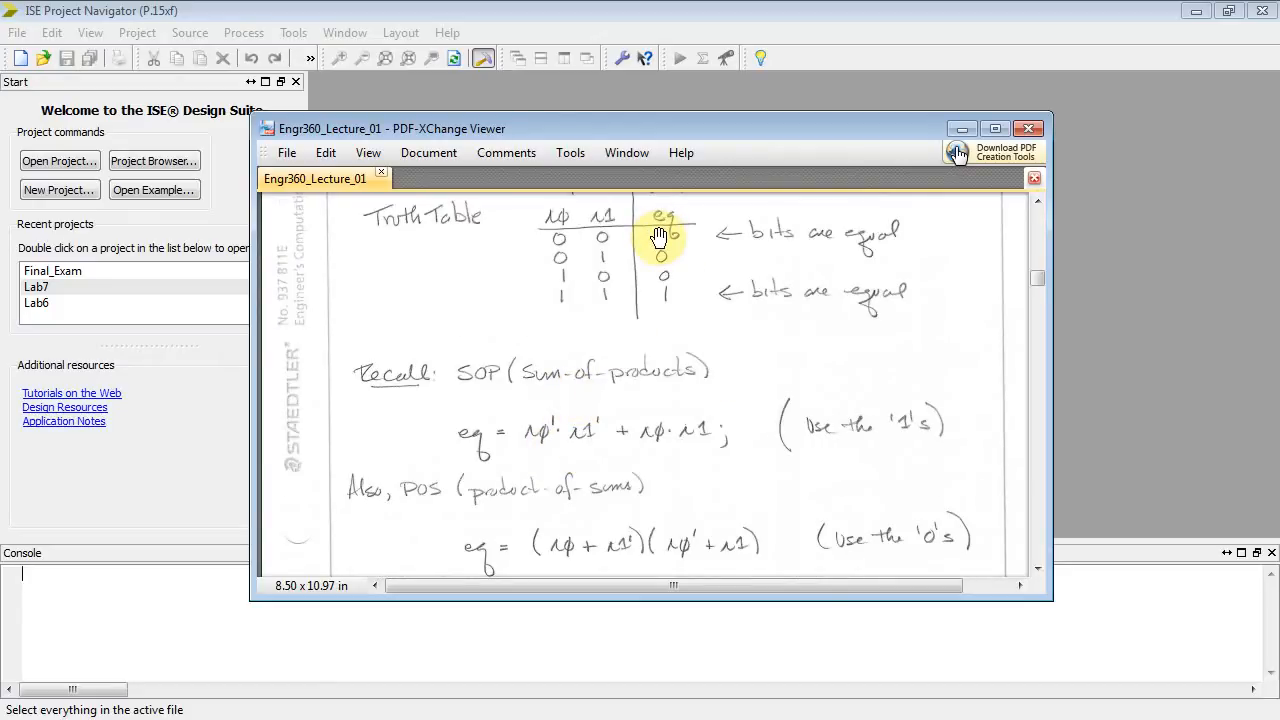
{"action": "mouse_move", "coordinate": [700, 308]}
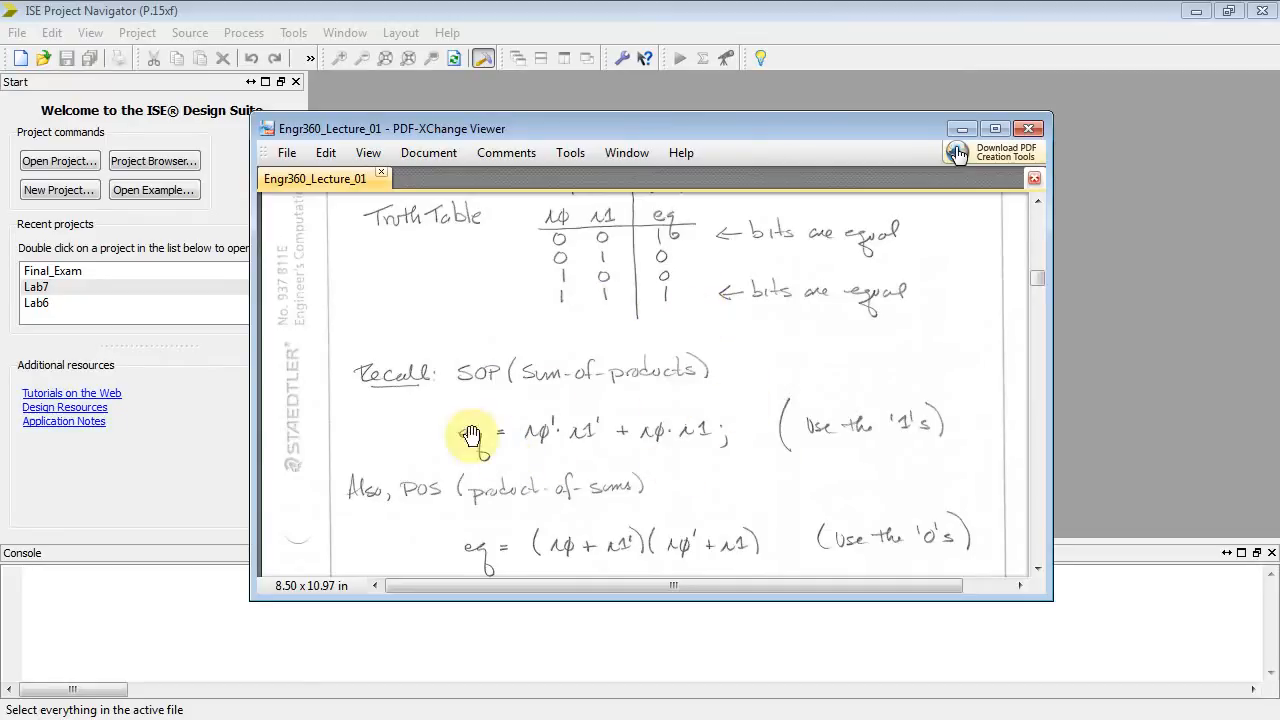
{"action": "scroll", "scroll_direction": "down", "scroll_amount": 3}
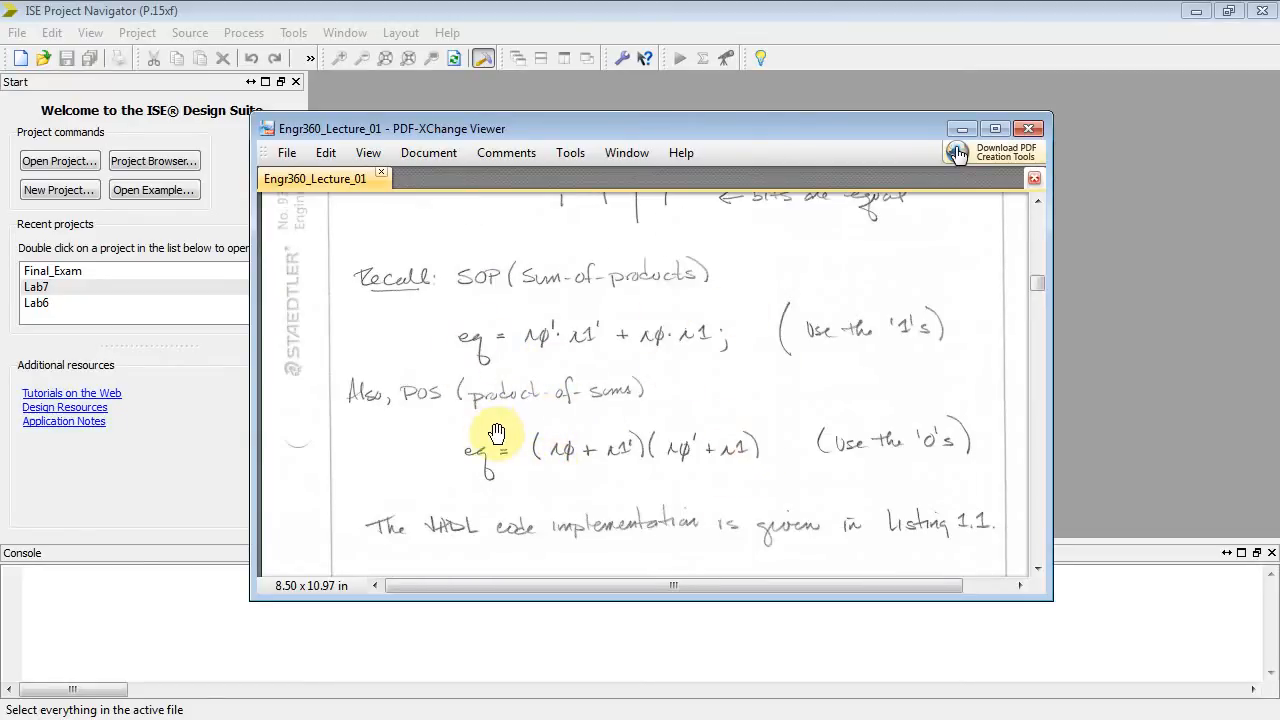
{"action": "scroll", "scroll_direction": "down", "scroll_amount": 3}
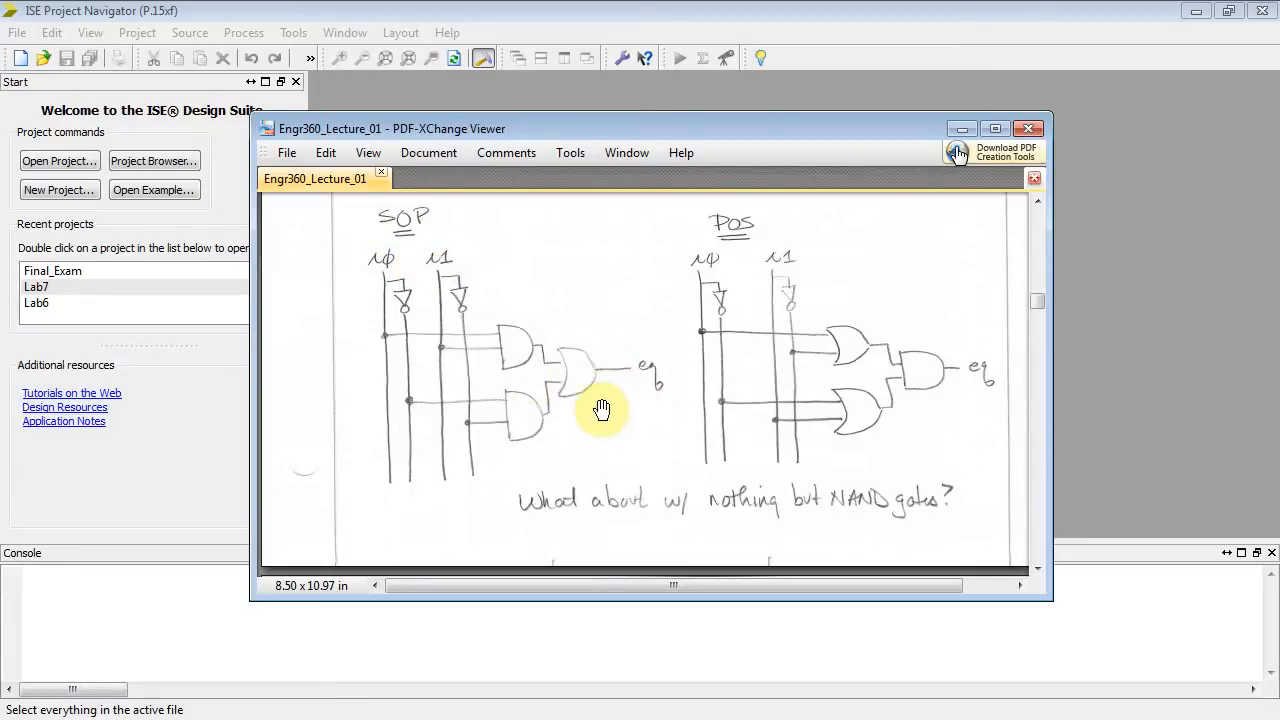
{"action": "mouse_move", "coordinate": [636, 136]}
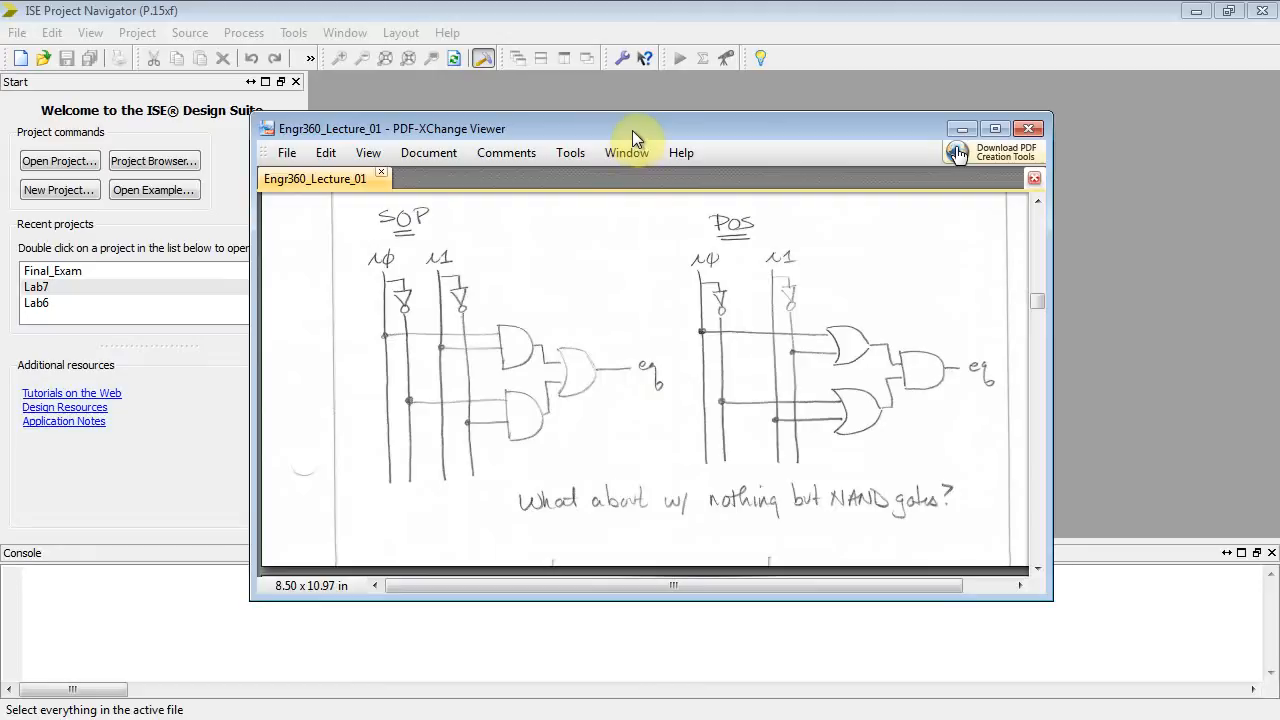
Step: Minimize the PDF viewer and start a new project via File > New Project
{"action": "left_click", "coordinate": [1028, 128]}
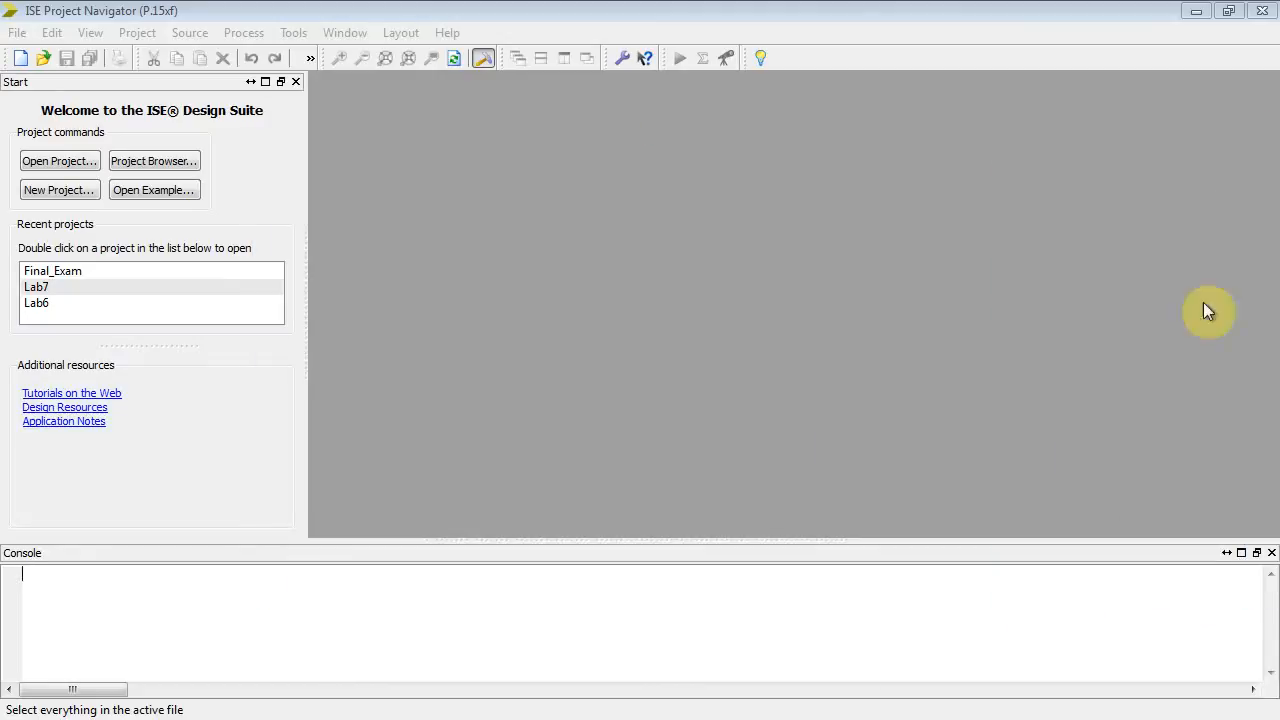
{"action": "left_click", "coordinate": [16, 32]}
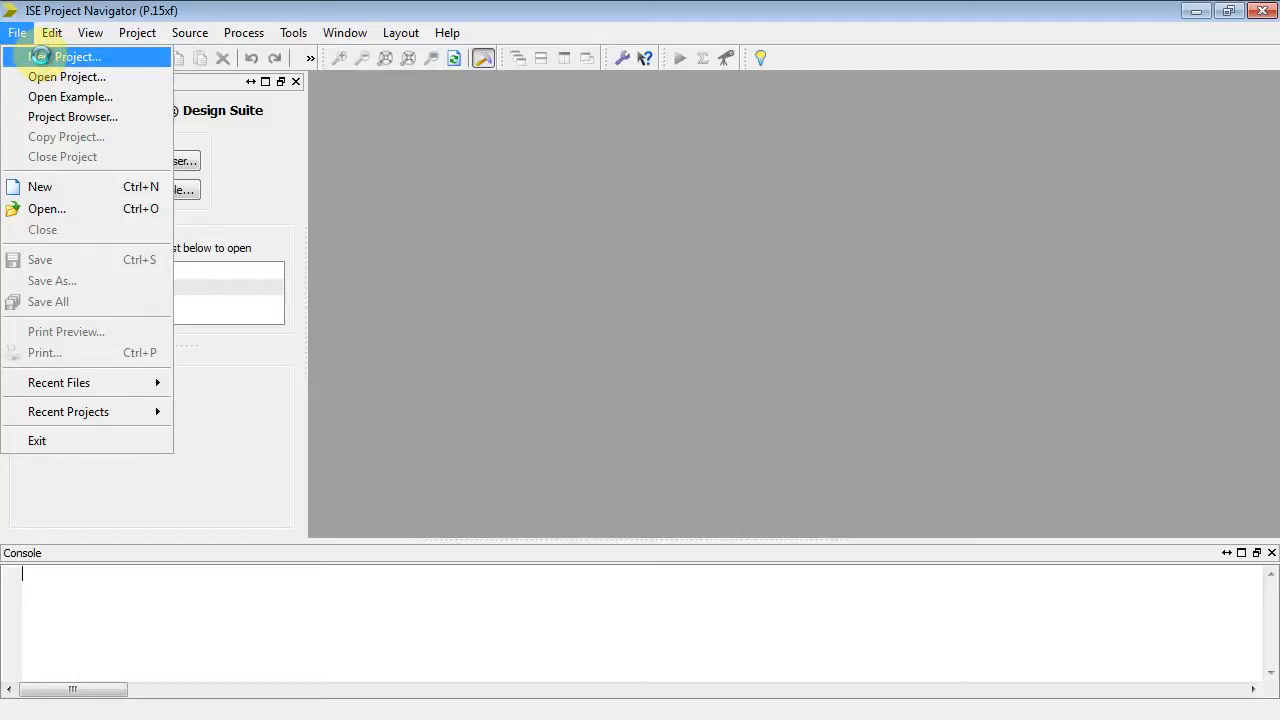
{"action": "left_click", "coordinate": [76, 56]}
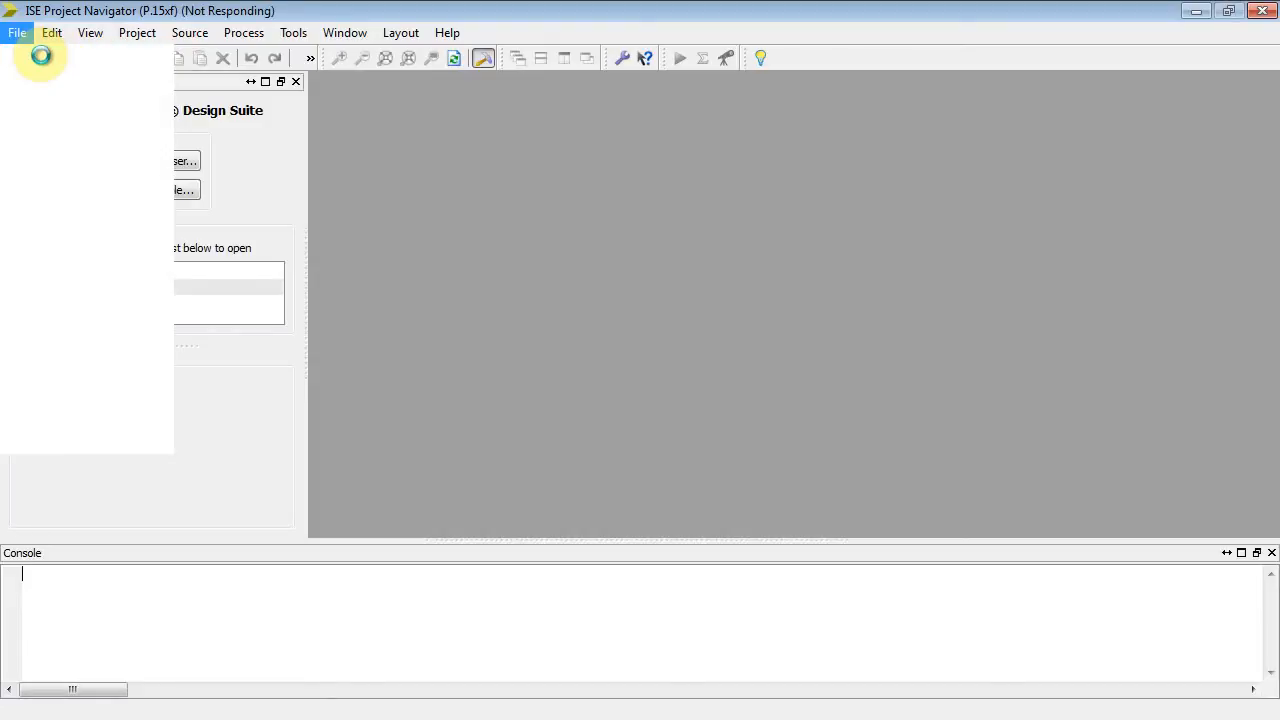
{"action": "mouse_move", "coordinate": [608, 336]}
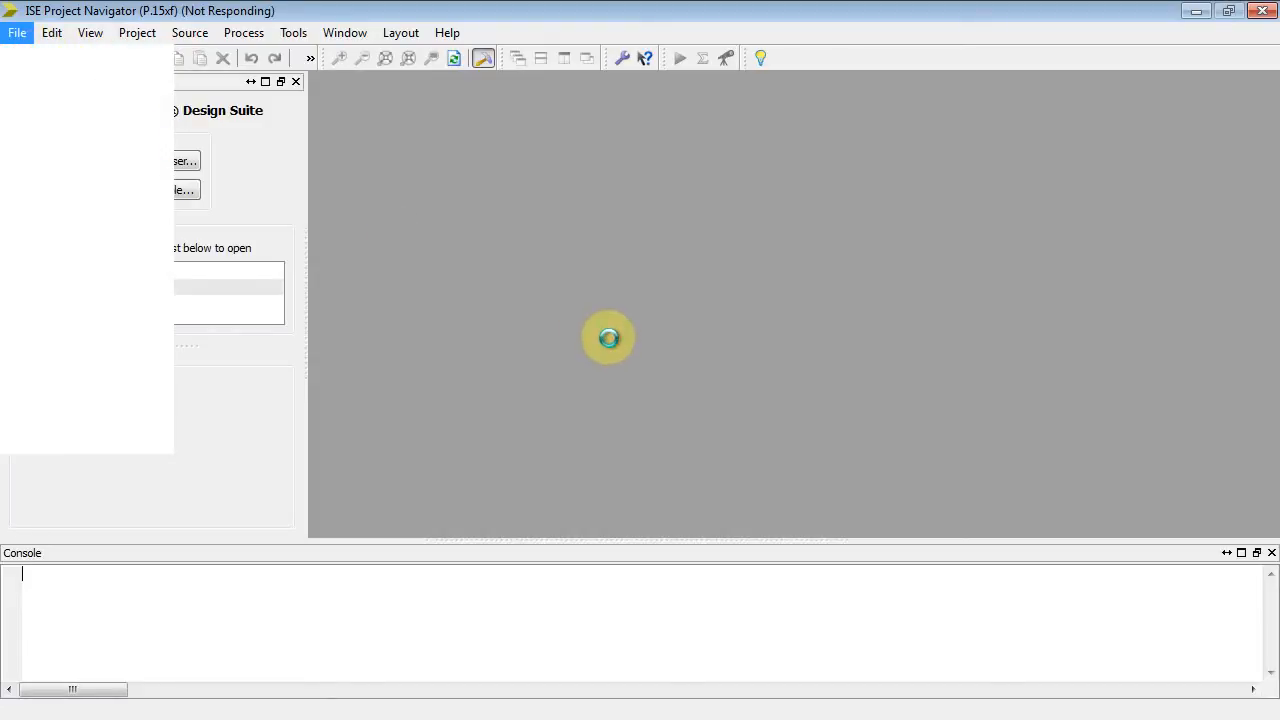
{"action": "mouse_move", "coordinate": [568, 294]}
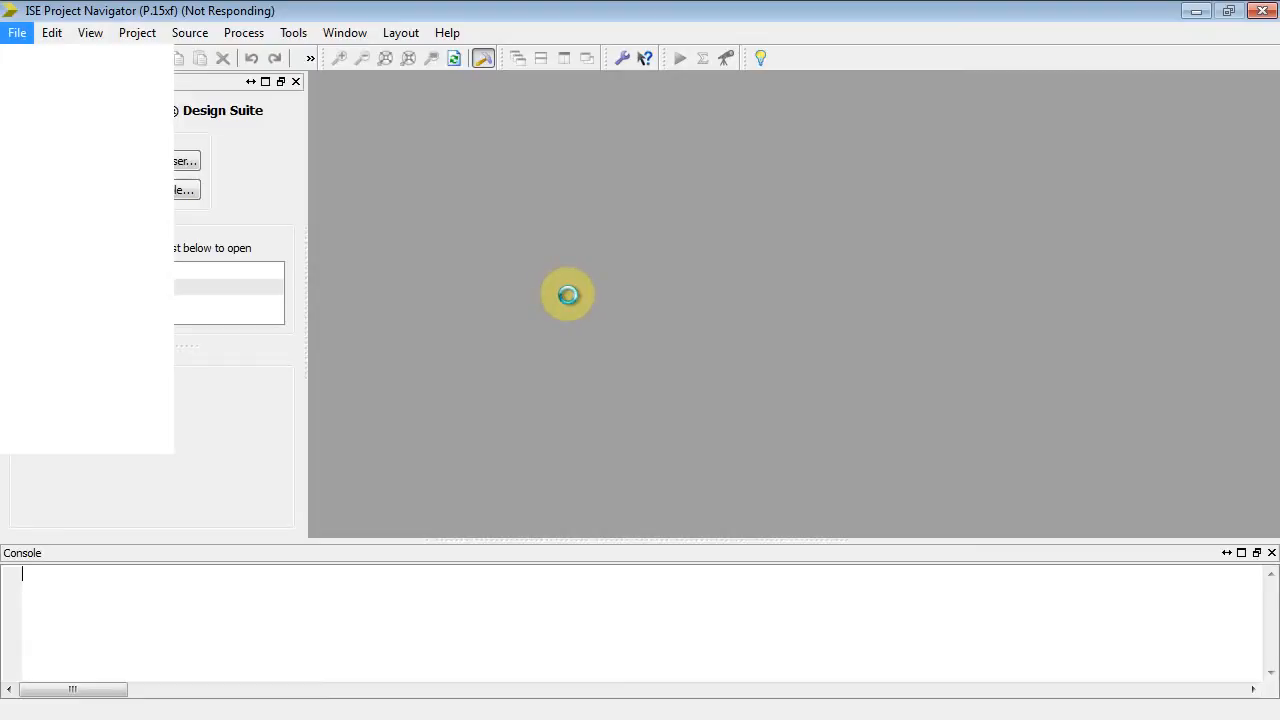
{"action": "left_click", "coordinate": [60, 188]}
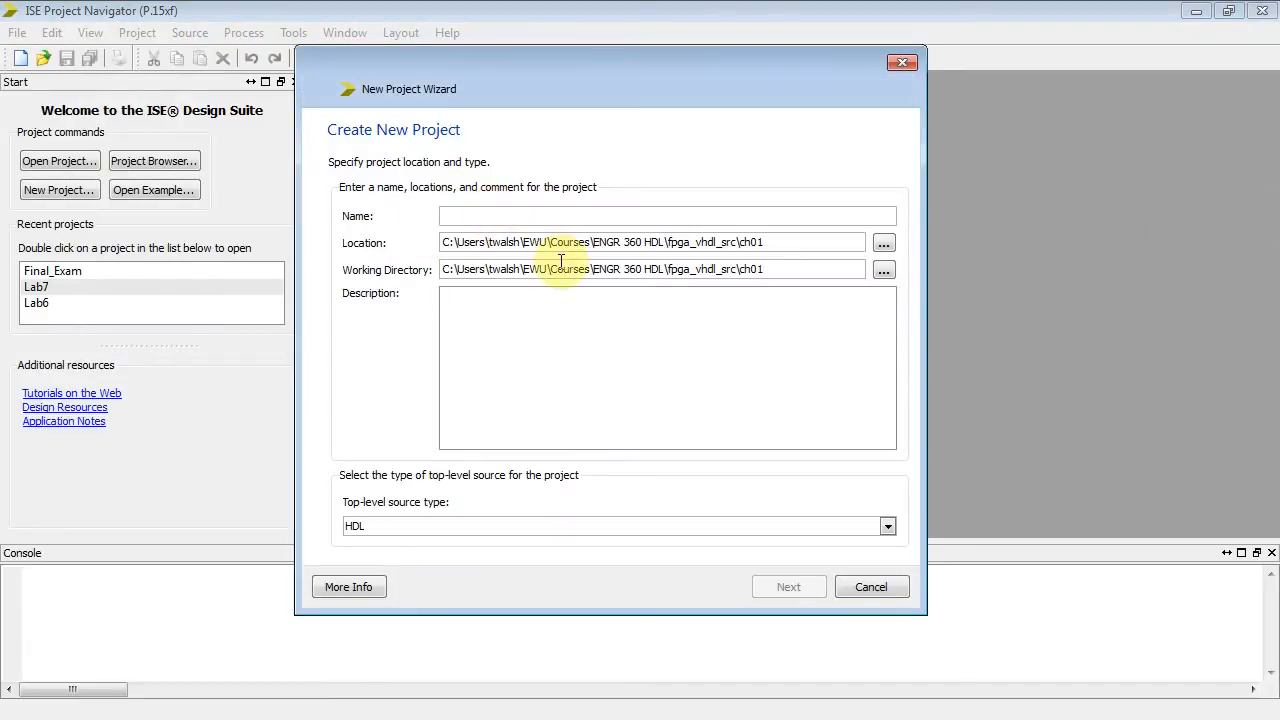
Step: Name the project Listing_1_1, keep HDL as top-level source type, and continue
{"action": "type", "text": "Listing_1_1"}
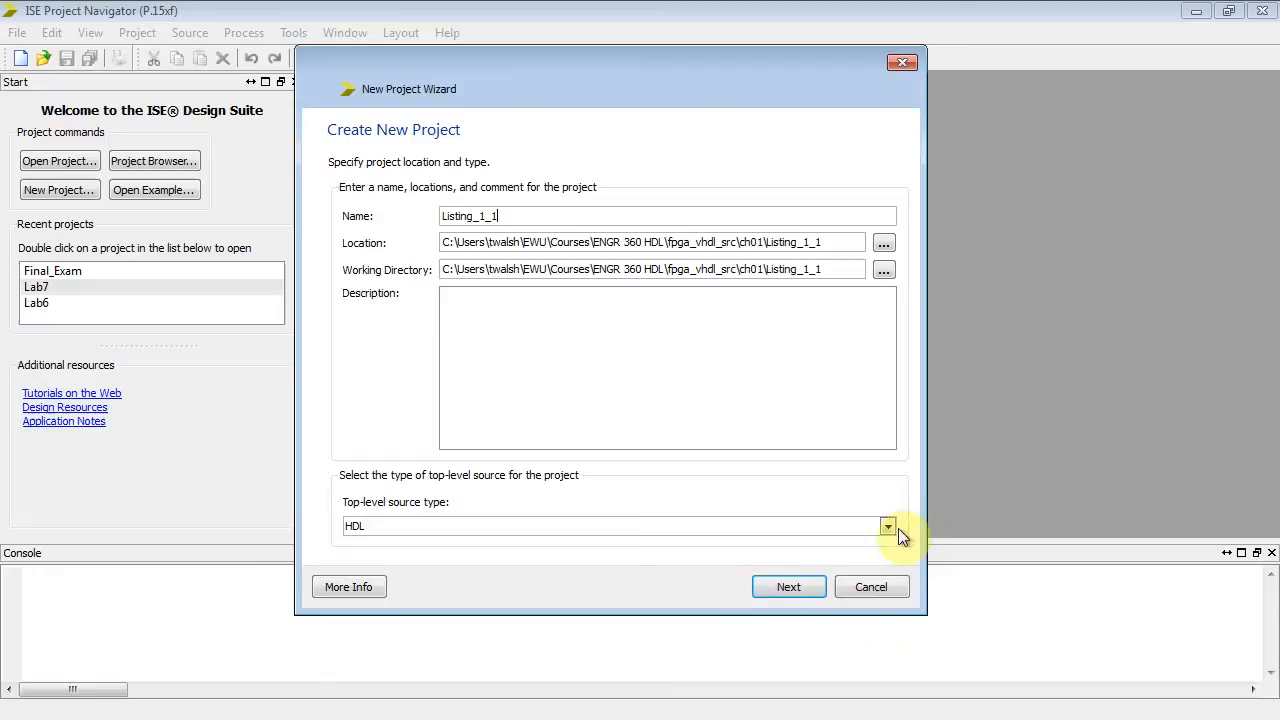
{"action": "left_click", "coordinate": [888, 526]}
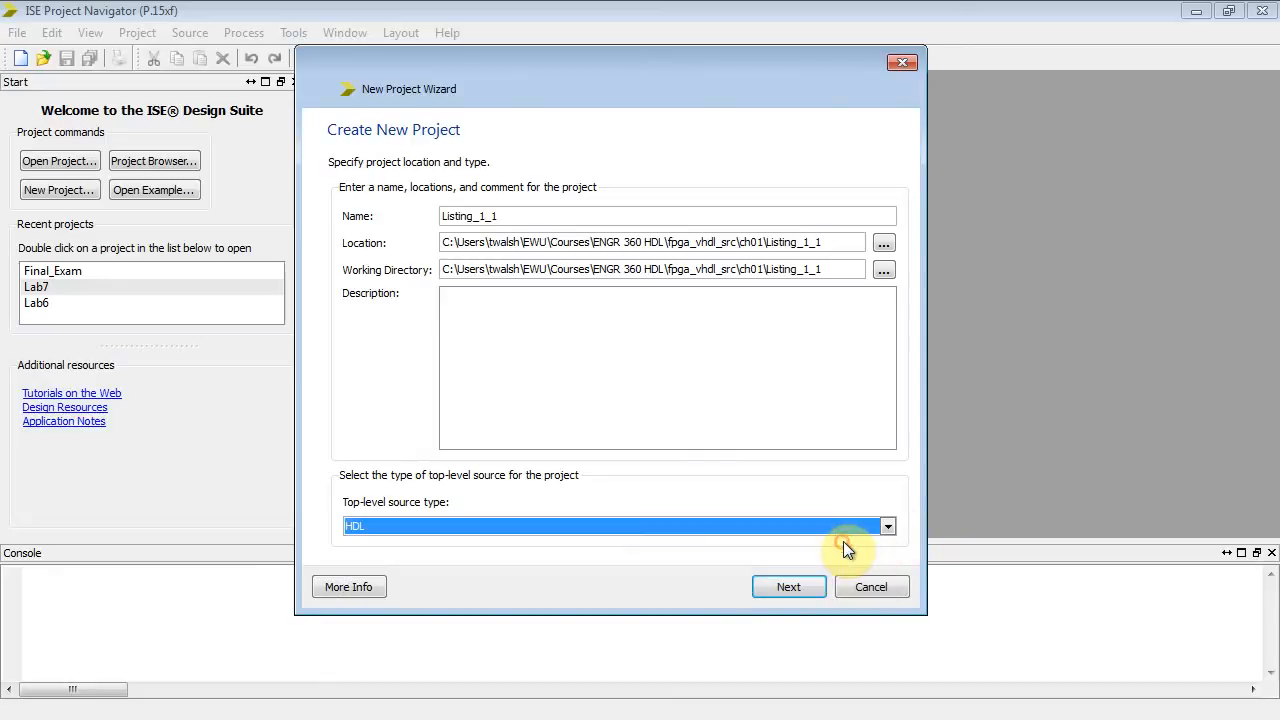
{"action": "left_click", "coordinate": [788, 586]}
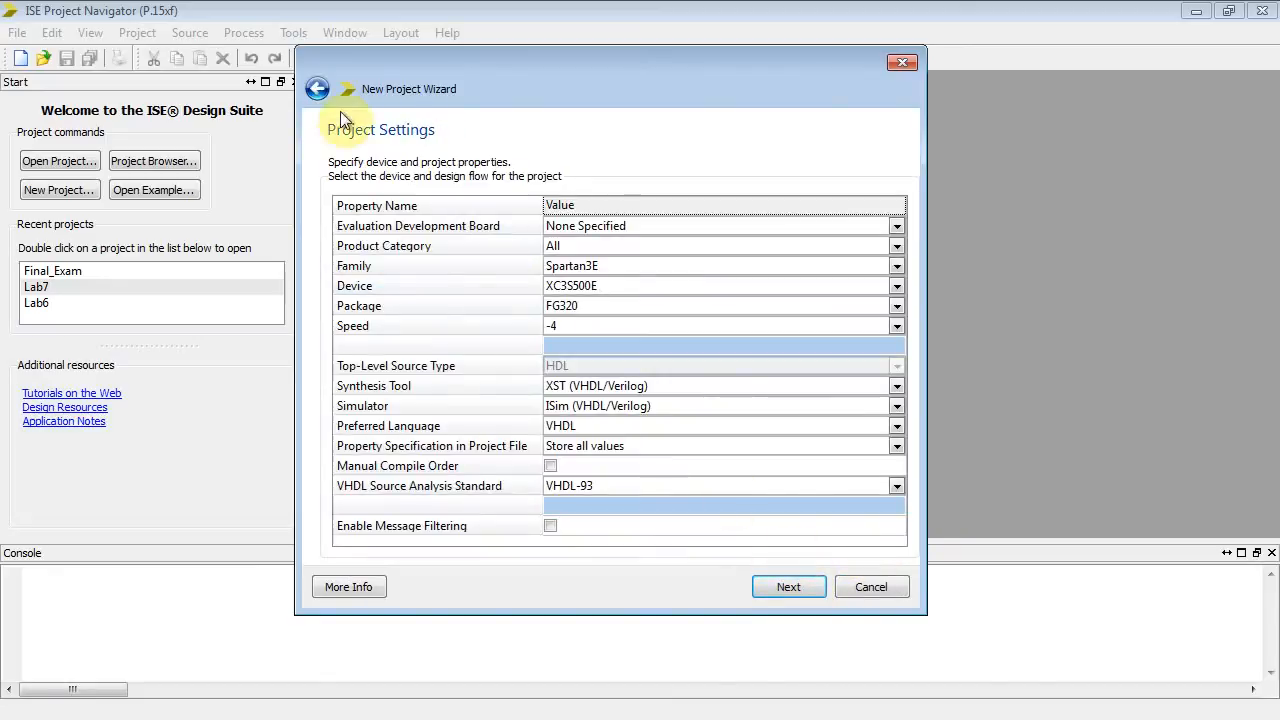
{"action": "mouse_move", "coordinate": [964, 276]}
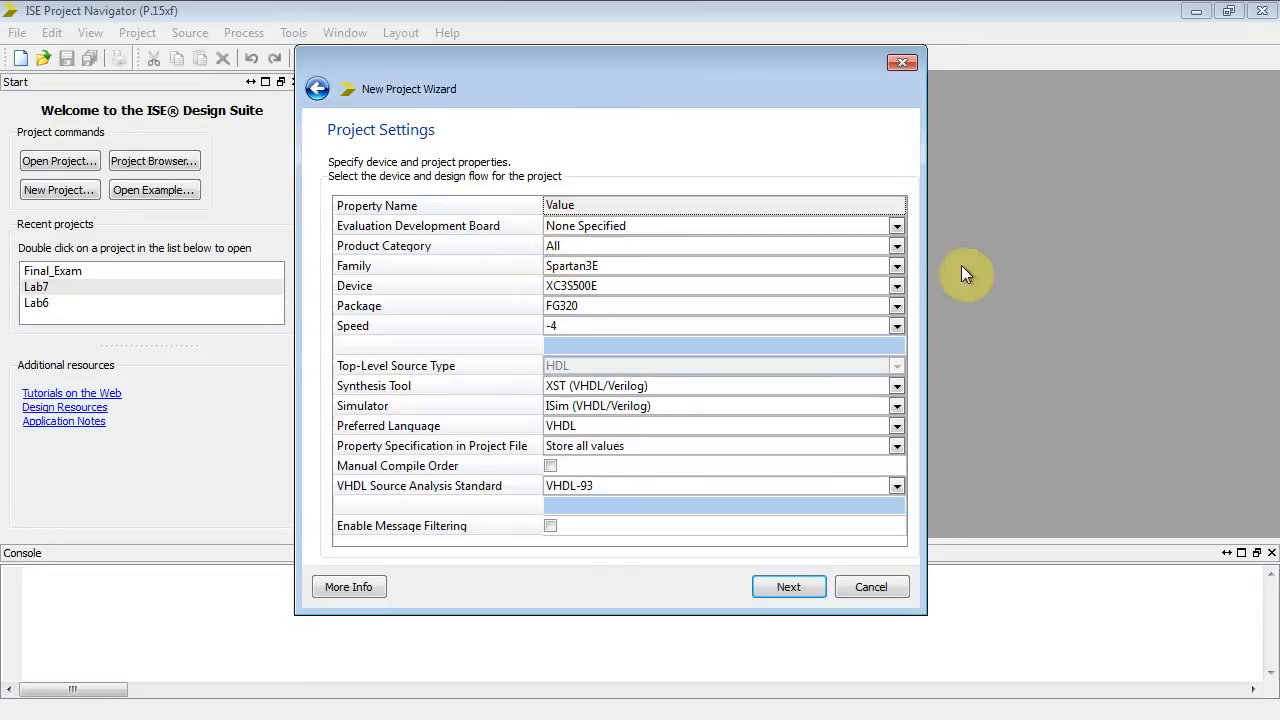
Step: Keep device family Spartan3E, device XC3S500E and package FG320
{"action": "left_click", "coordinate": [896, 264]}
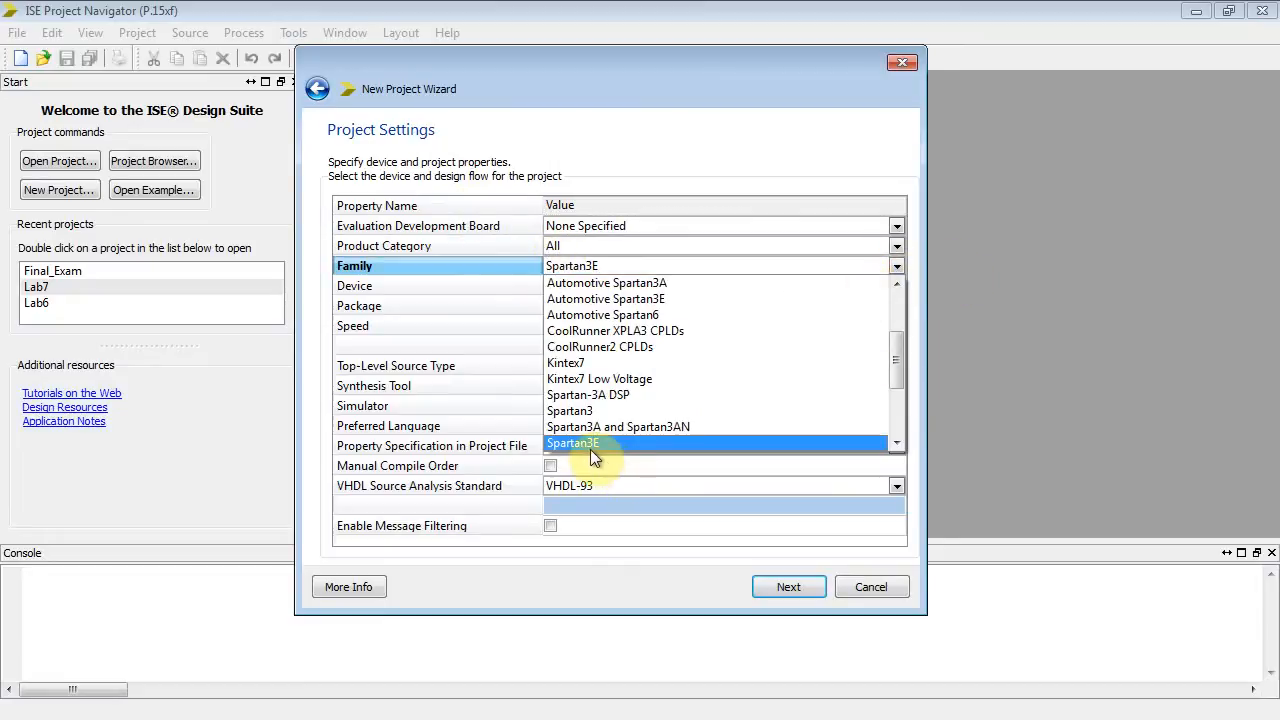
{"action": "left_click", "coordinate": [572, 444]}
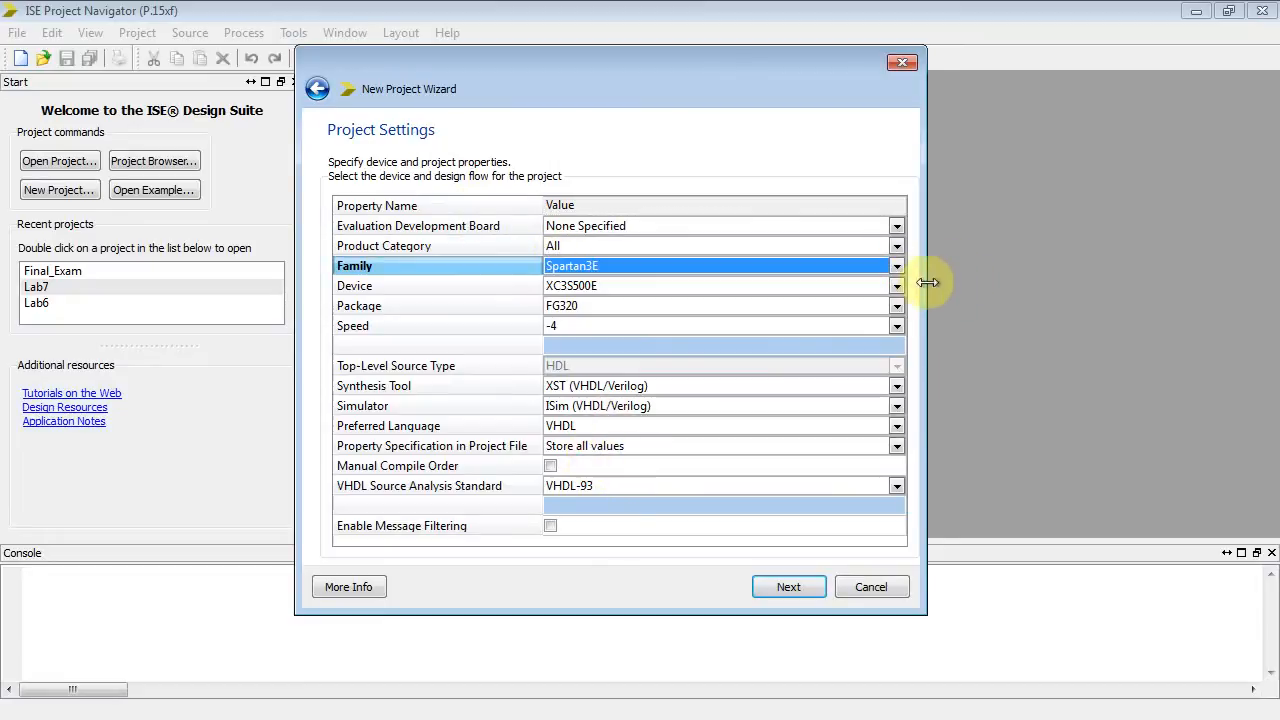
{"action": "left_click", "coordinate": [896, 284]}
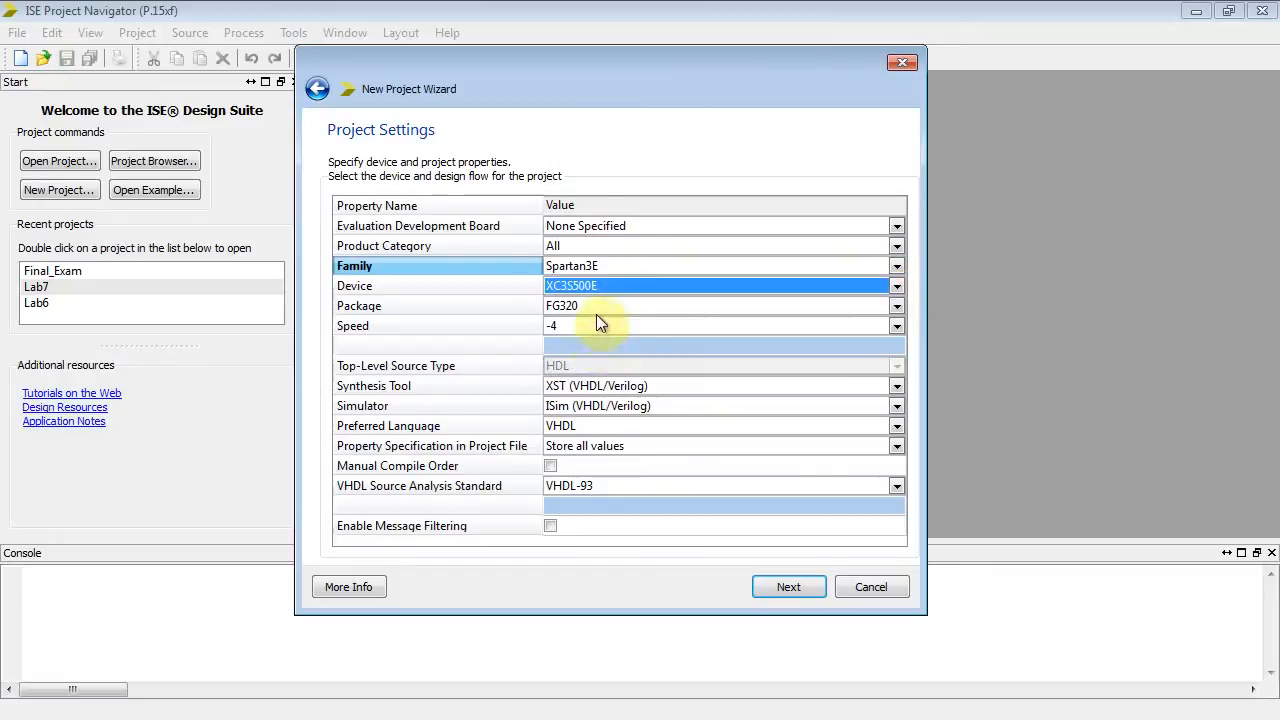
{"action": "mouse_move", "coordinate": [810, 308]}
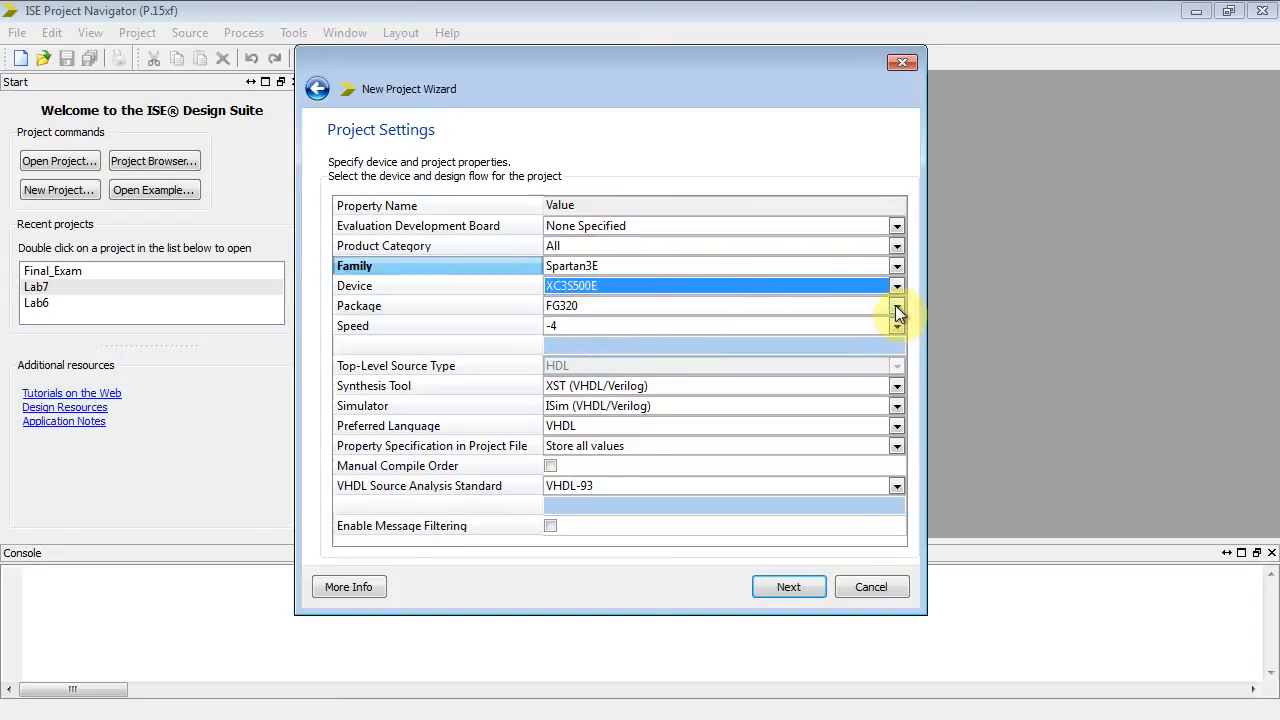
{"action": "left_click", "coordinate": [896, 304]}
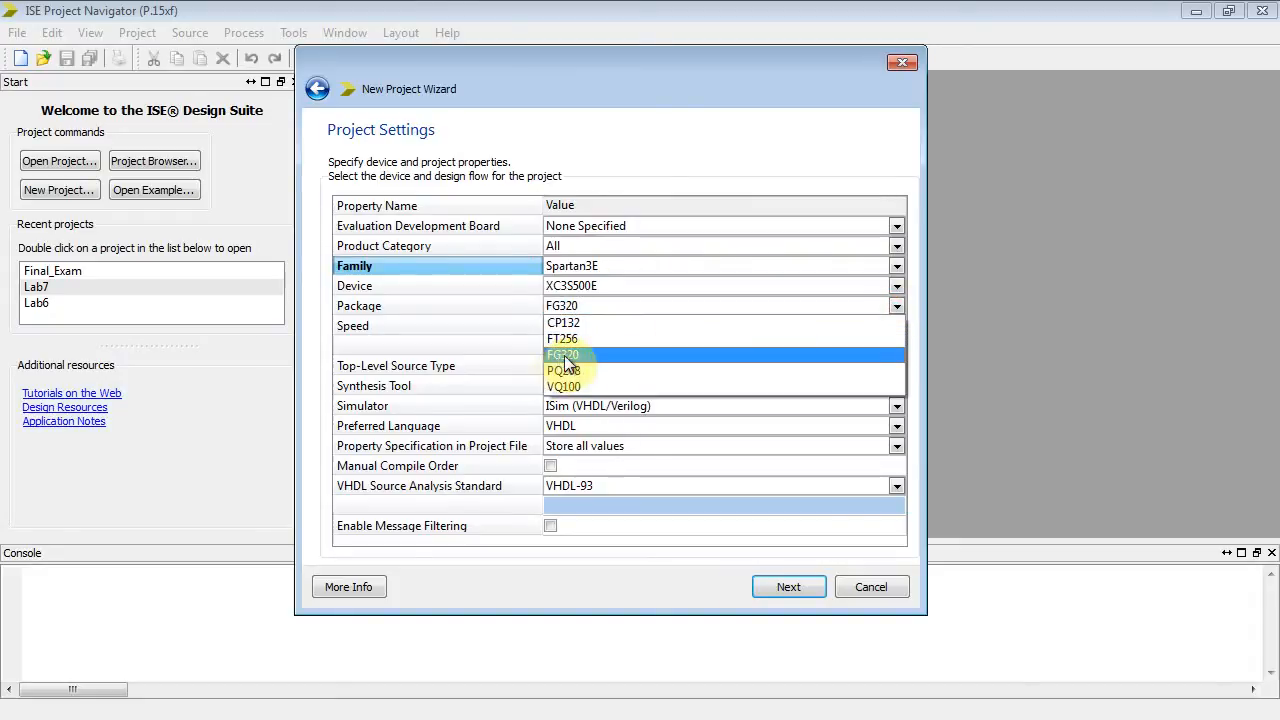
{"action": "left_click", "coordinate": [564, 356]}
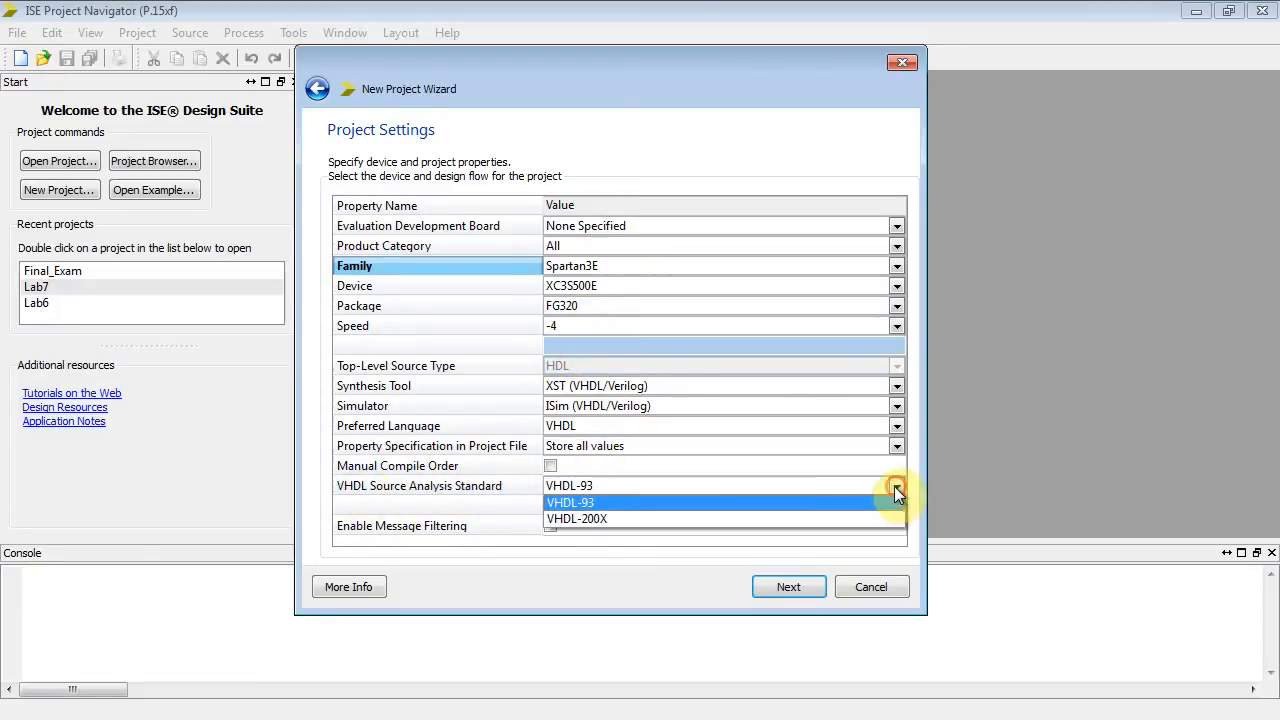
Step: Keep VHDL-93 analysis standard, make VHDL the preferred language, and advance to the summary
{"action": "left_click", "coordinate": [570, 502]}
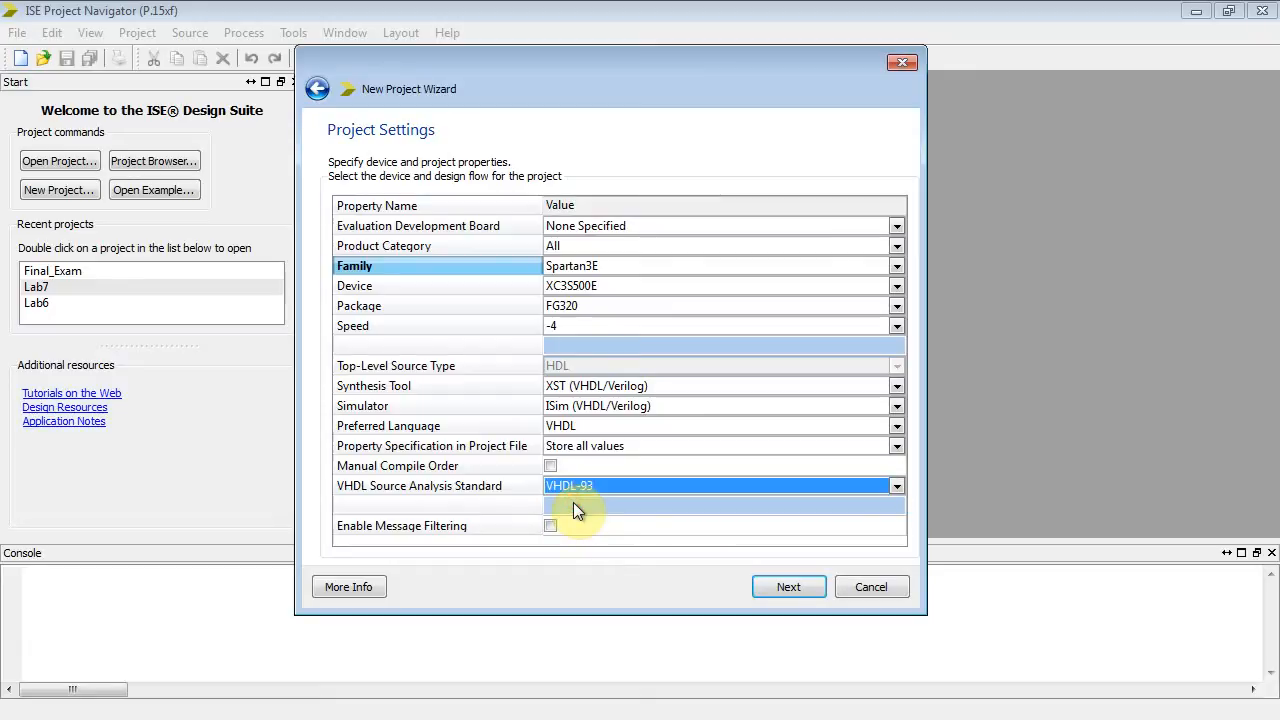
{"action": "mouse_move", "coordinate": [624, 428]}
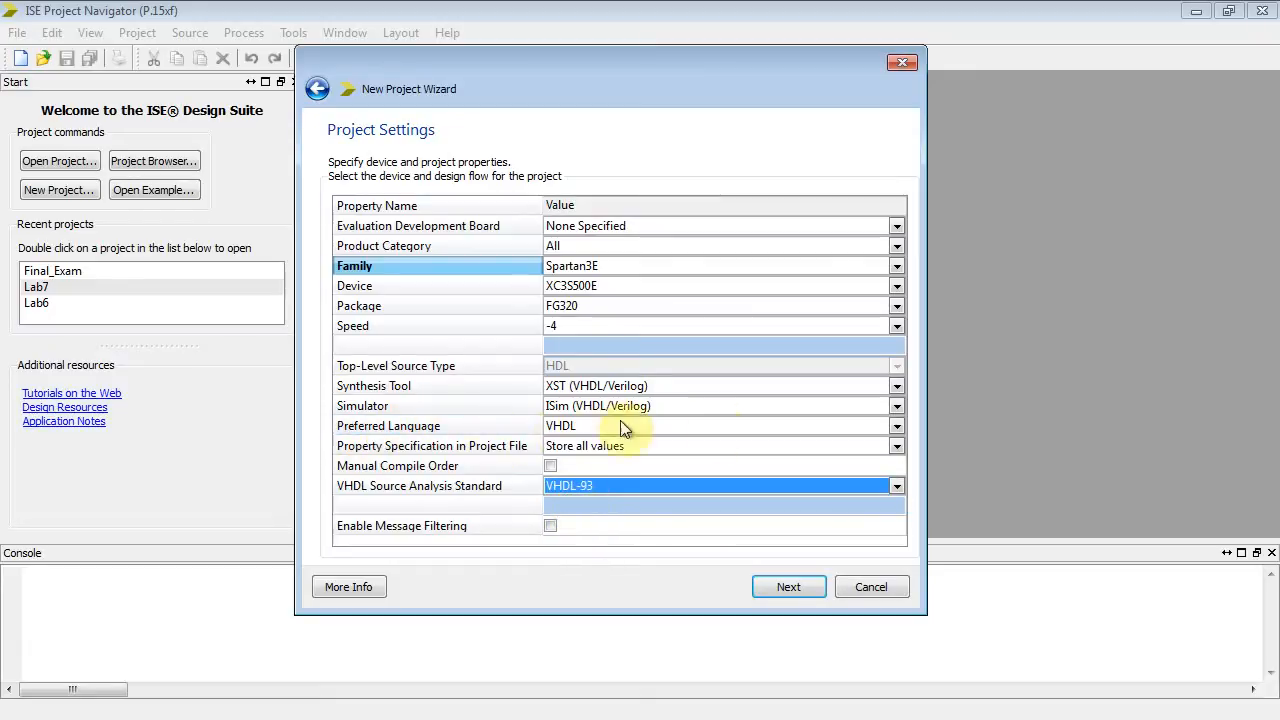
{"action": "left_click", "coordinate": [896, 424]}
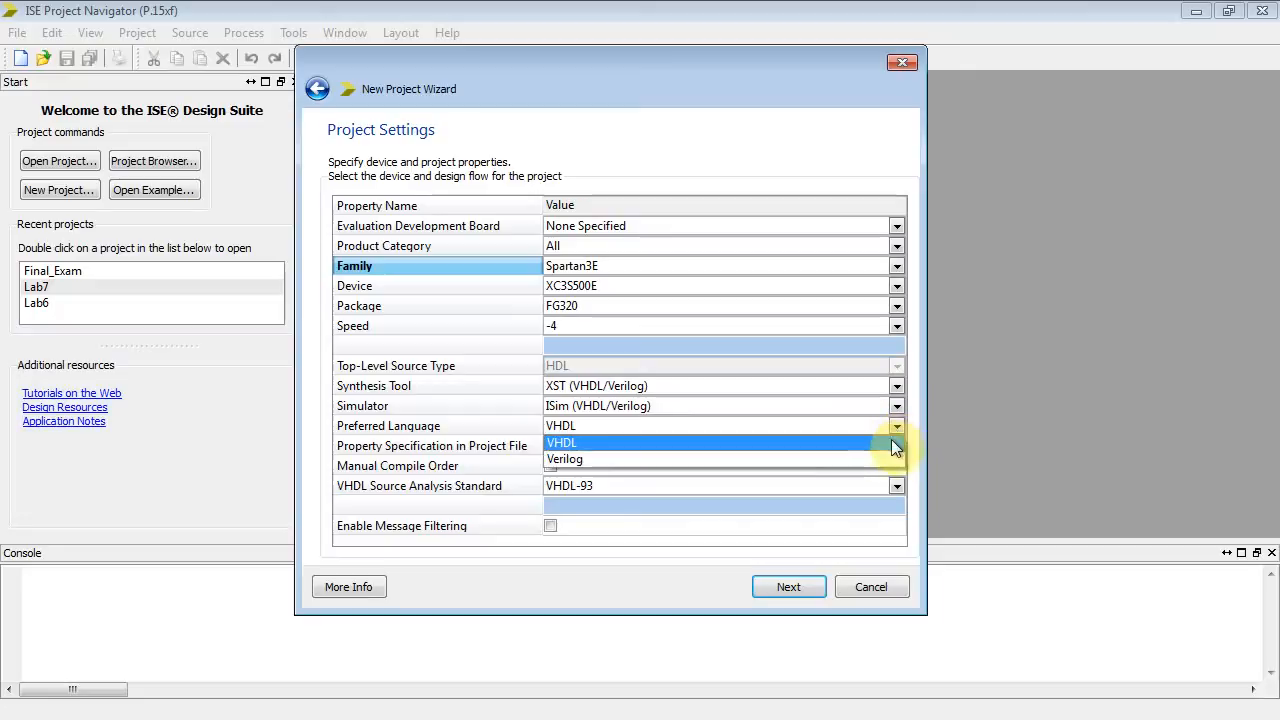
{"action": "left_click", "coordinate": [562, 442]}
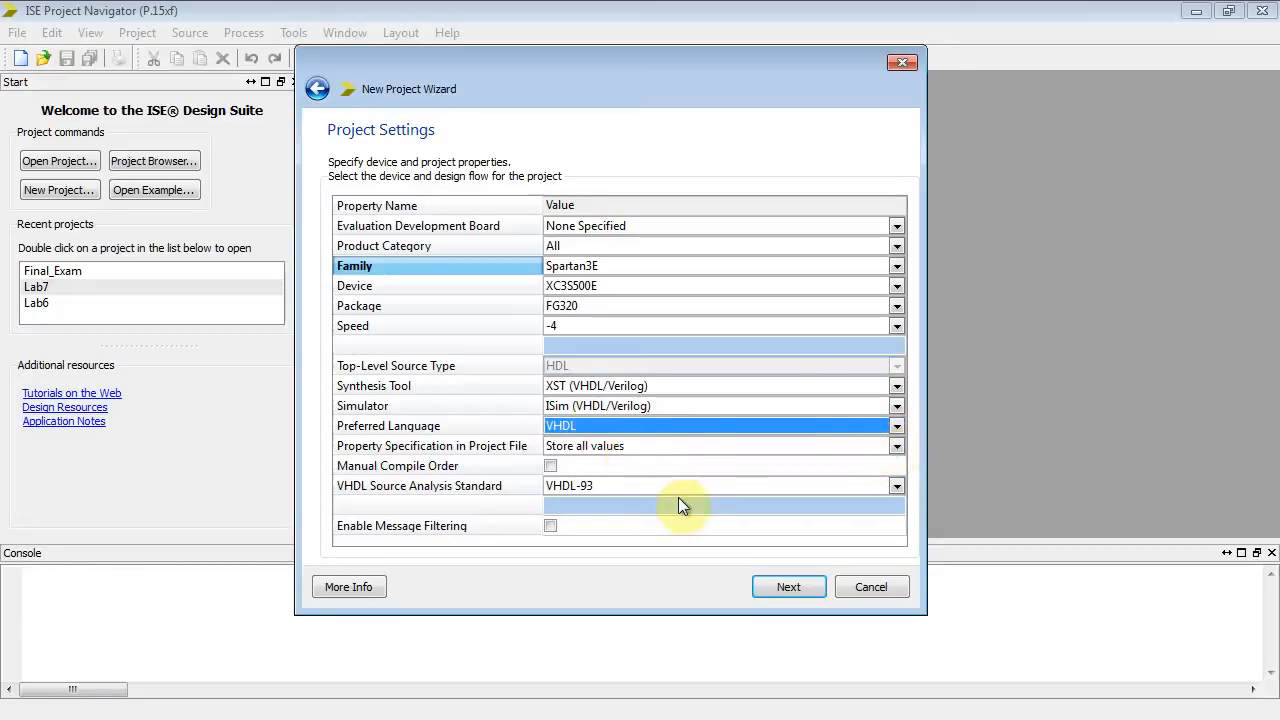
{"action": "left_click", "coordinate": [788, 588]}
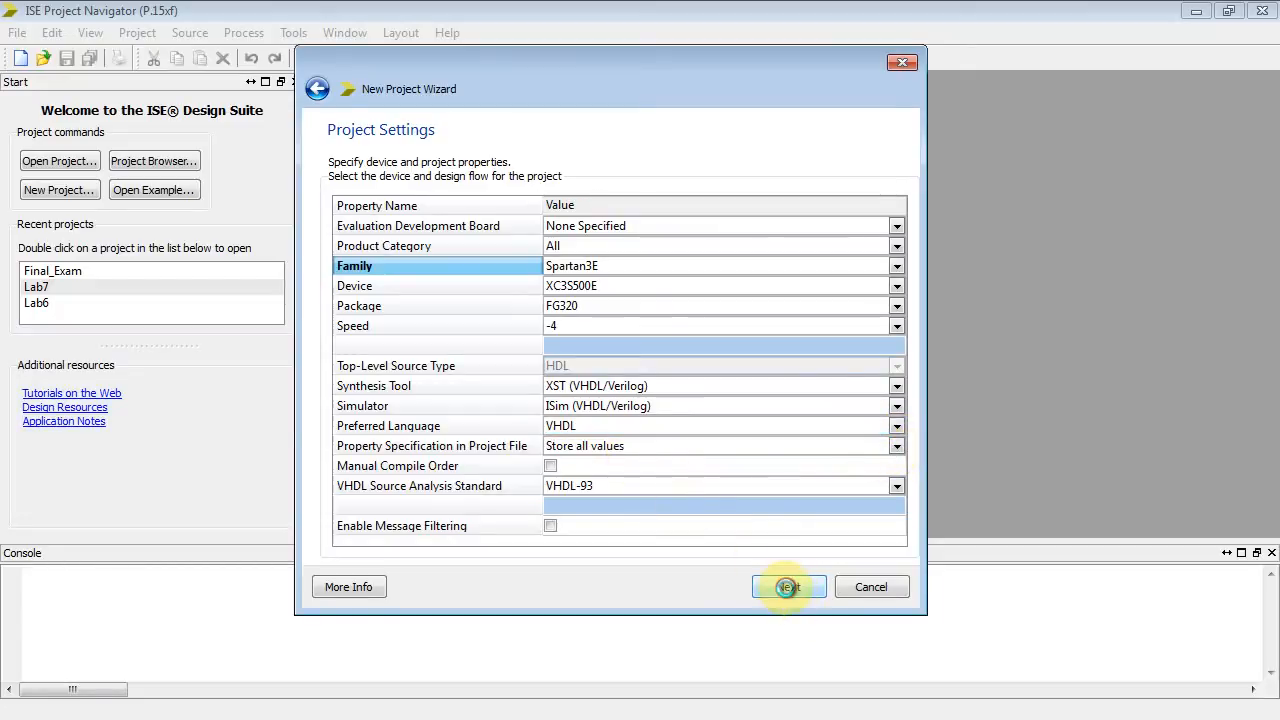
{"action": "left_click", "coordinate": [788, 586]}
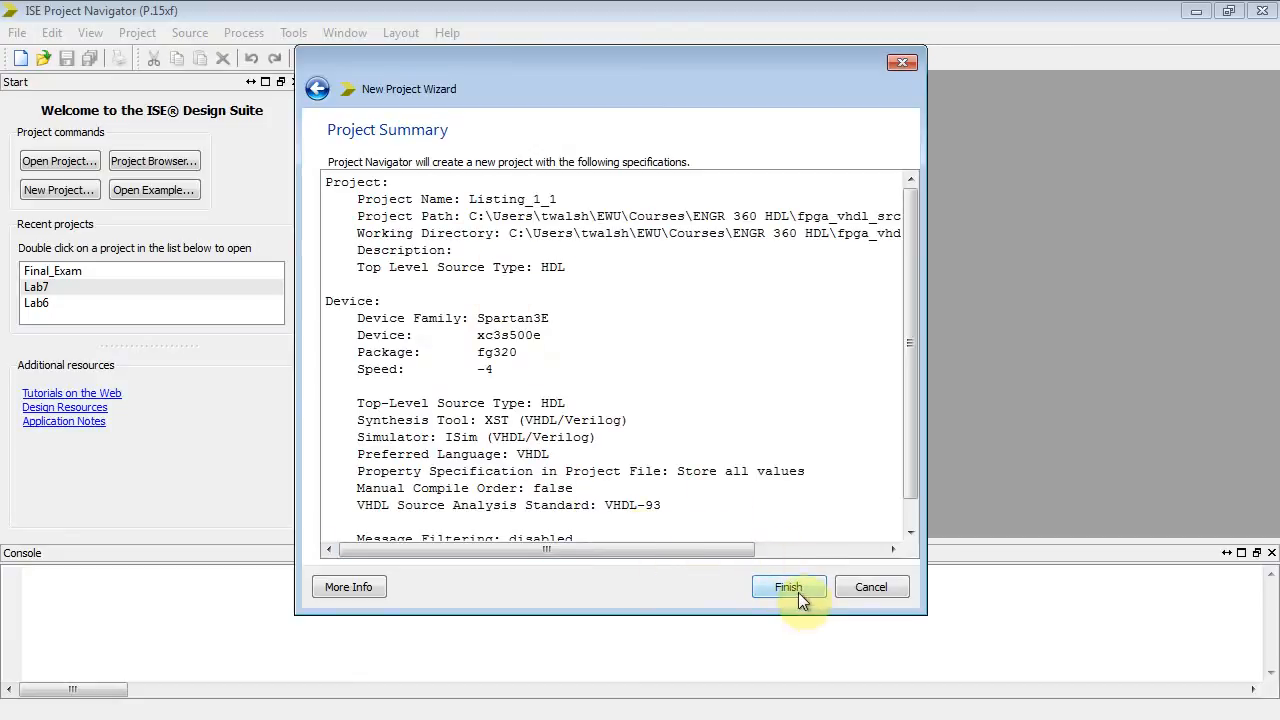
Step: Finish the wizard to create project Listing_1_1 for xc3s500e-4fg320
{"action": "left_click", "coordinate": [788, 588]}
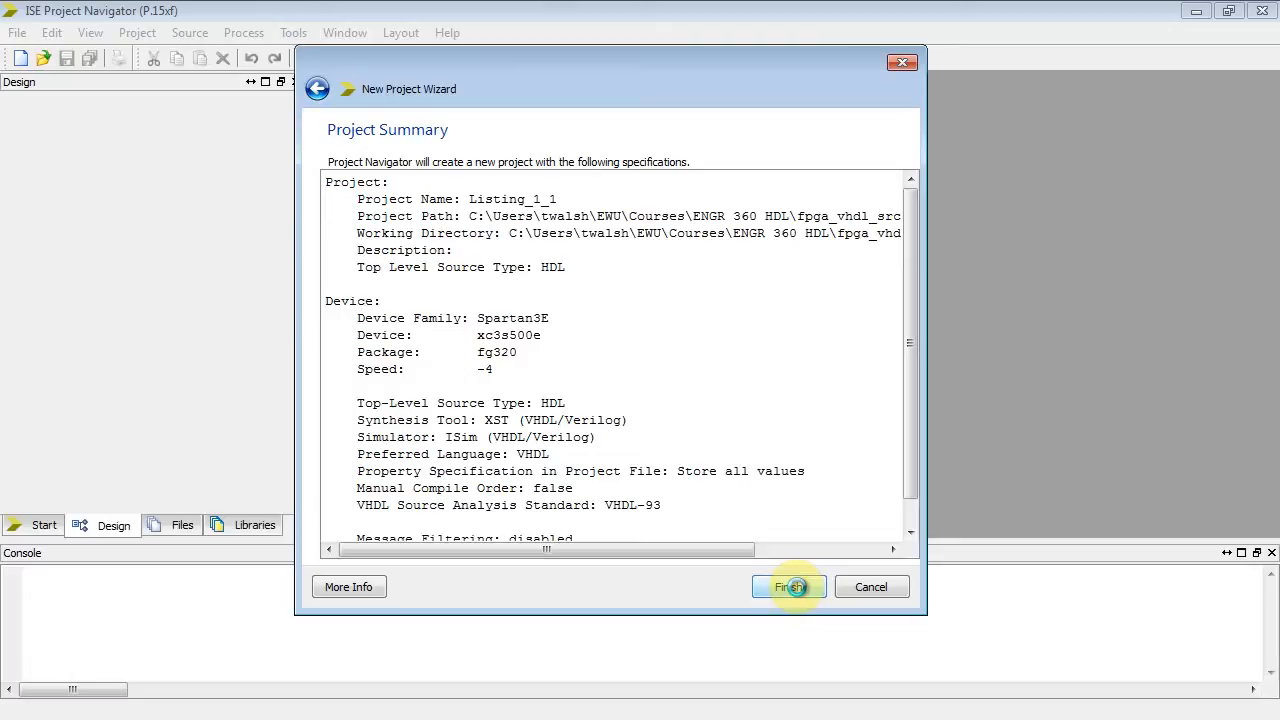
{"action": "left_click", "coordinate": [788, 588]}
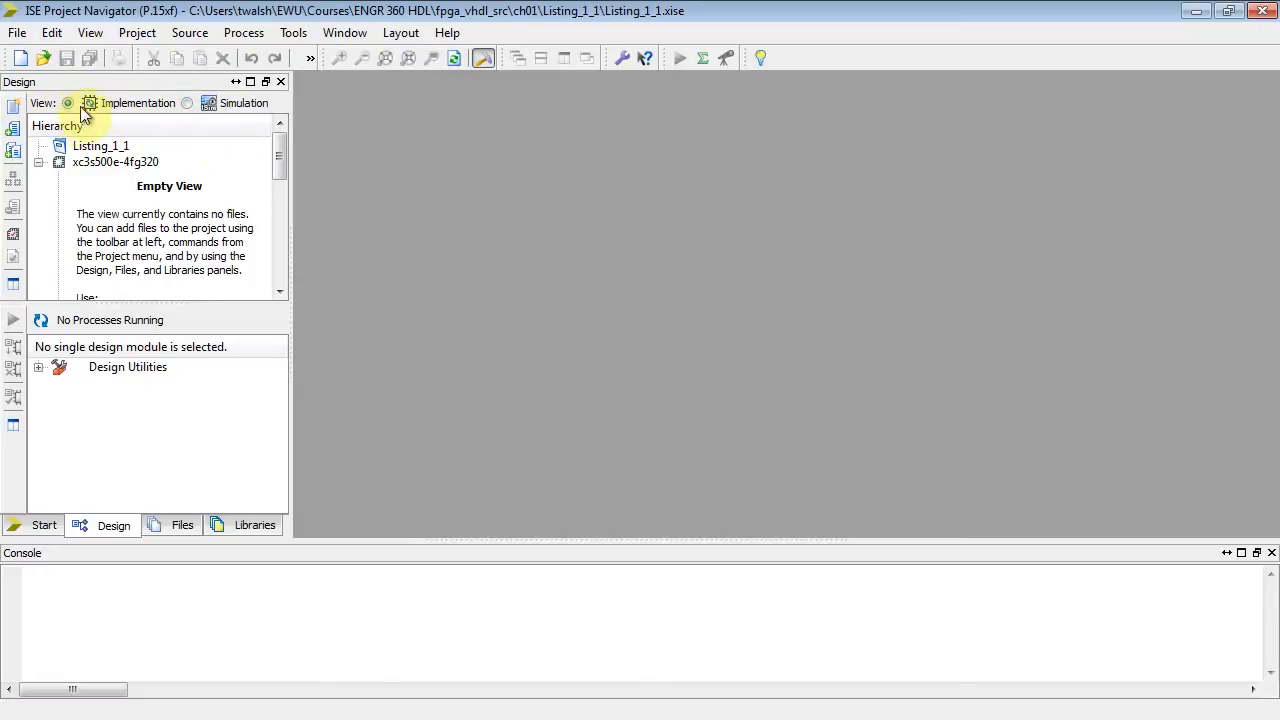
{"action": "mouse_move", "coordinate": [72, 100]}
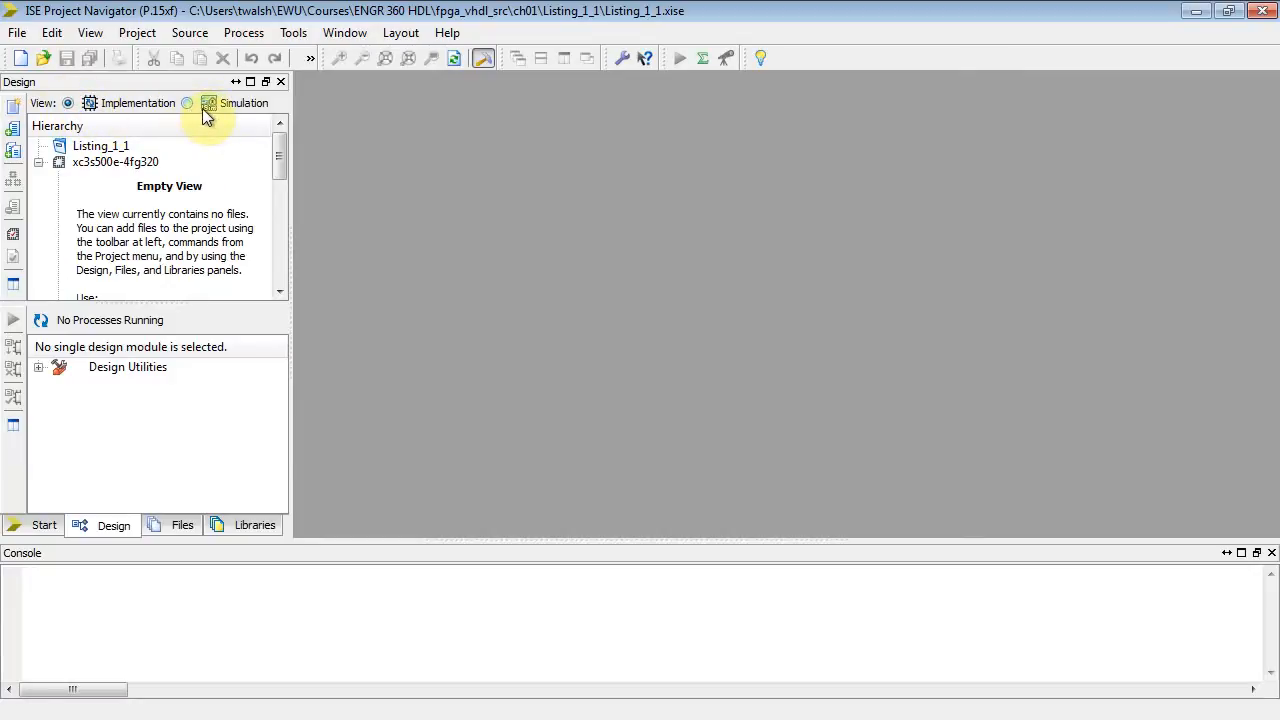
{"action": "mouse_move", "coordinate": [196, 120]}
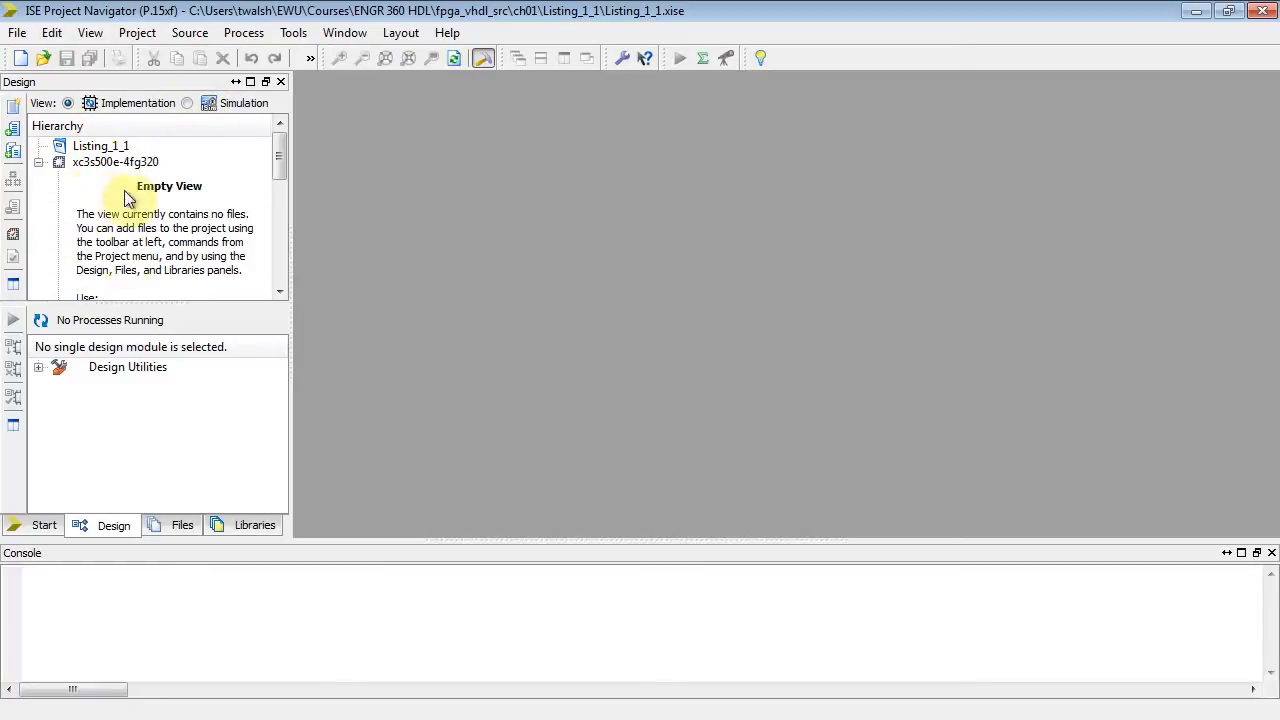
Step: Select the Simulation view with Behavioral setting in the Design panel
{"action": "left_click", "coordinate": [186, 104]}
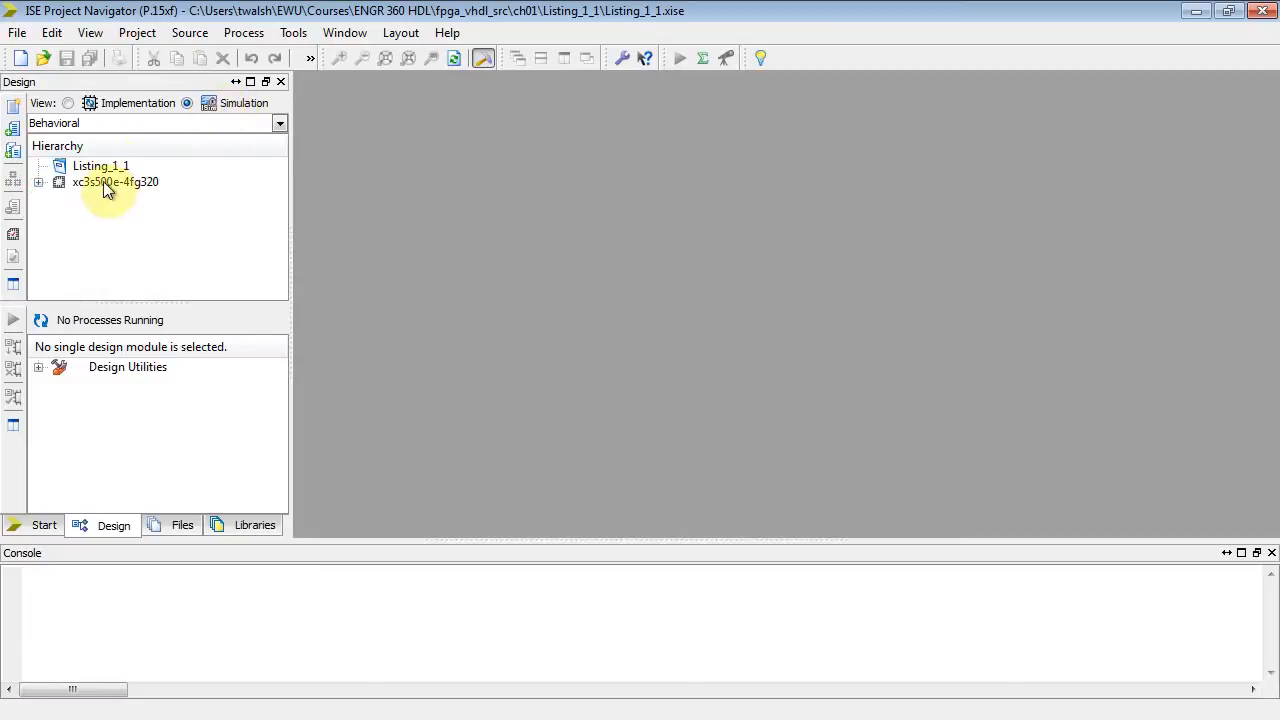
Step: Start a new VHDL Module source and name its file Core
{"action": "left_click", "coordinate": [136, 32]}
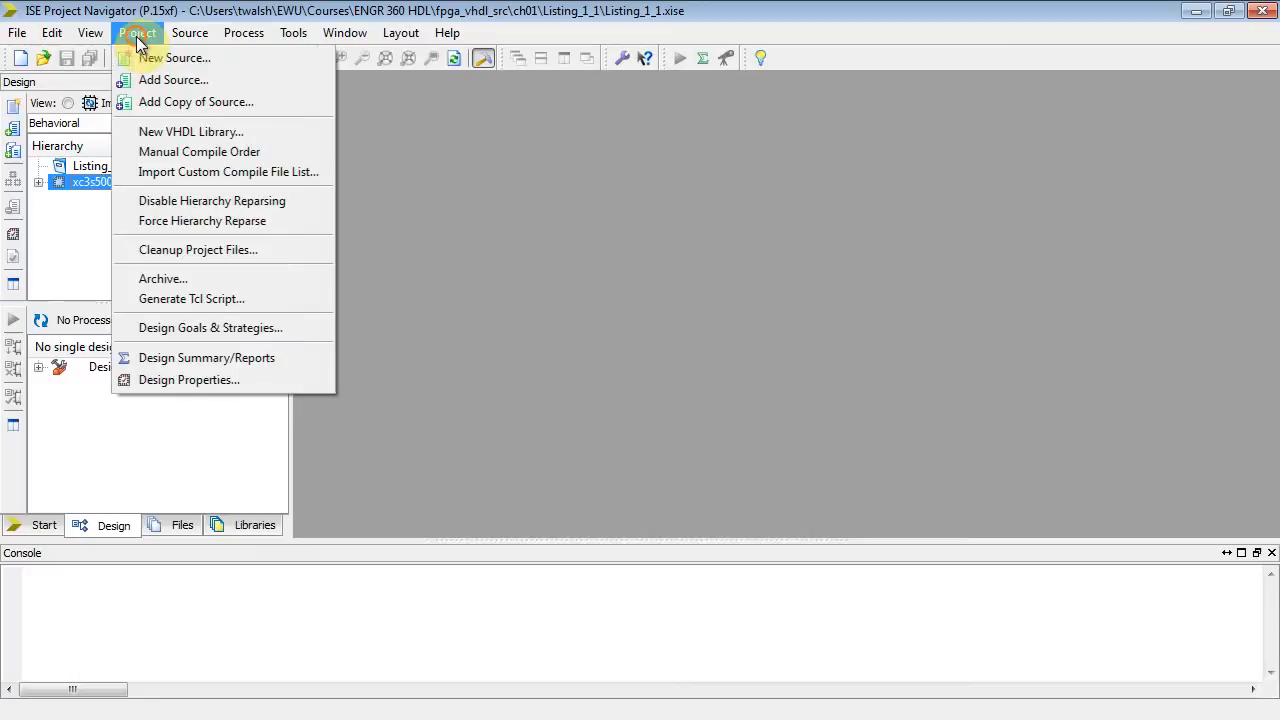
{"action": "left_click", "coordinate": [176, 56]}
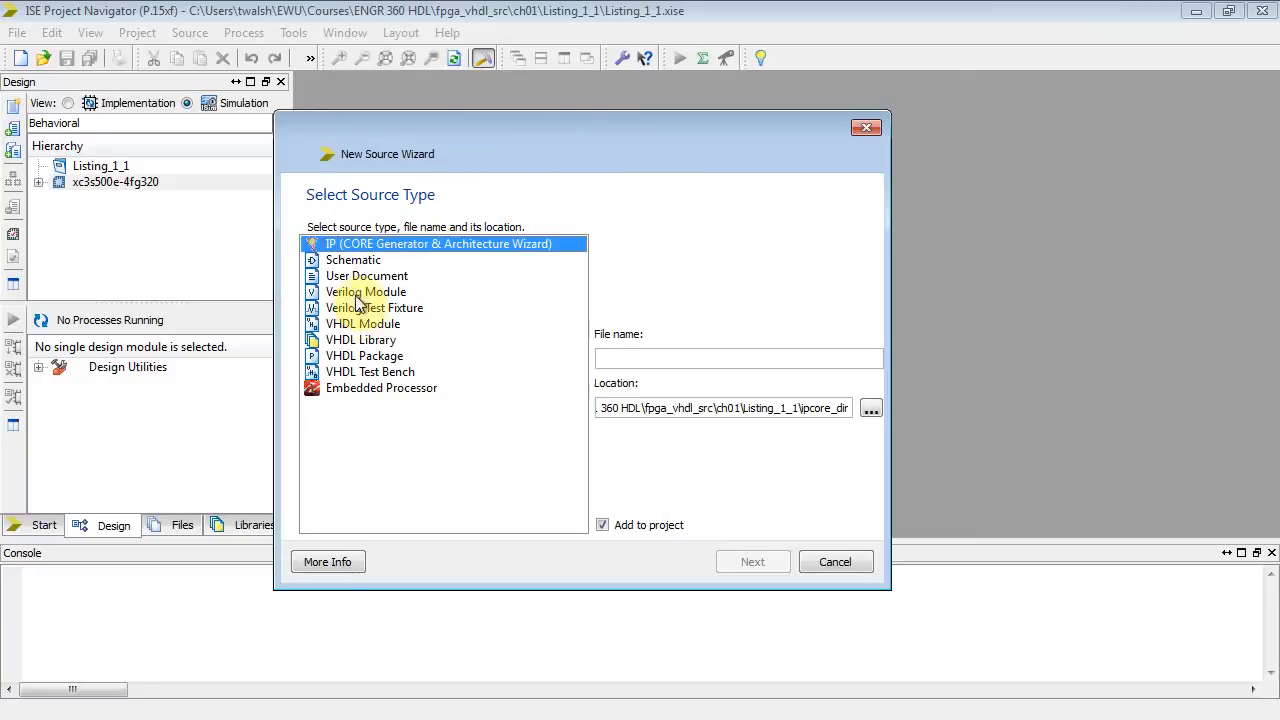
{"action": "left_click", "coordinate": [362, 324]}
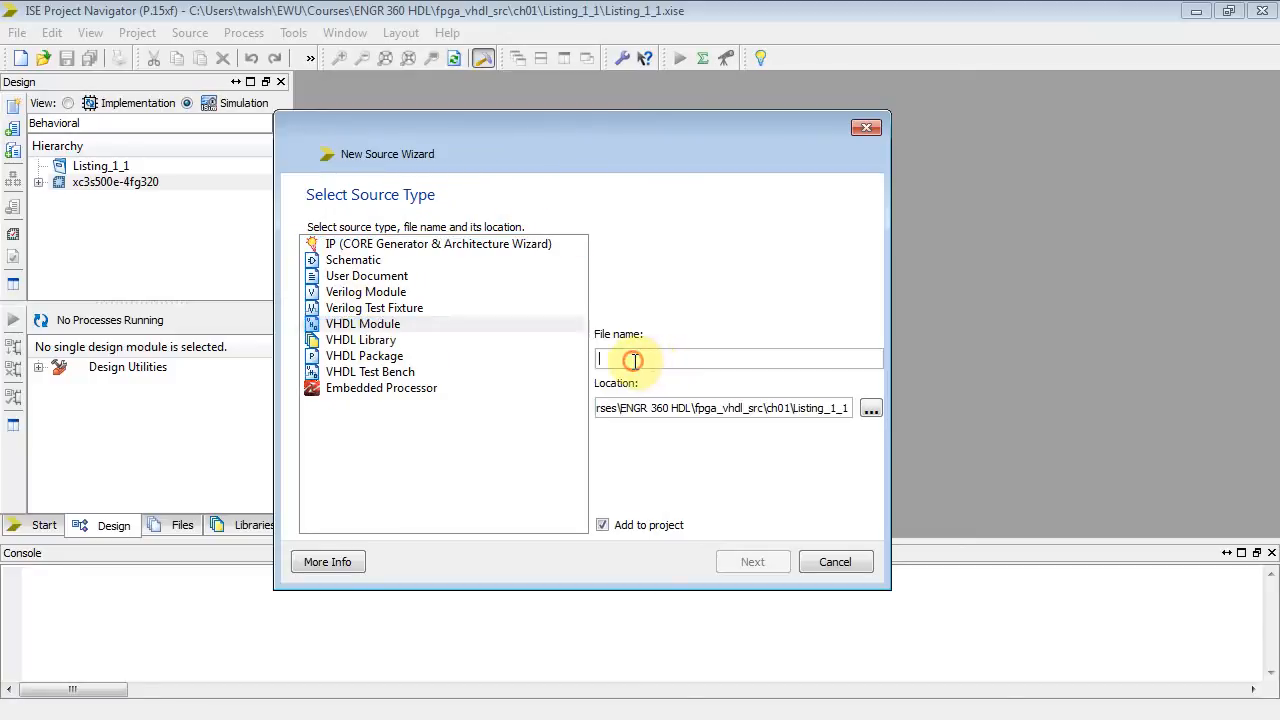
{"action": "type", "text": "Lis"}
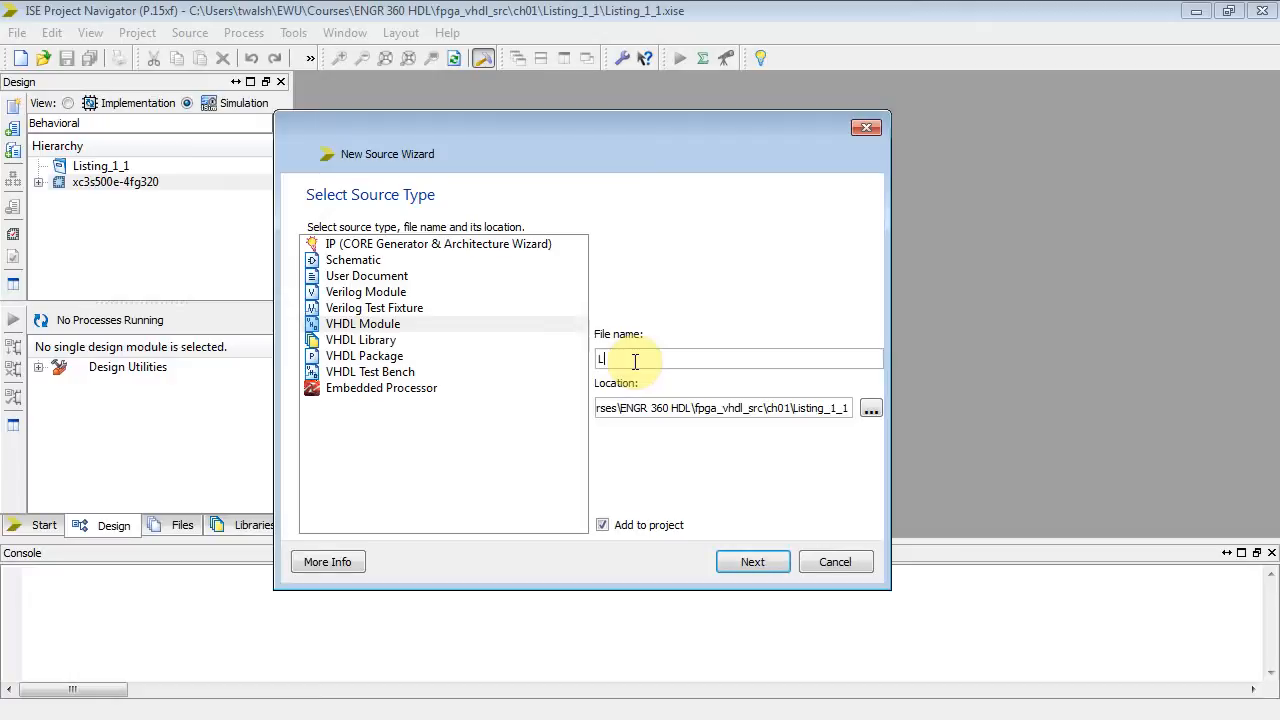
{"action": "type", "text": "ist"}
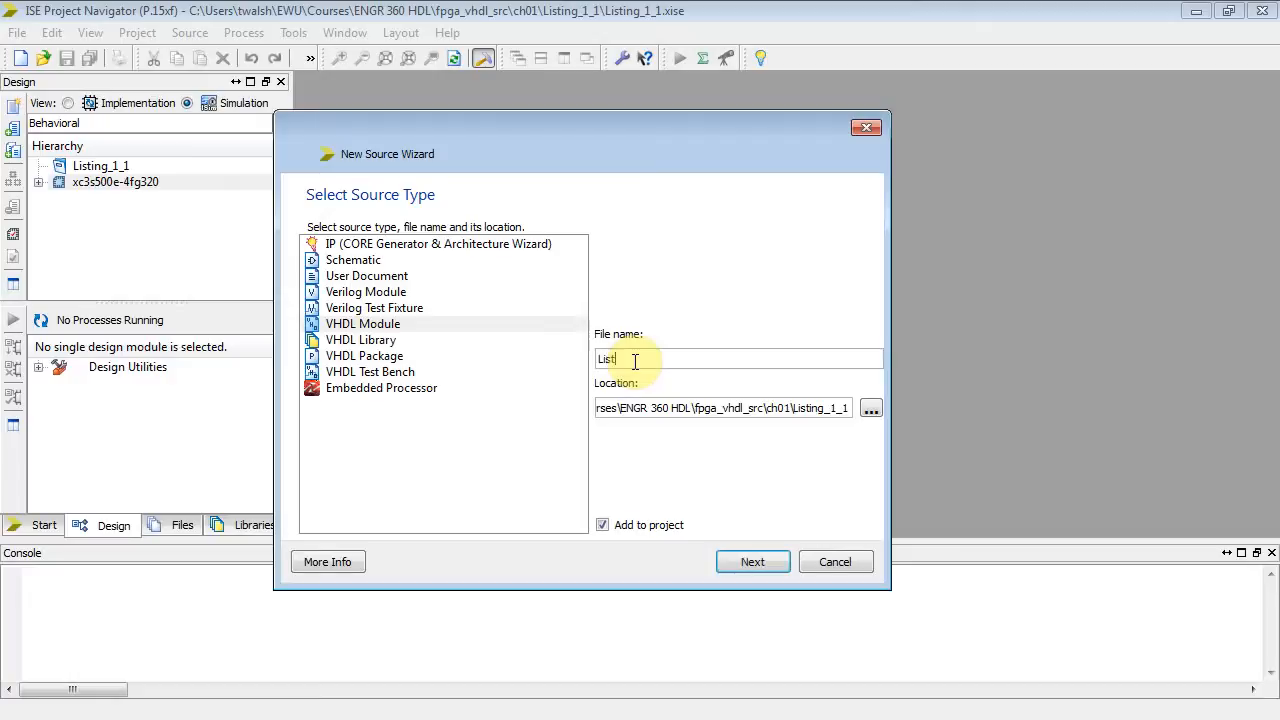
{"action": "type", "text": "in"}
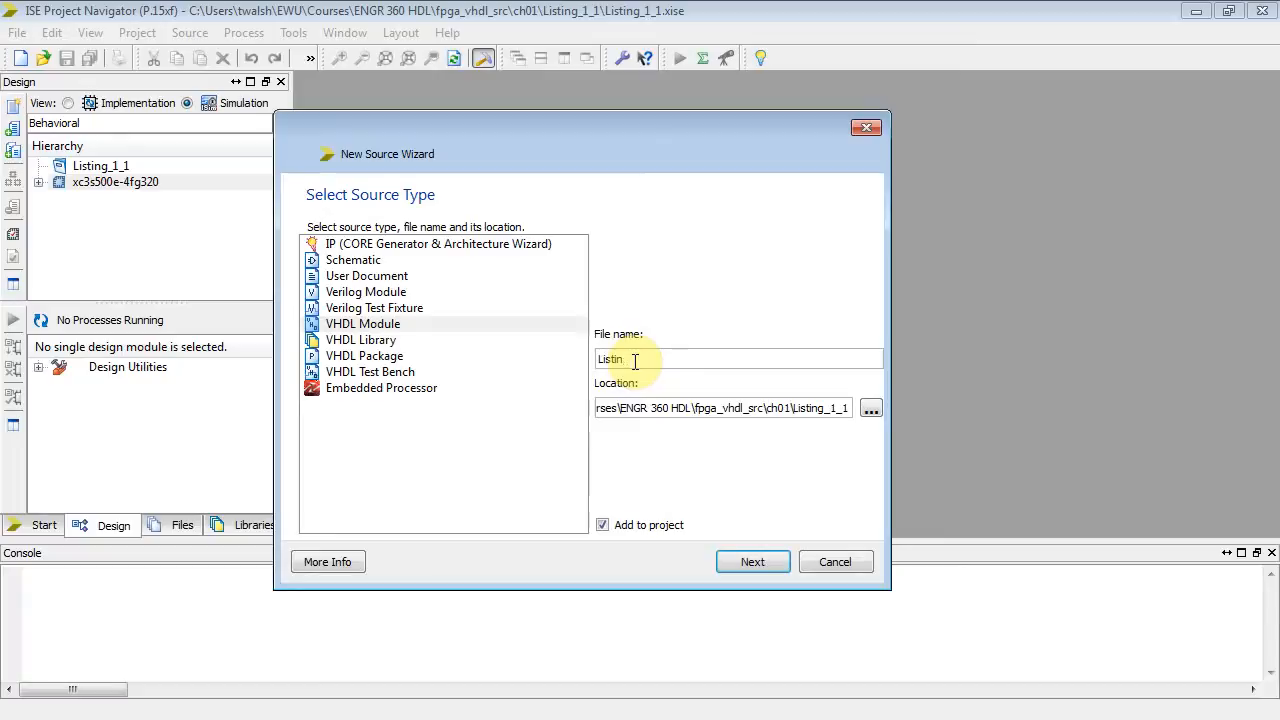
{"action": "type", "text": "Core"}
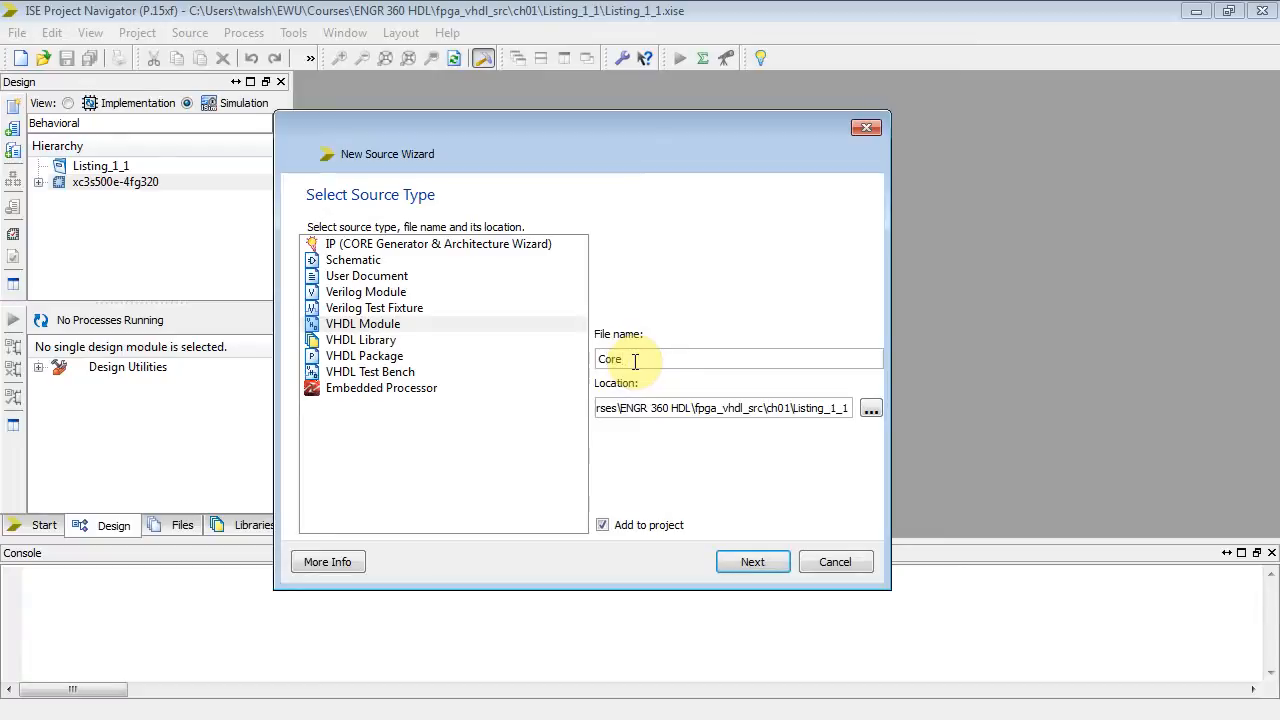
Step: Skip the port definitions, keeping architecture Behavioral, and reach the source summary
{"action": "left_click", "coordinate": [362, 324]}
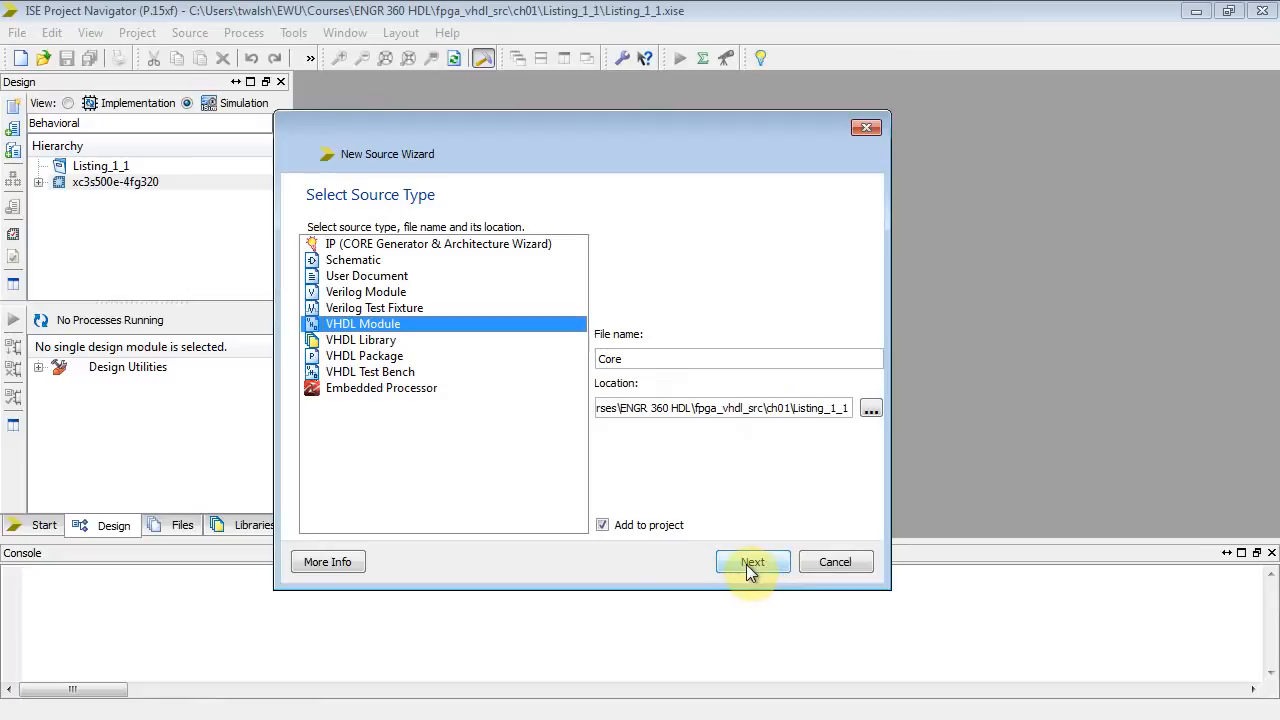
{"action": "left_click", "coordinate": [752, 560]}
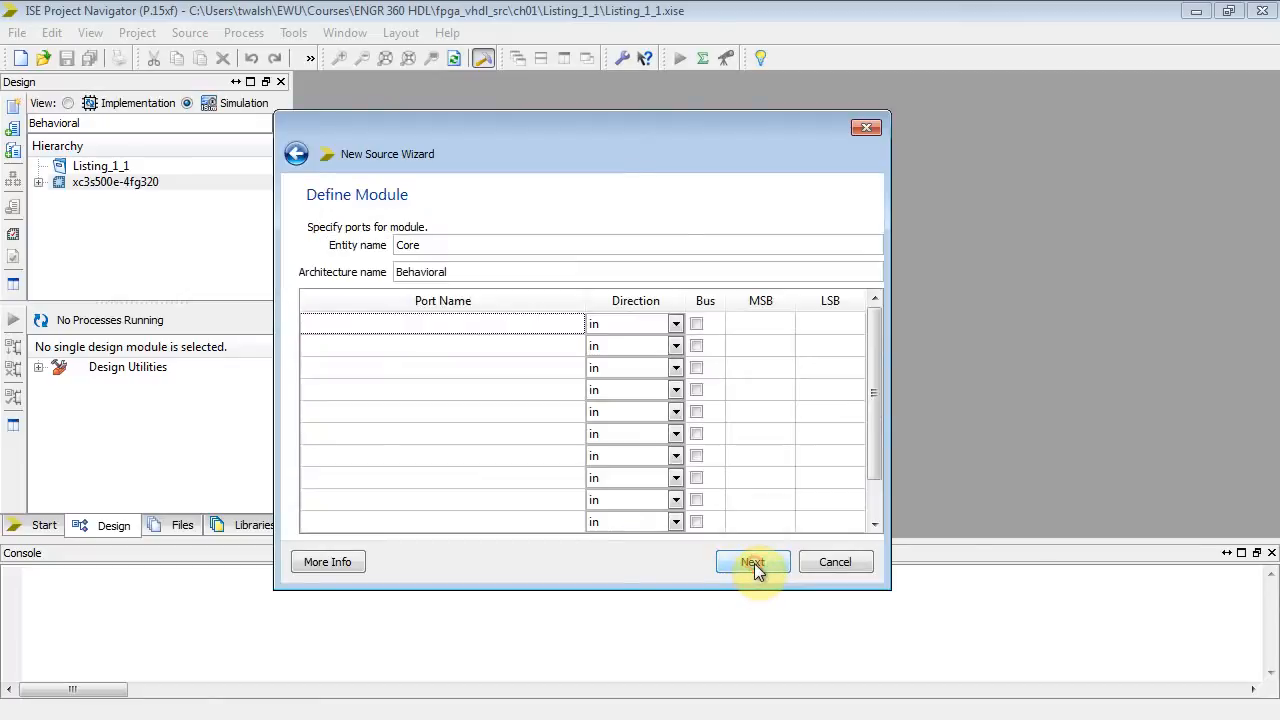
{"action": "mouse_move", "coordinate": [550, 230]}
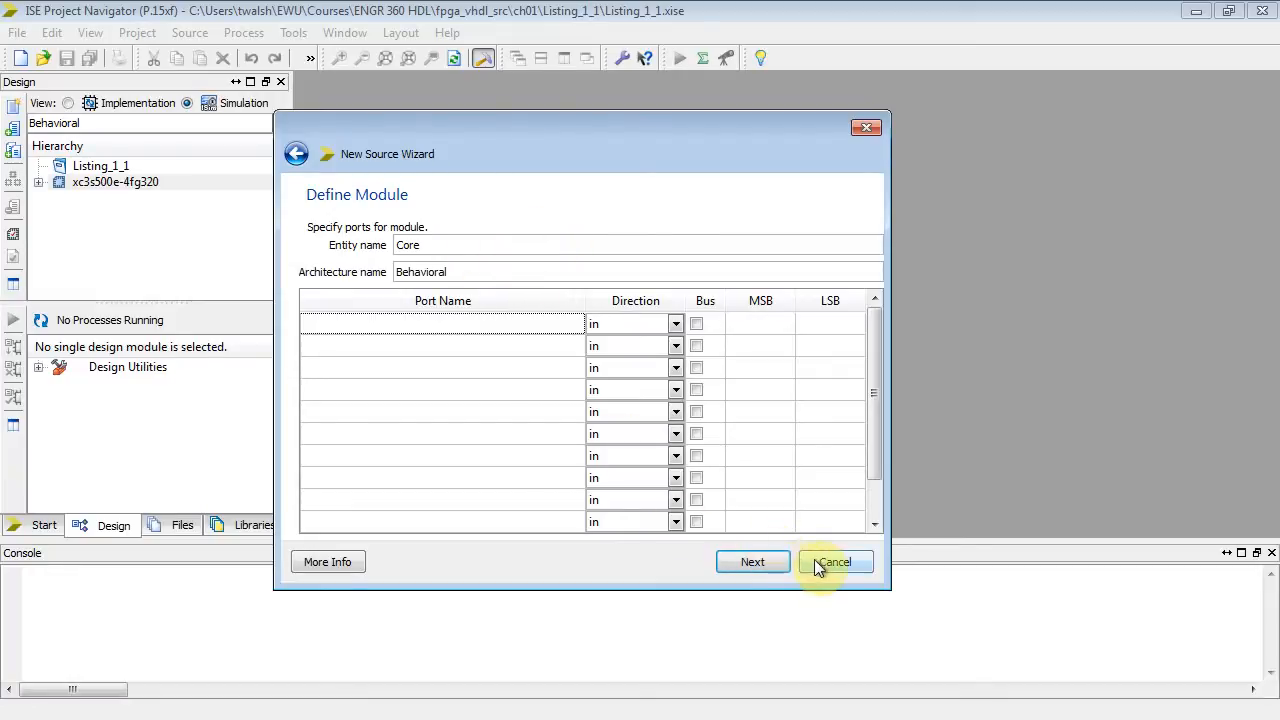
{"action": "left_click", "coordinate": [752, 560]}
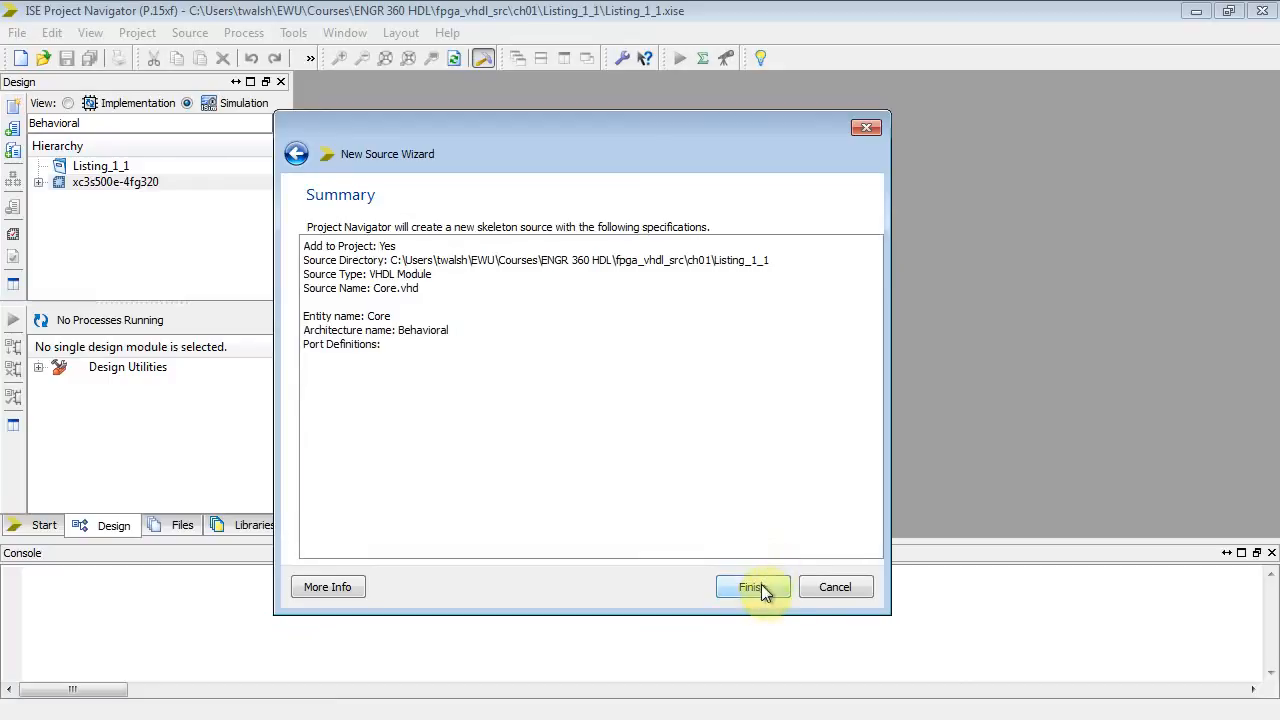
Step: Create Core.vhd, expand the hierarchy and begin editing the template
{"action": "left_click", "coordinate": [752, 588]}
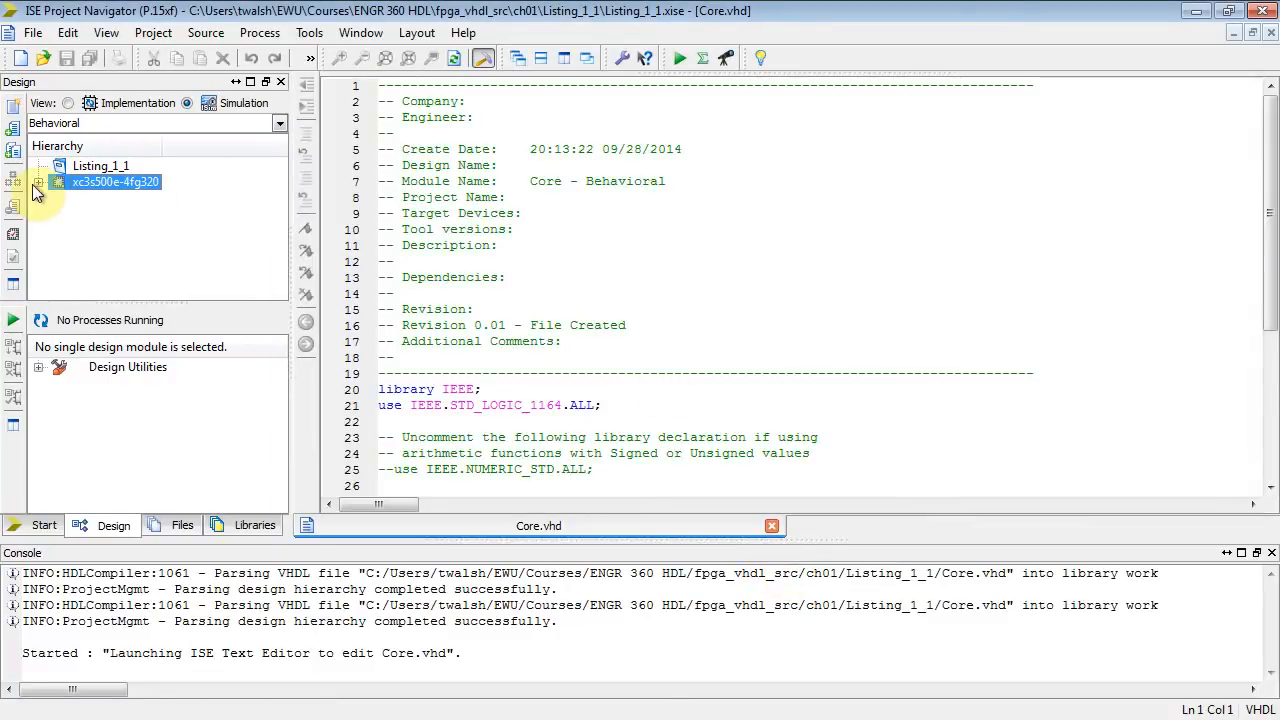
{"action": "left_click", "coordinate": [38, 182]}
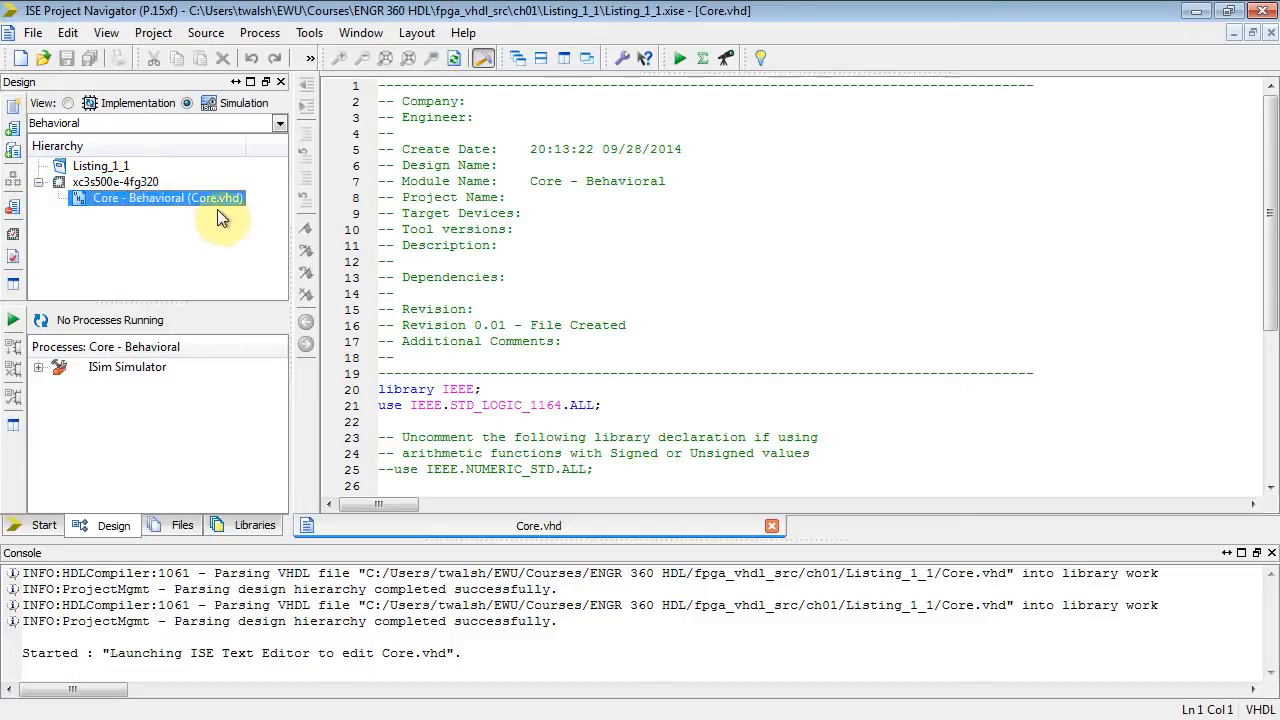
{"action": "mouse_move", "coordinate": [144, 212]}
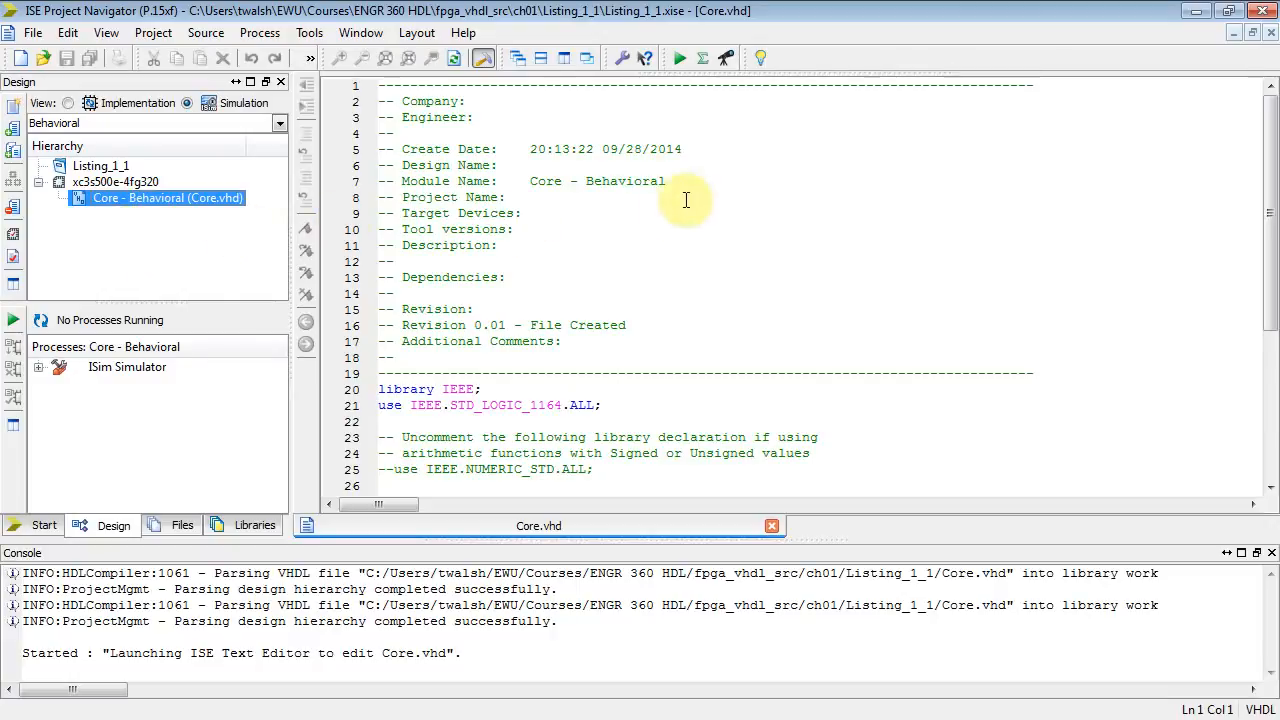
{"action": "left_click", "coordinate": [496, 260]}
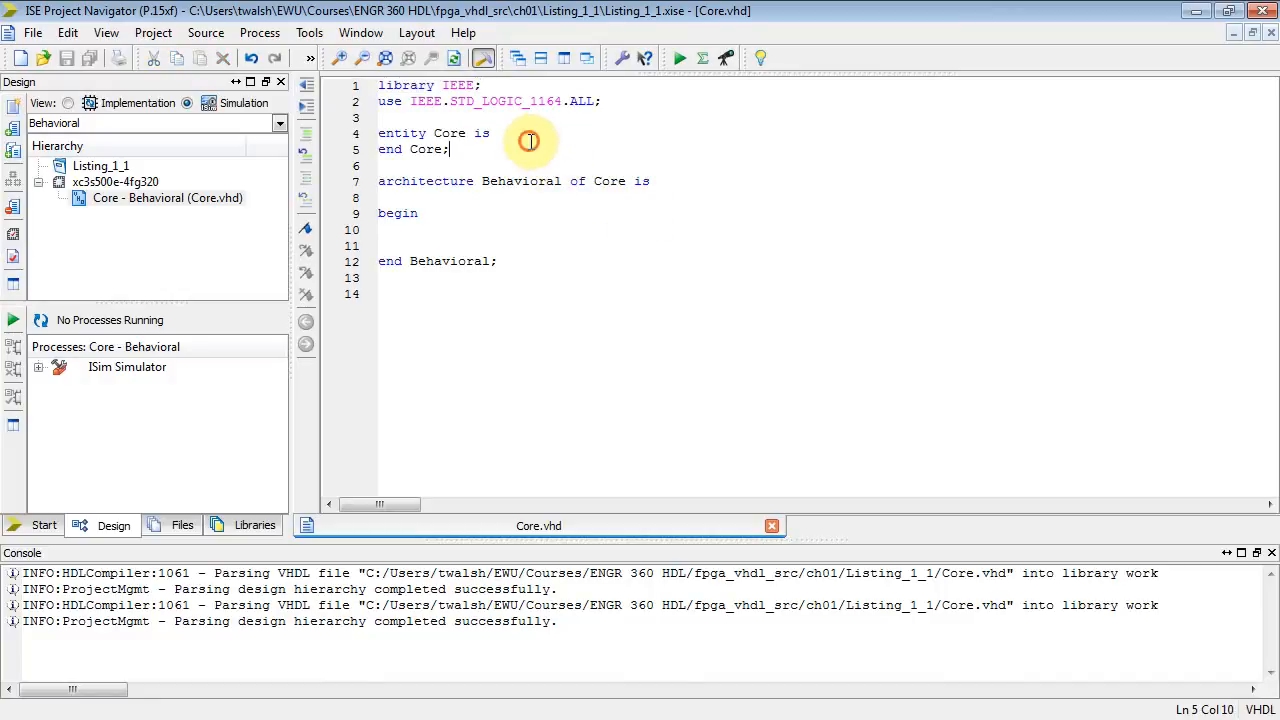
Step: Delete the header comments, leaving only the library, entity and architecture lines
{"action": "double_click", "coordinate": [460, 84]}
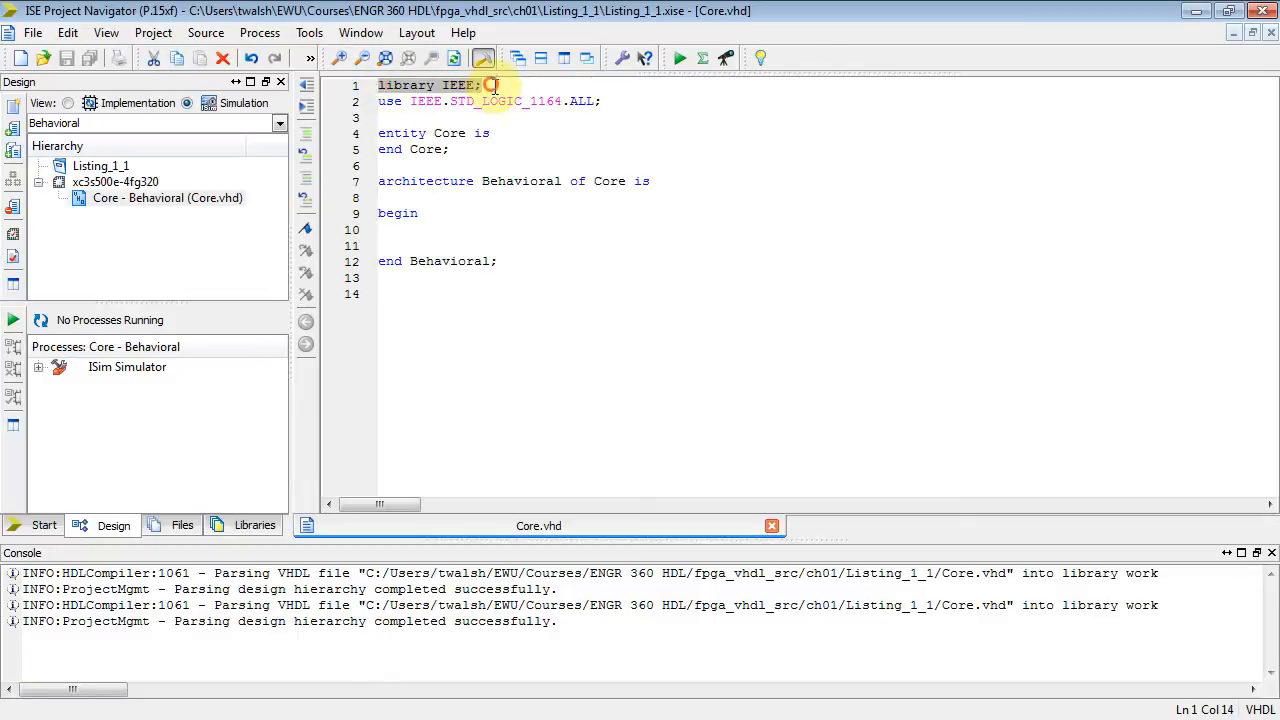
{"action": "left_click", "coordinate": [380, 116]}
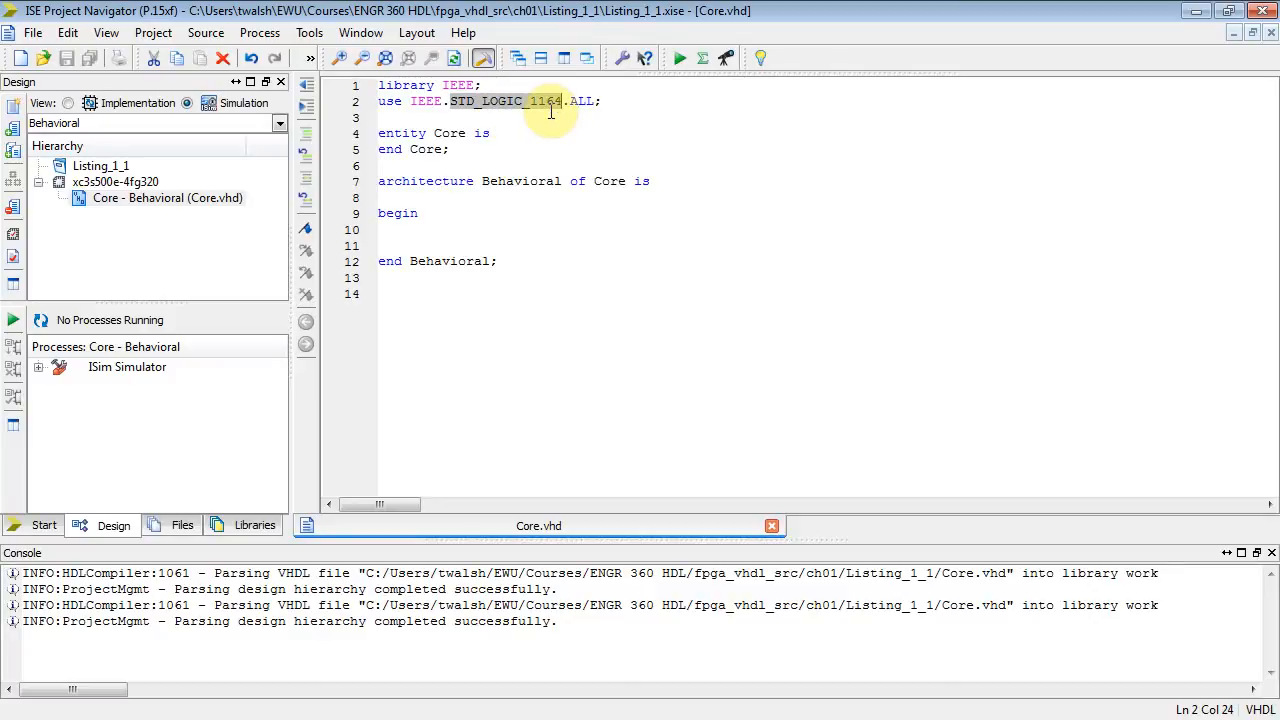
{"action": "left_click", "coordinate": [570, 100]}
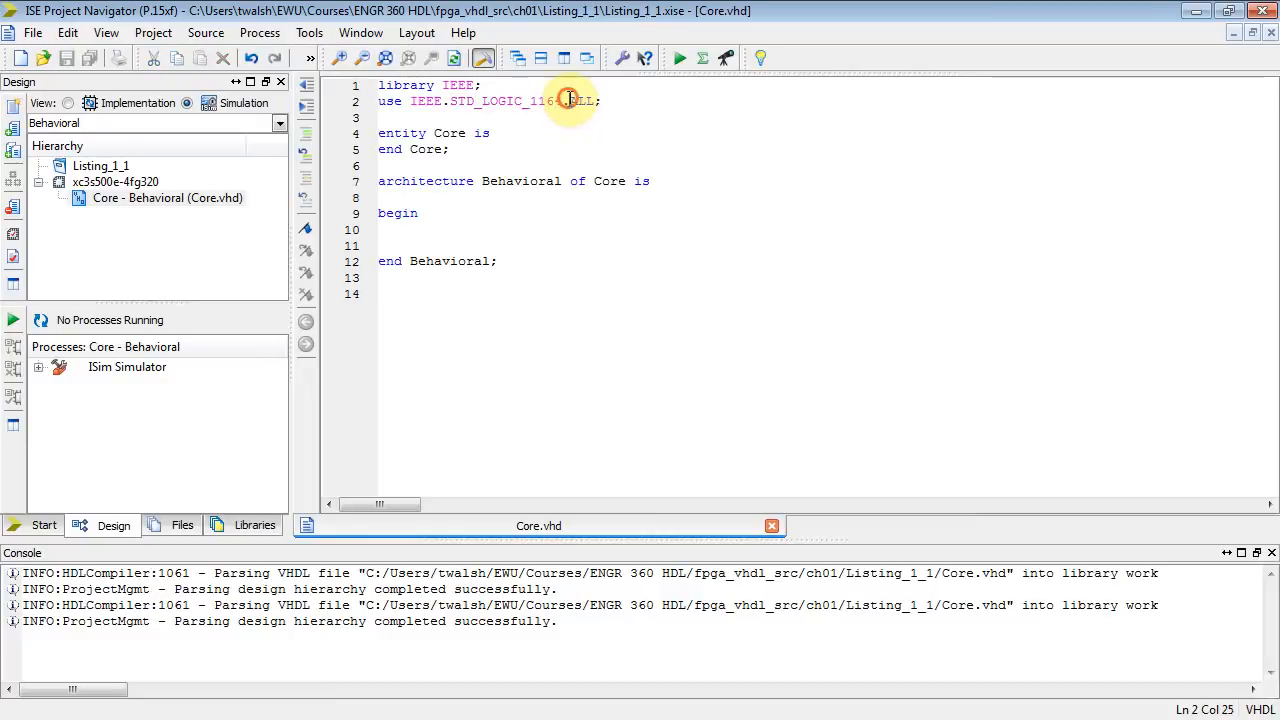
{"action": "double_click", "coordinate": [484, 100]}
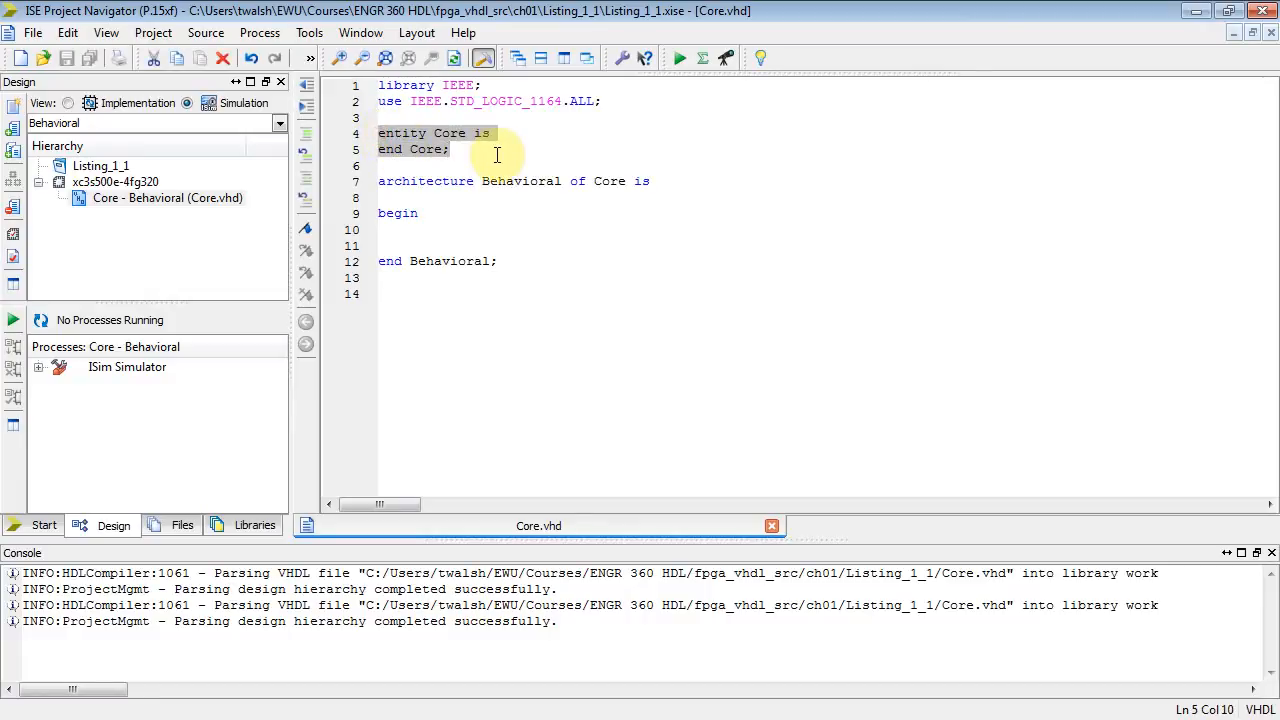
{"action": "left_click", "coordinate": [490, 132]}
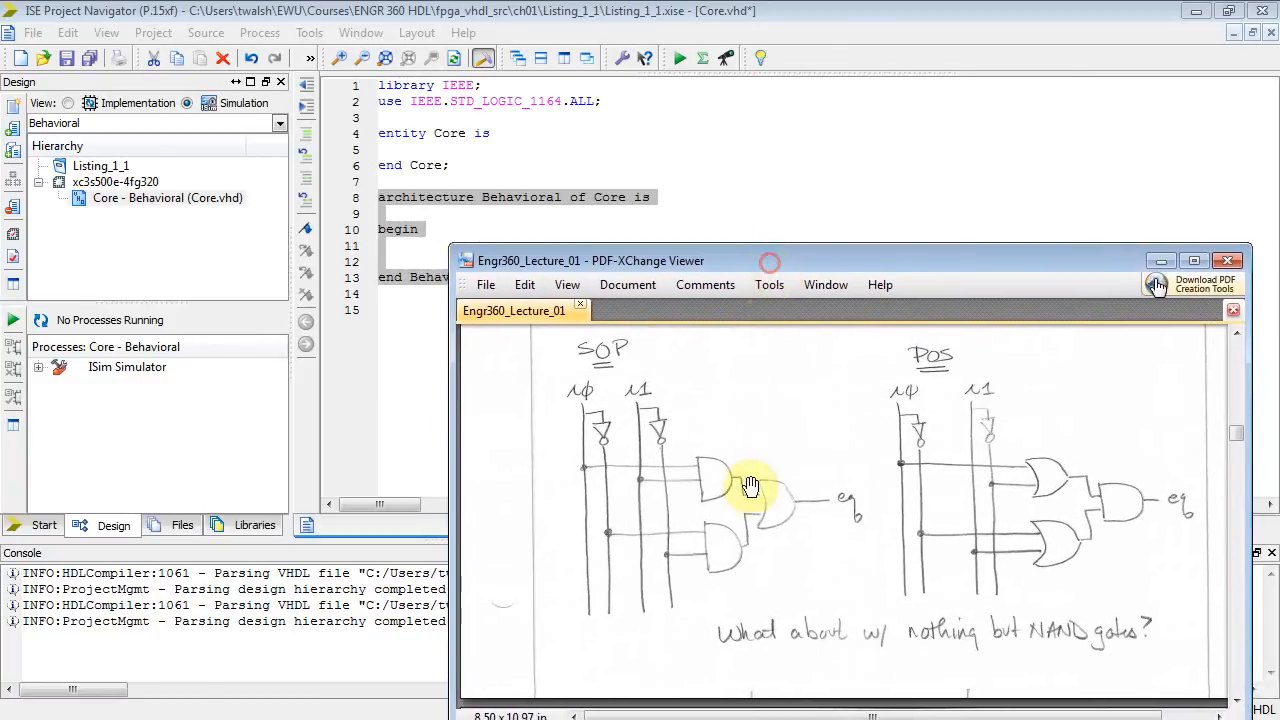
{"action": "mouse_move", "coordinate": [584, 400]}
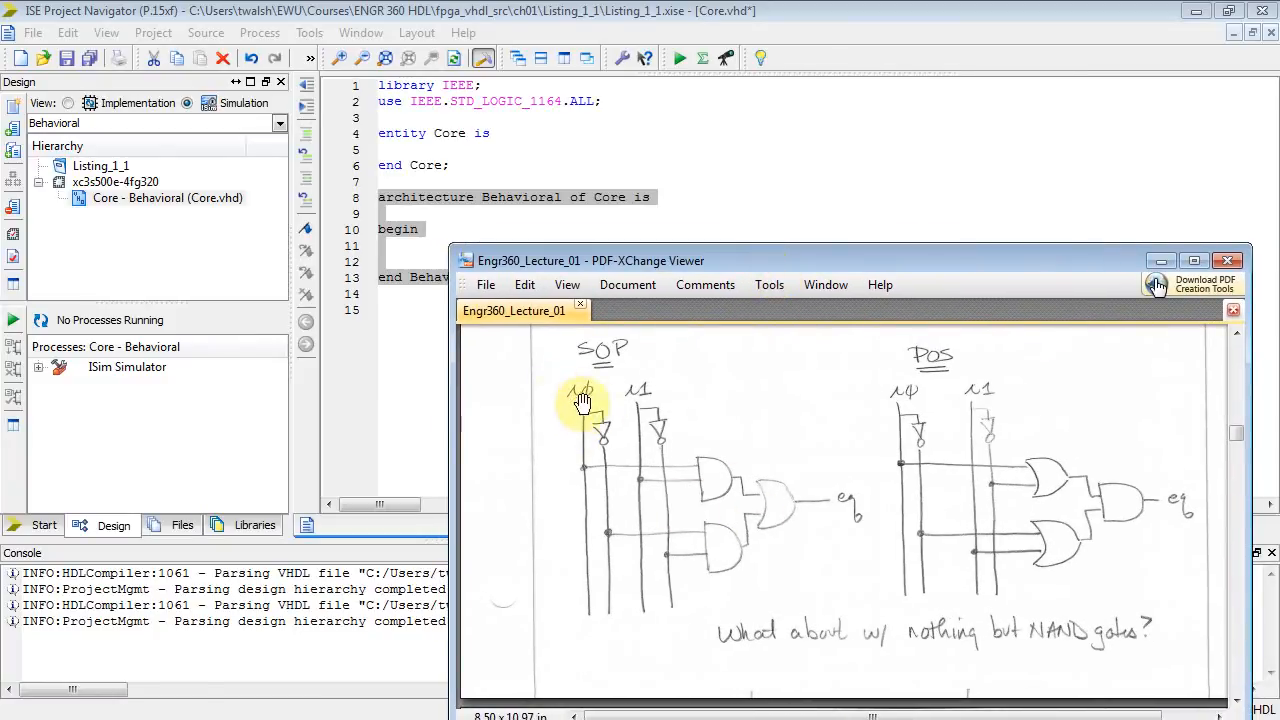
{"action": "mouse_move", "coordinate": [850, 504]}
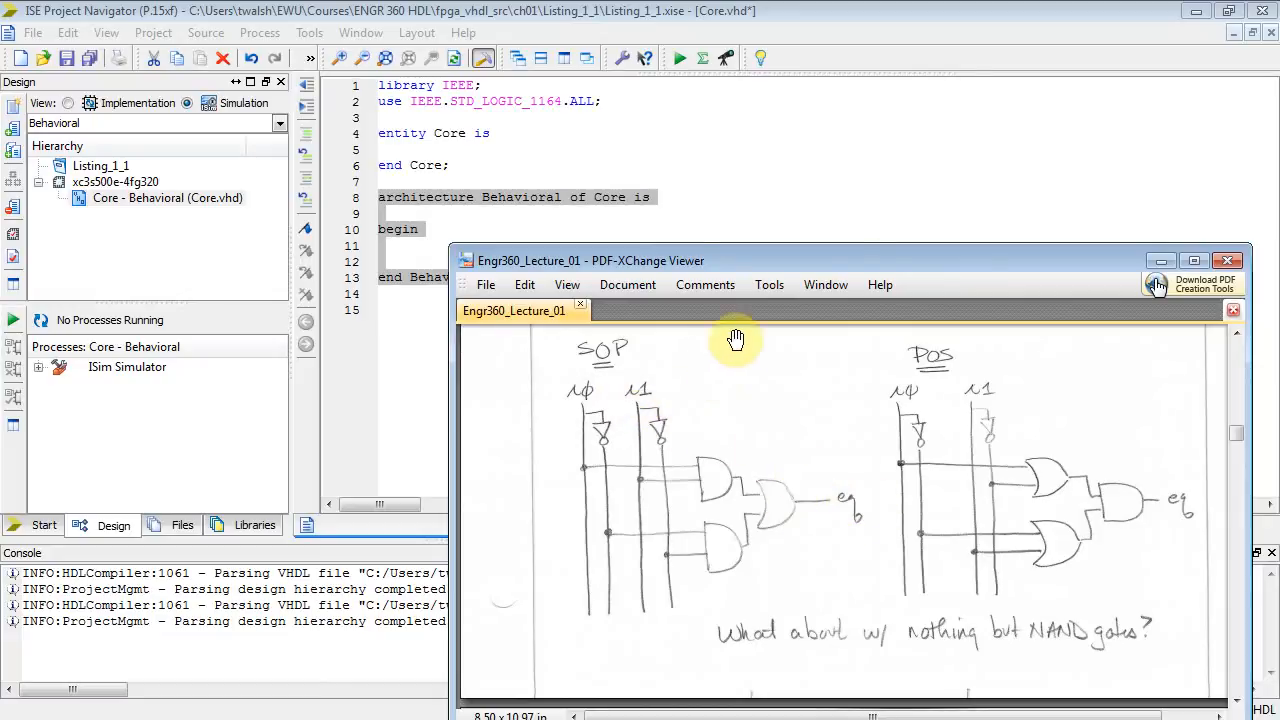
Step: Return from the SOP gate diagram to the Core.vhd editor
{"action": "left_click", "coordinate": [1228, 260]}
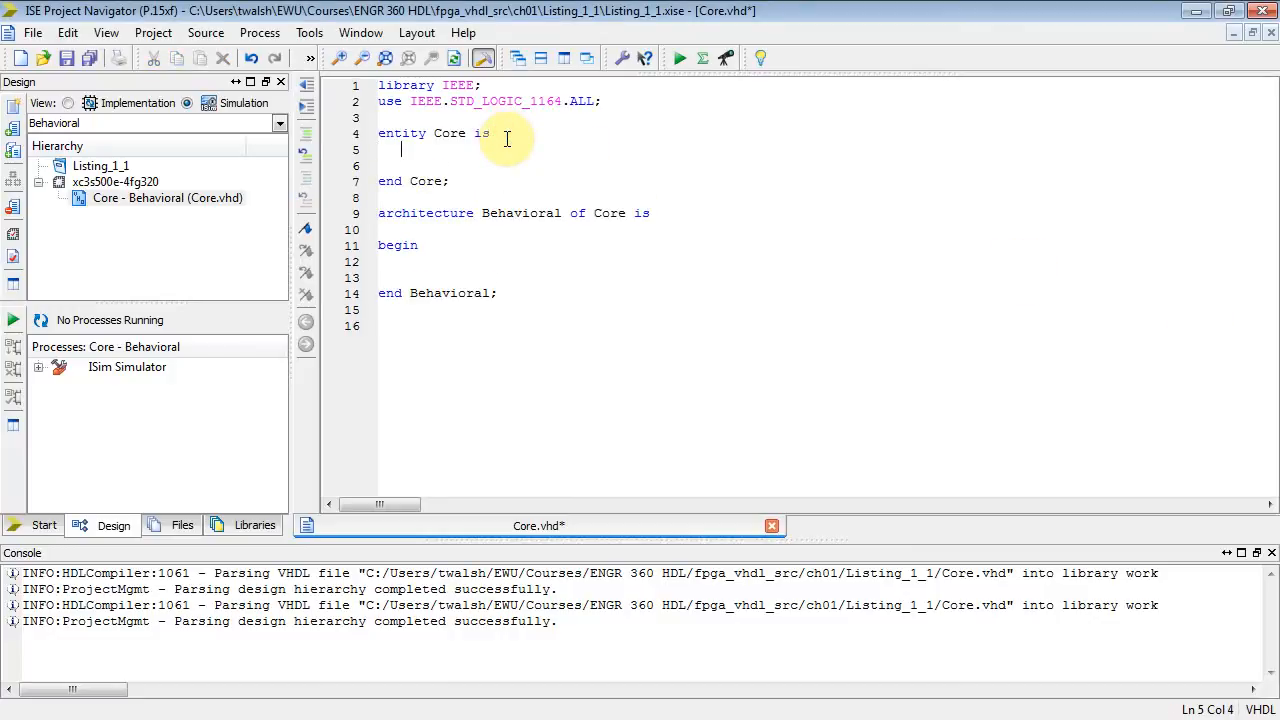
Step: Declare the port block with inputs 'i0, i1 : in std_logic;'
{"action": "type", "text": "port ("}
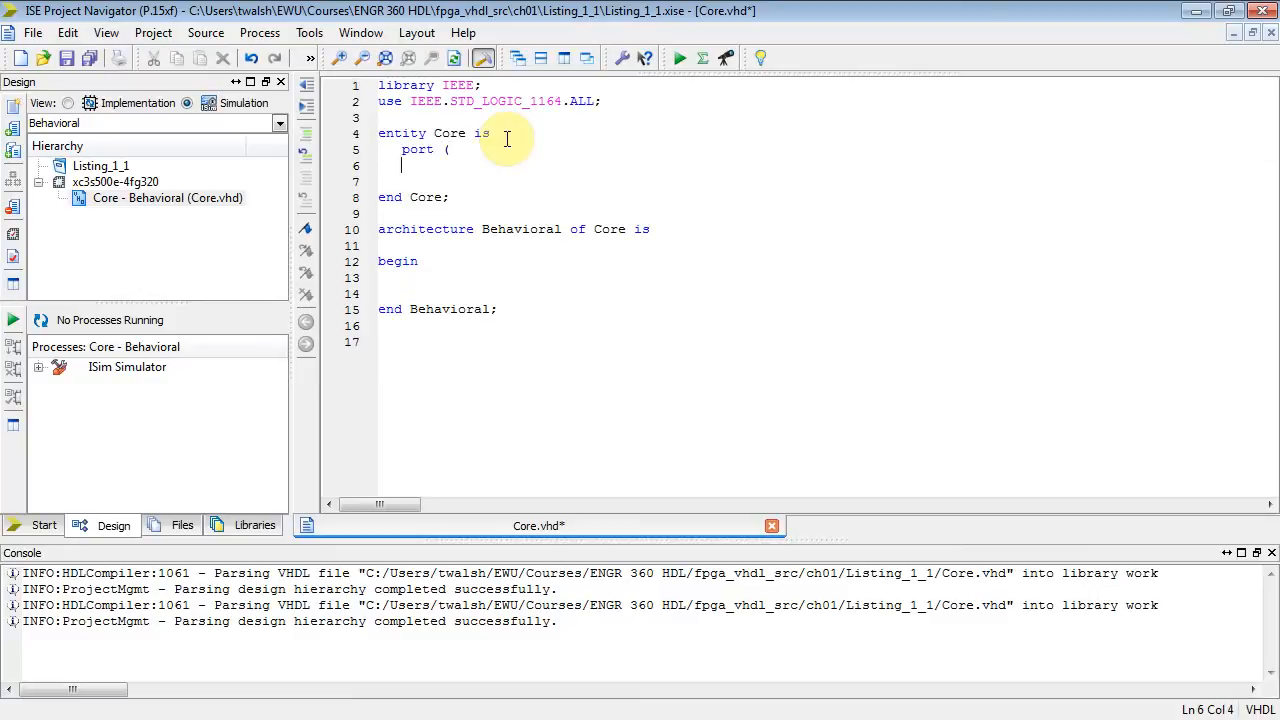
{"action": "type", "text": ");"}
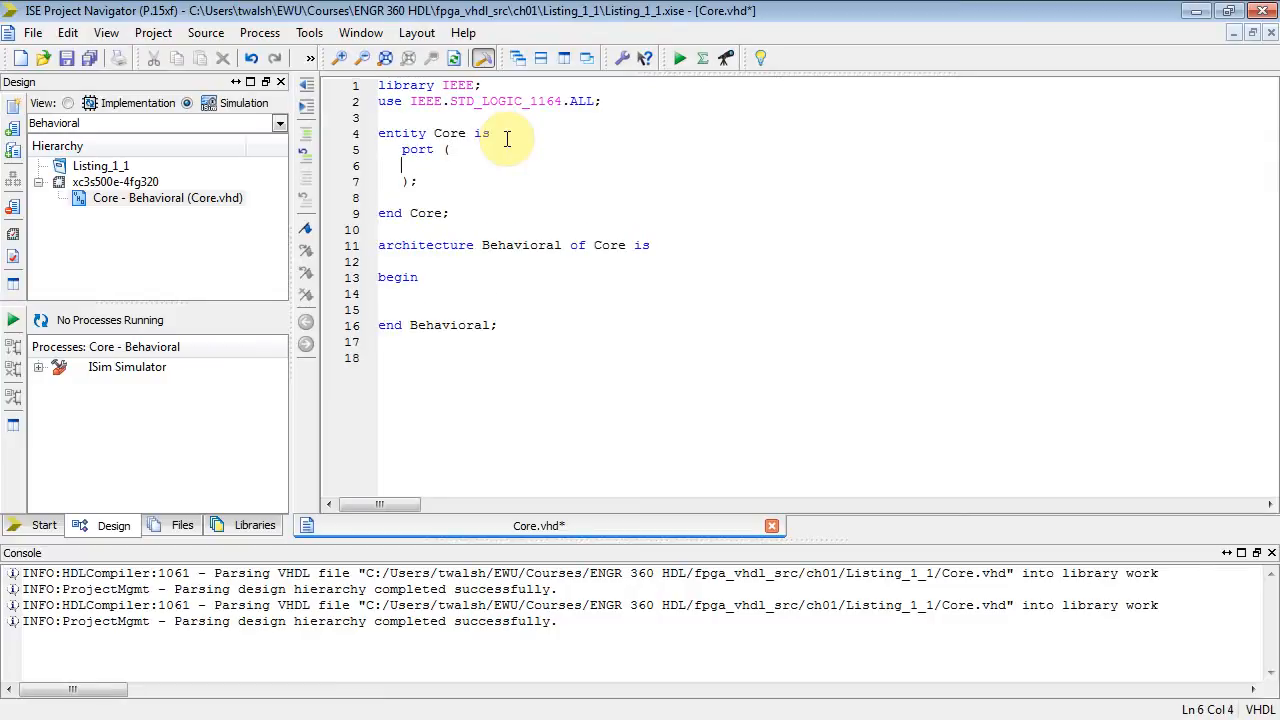
{"action": "type", "text": "i0,"}
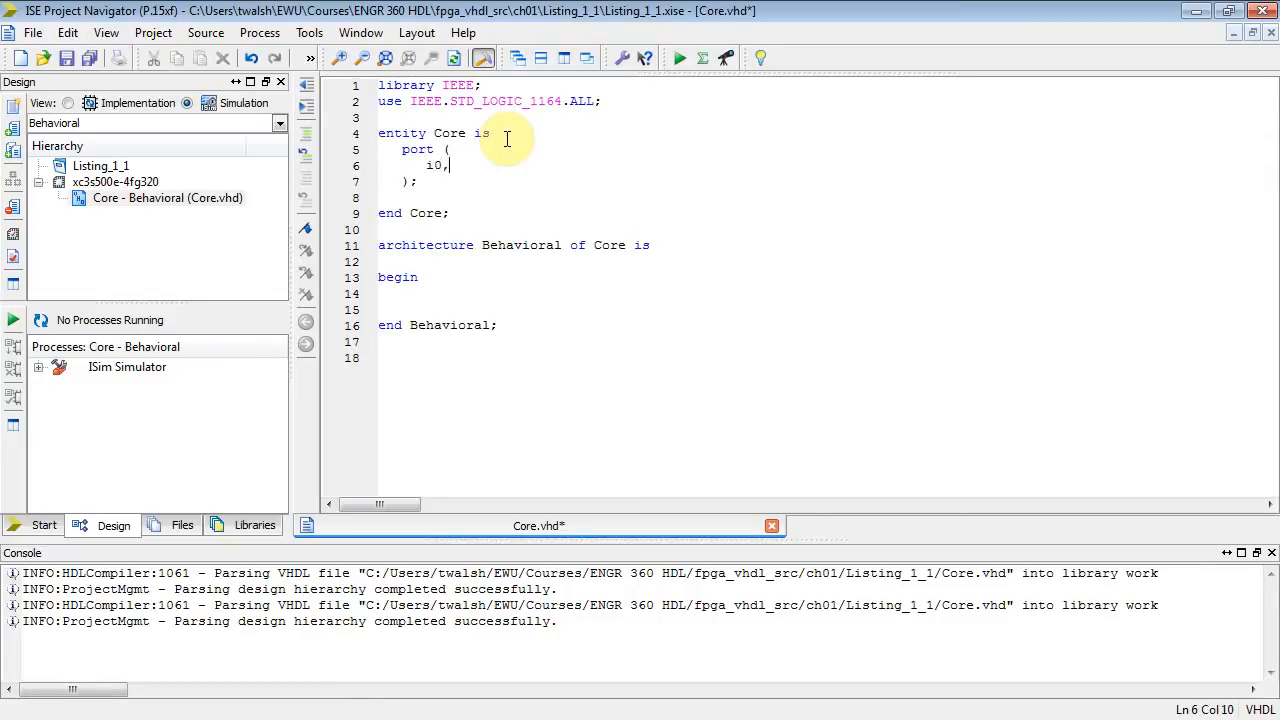
{"action": "type", "text": "i1"}
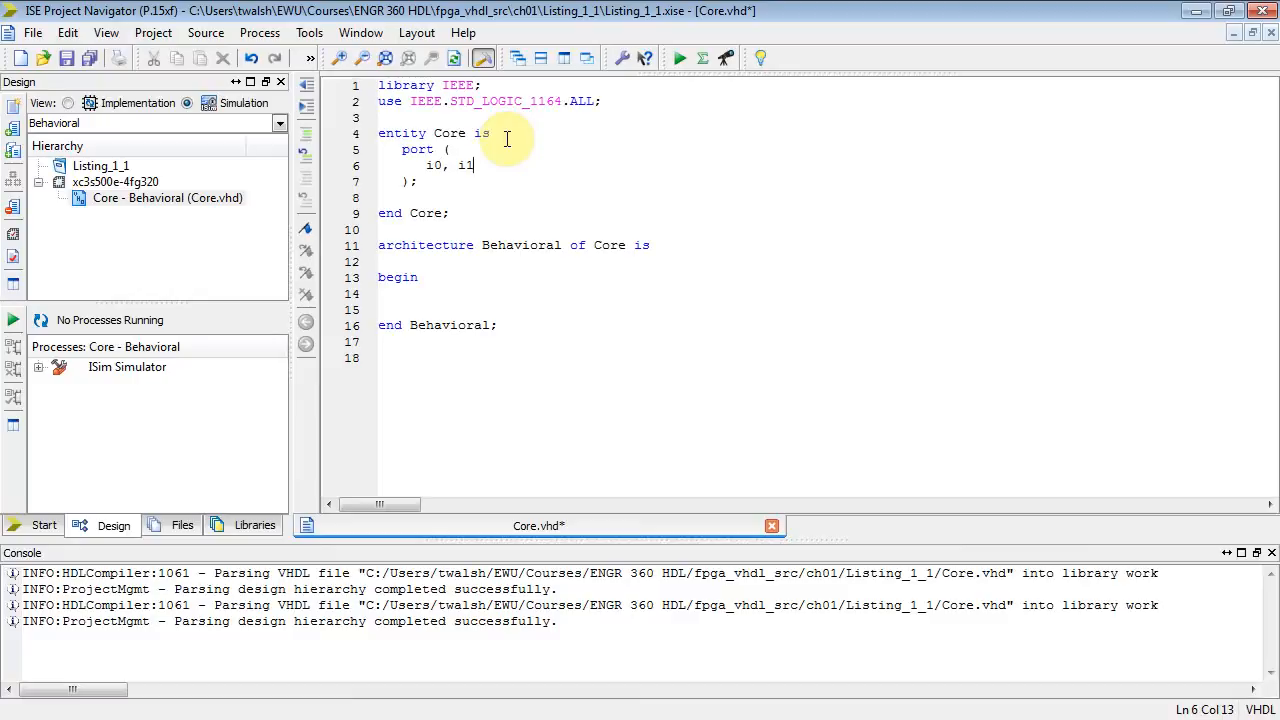
{"action": "type", "text": ":"}
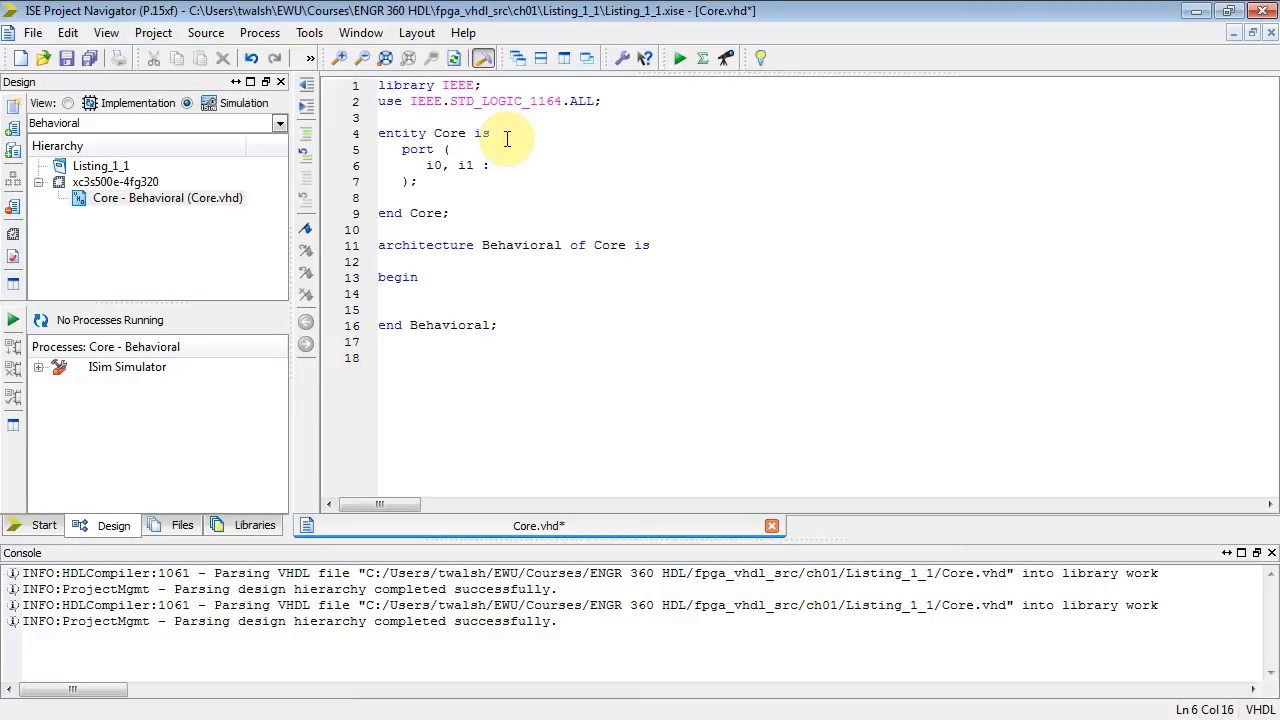
{"action": "type", "text": "in"}
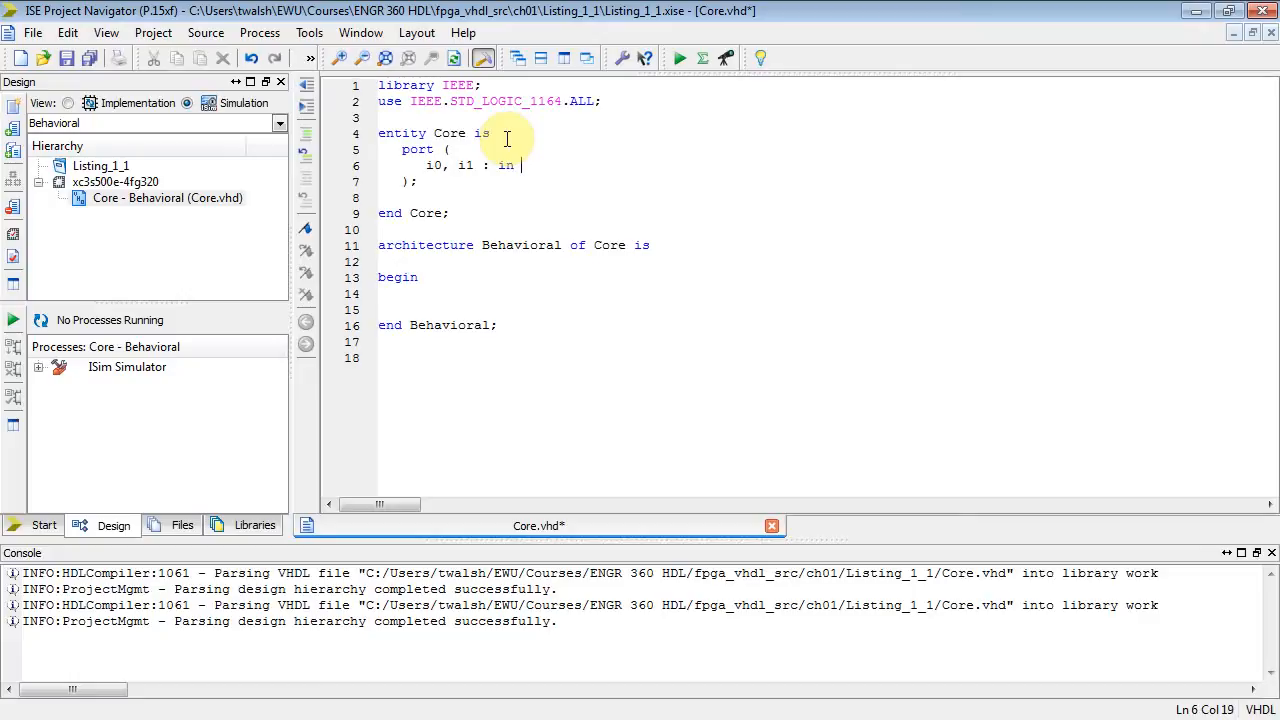
{"action": "type", "text": "std_logi"}
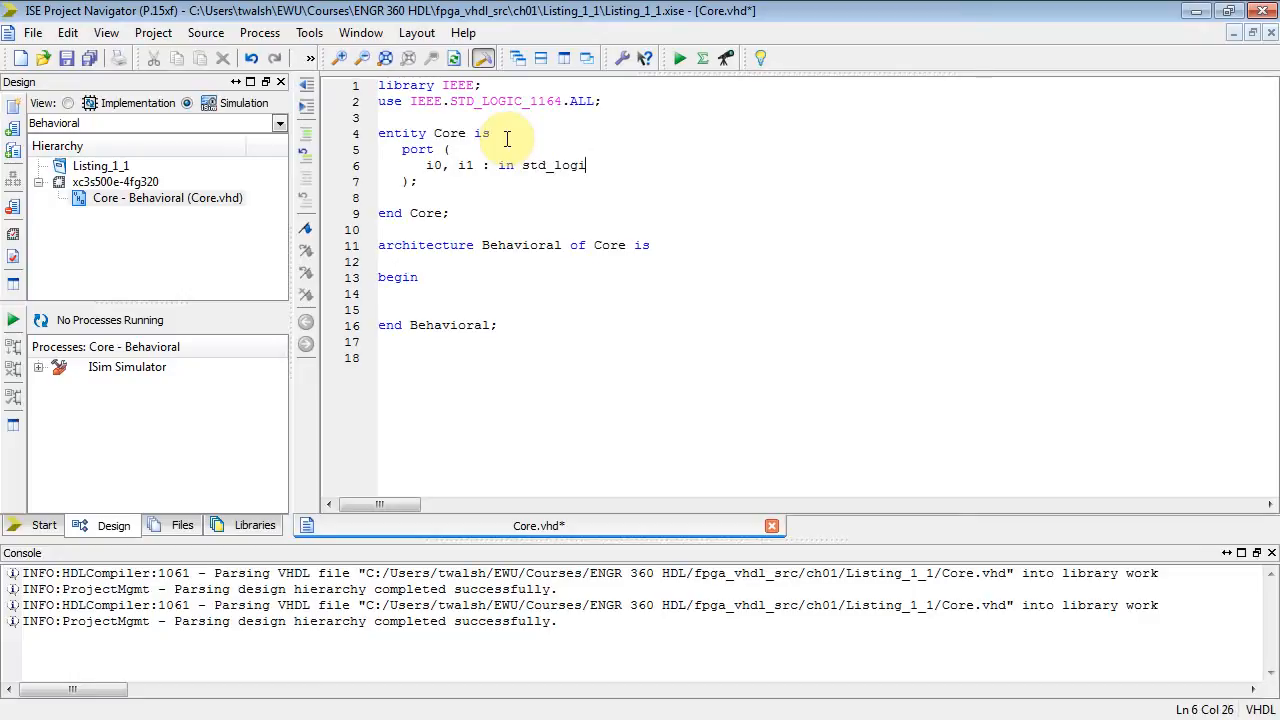
{"action": "type", "text": "c;"}
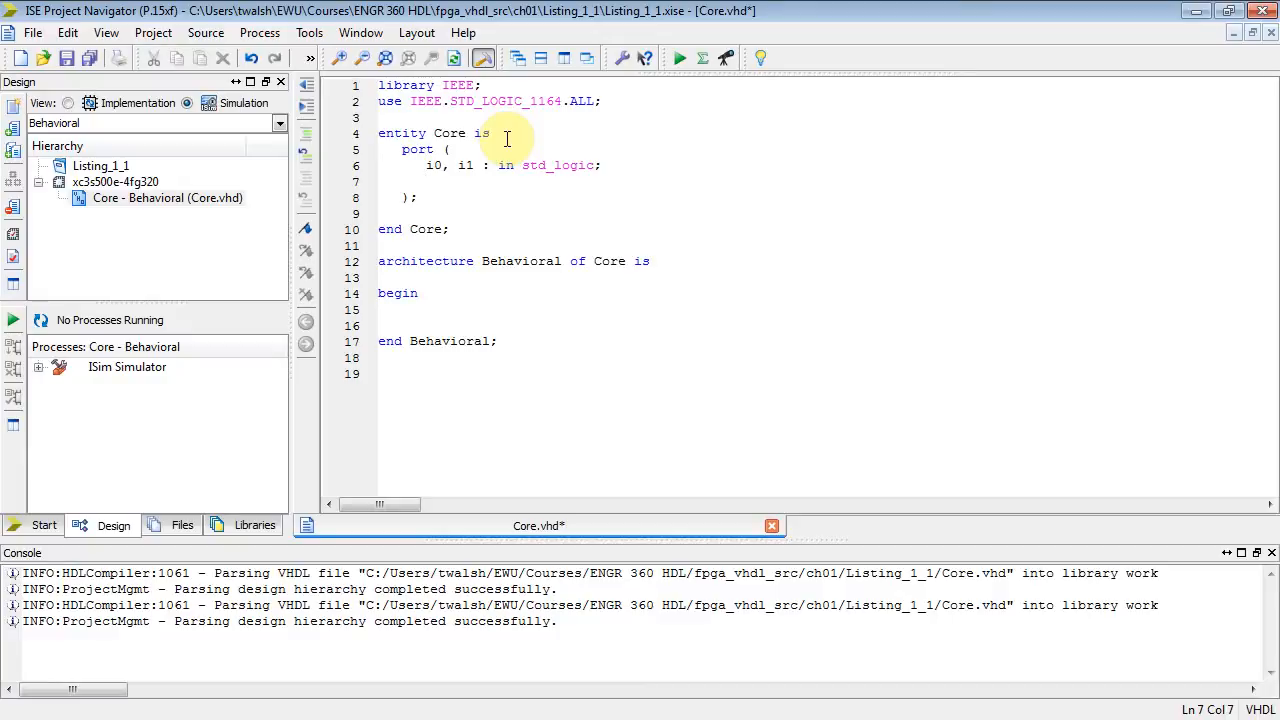
Step: Add output 'eq : out std_logic' and save Core.vhd
{"action": "type", "text": "eq :"}
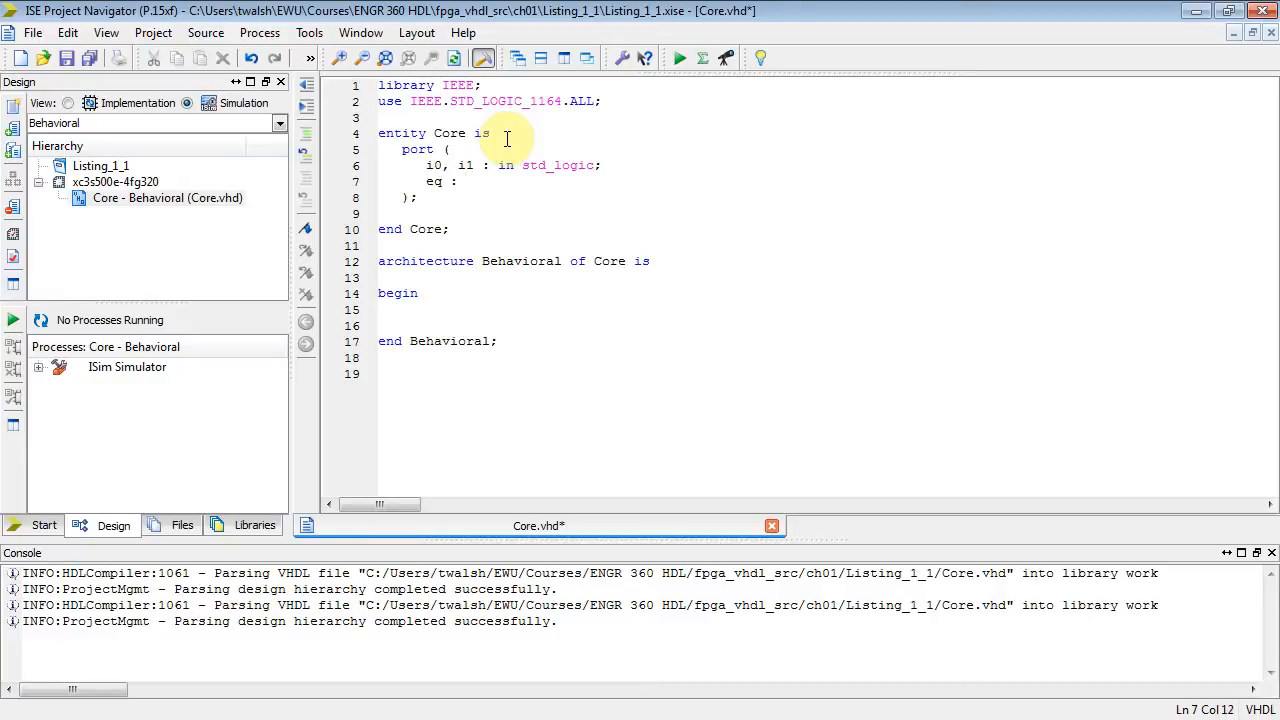
{"action": "type", "text": "out"}
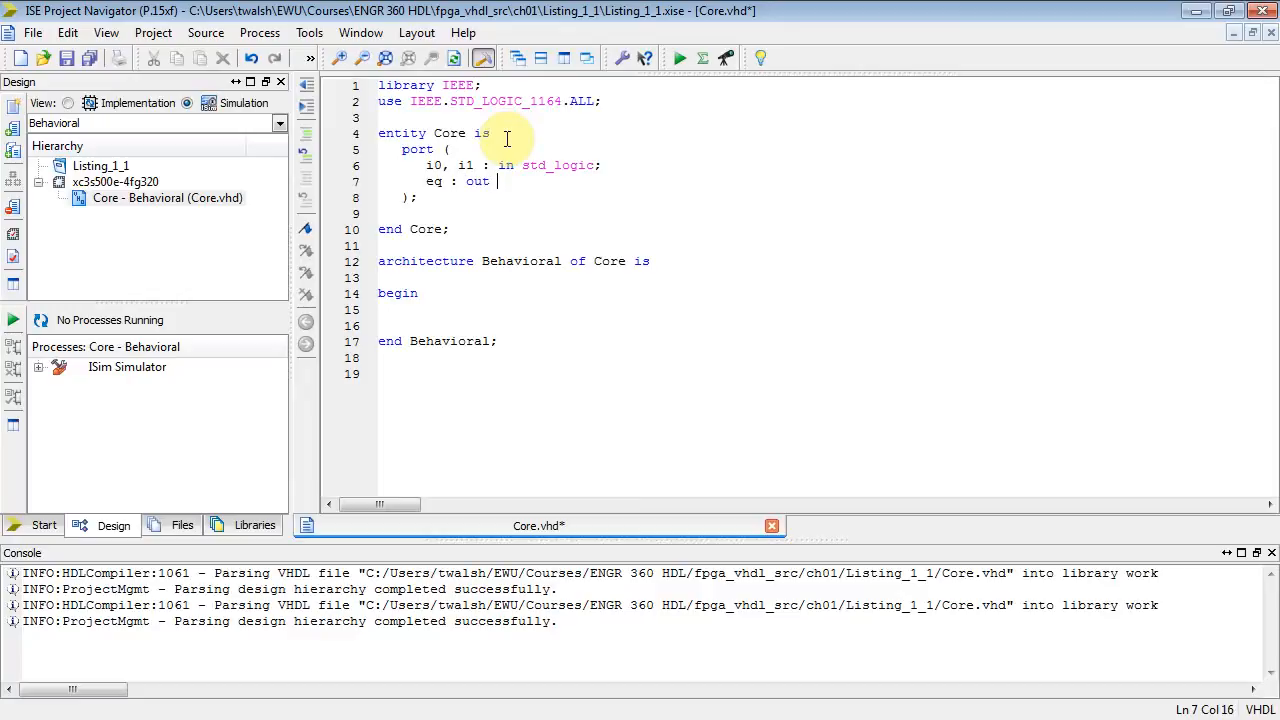
{"action": "type", "text": "std"}
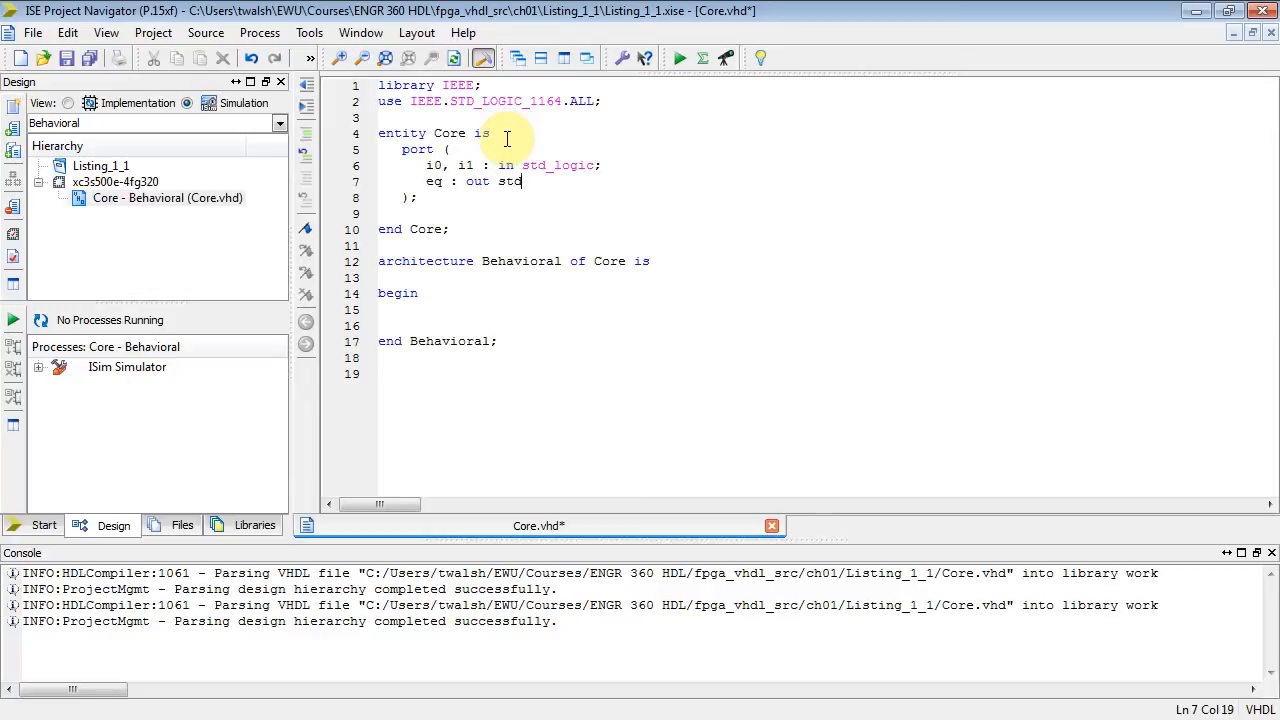
{"action": "type", "text": "_logic;"}
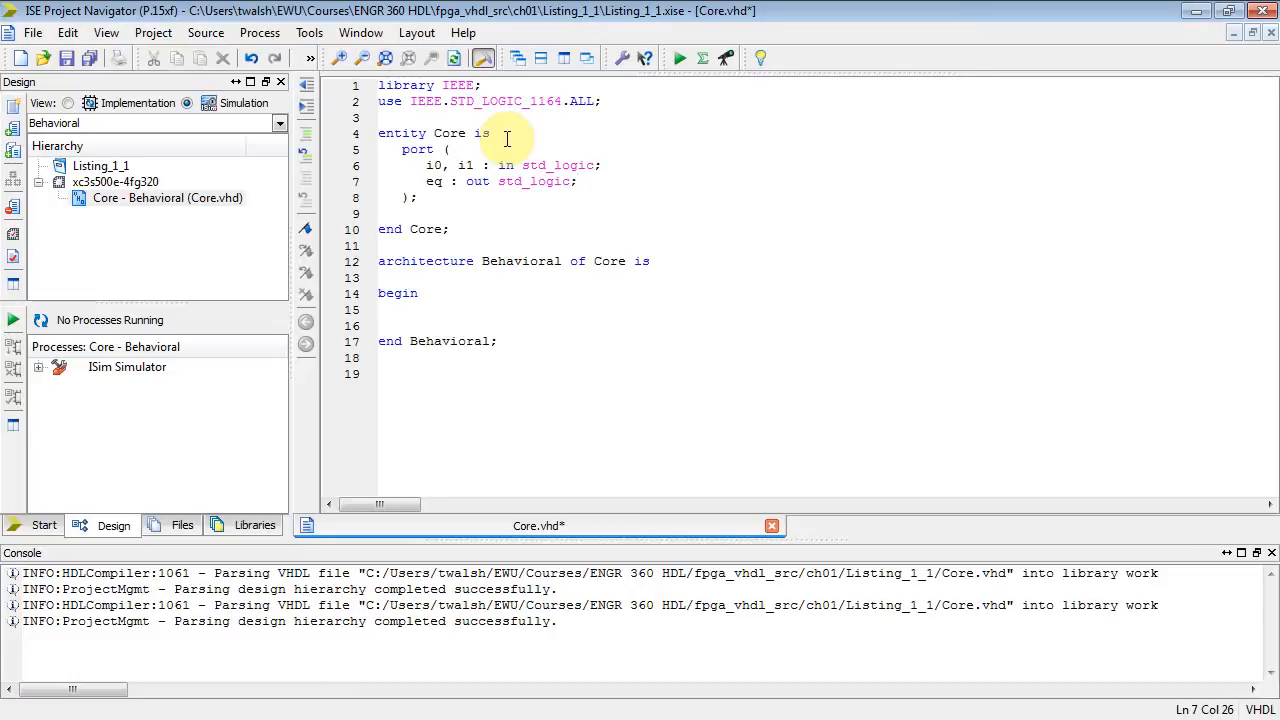
{"action": "mouse_move", "coordinate": [44, 56]}
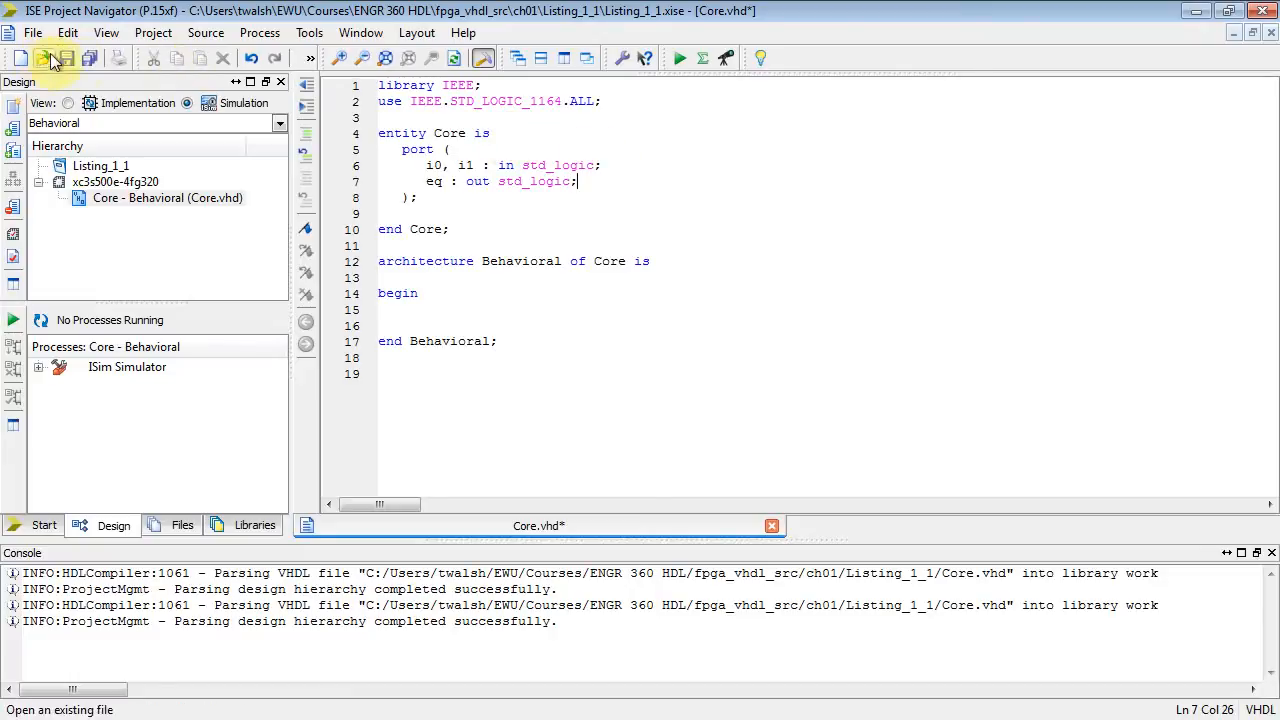
{"action": "left_click", "coordinate": [56, 56]}
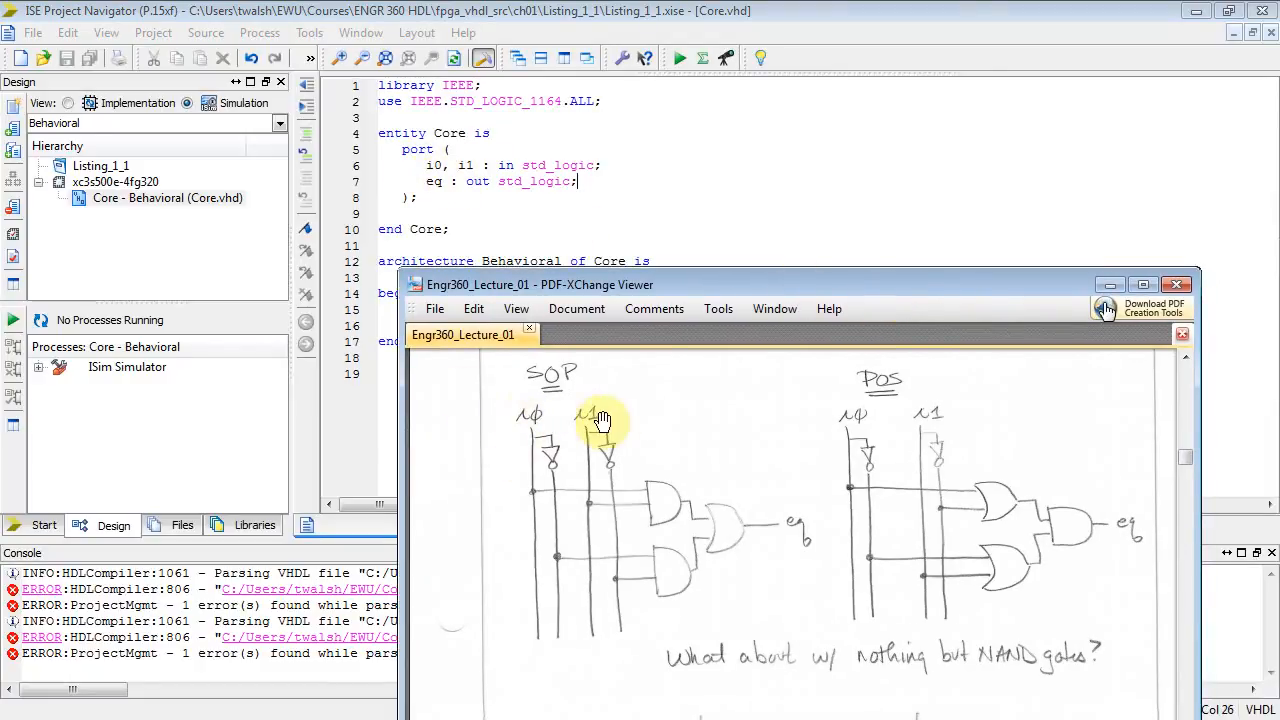
{"action": "mouse_move", "coordinate": [808, 538]}
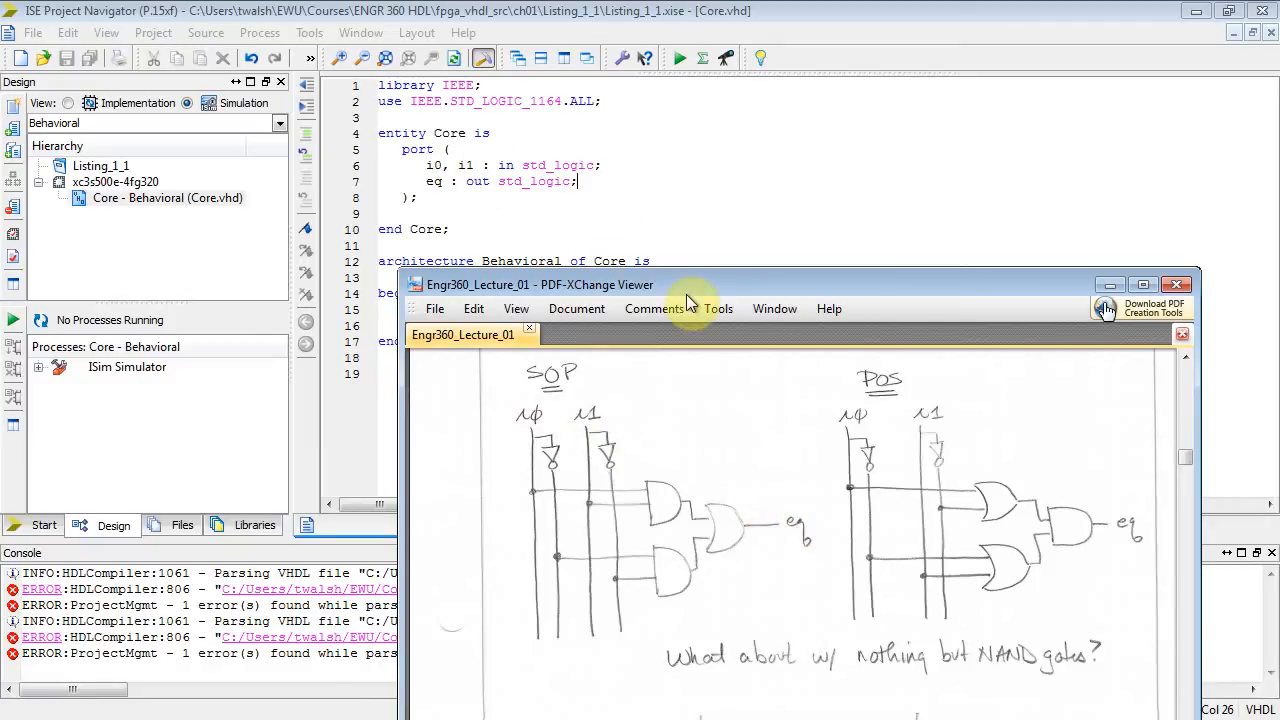
Step: Bring the ISE window with Core.vhd back in front after checking the SOP diagram
{"action": "left_click", "coordinate": [1176, 284]}
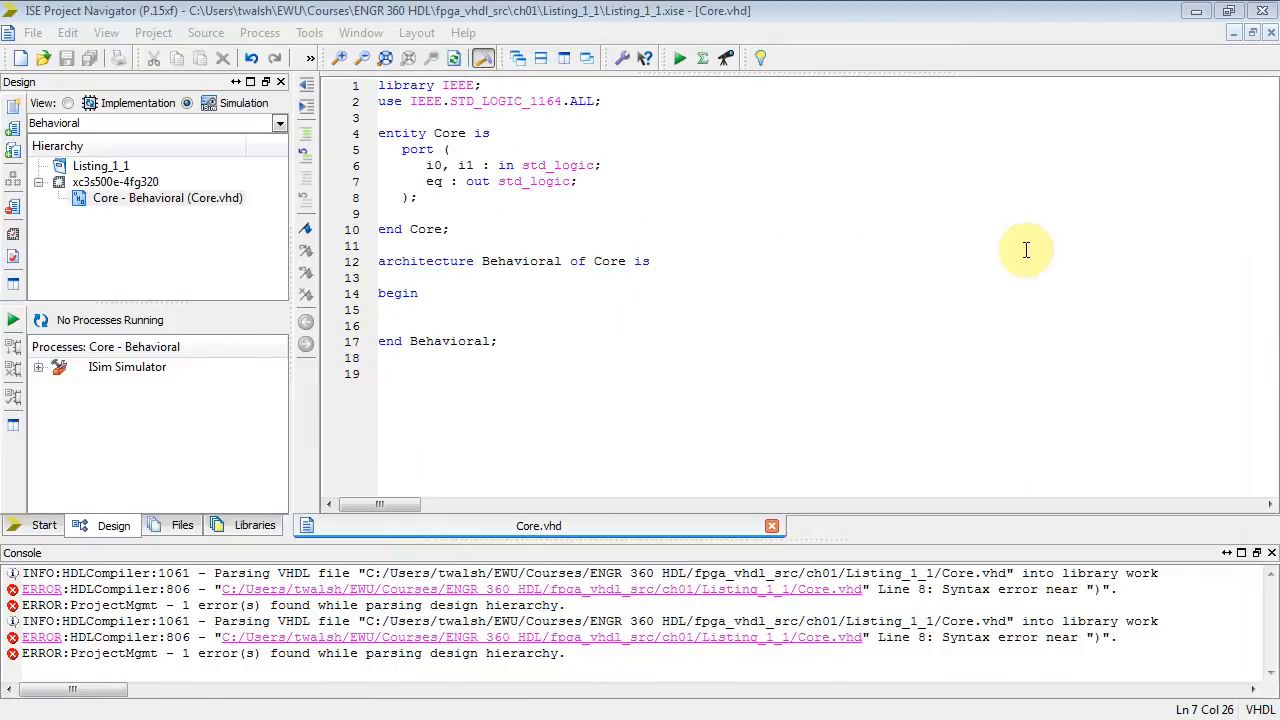
{"action": "mouse_move", "coordinate": [730, 596]}
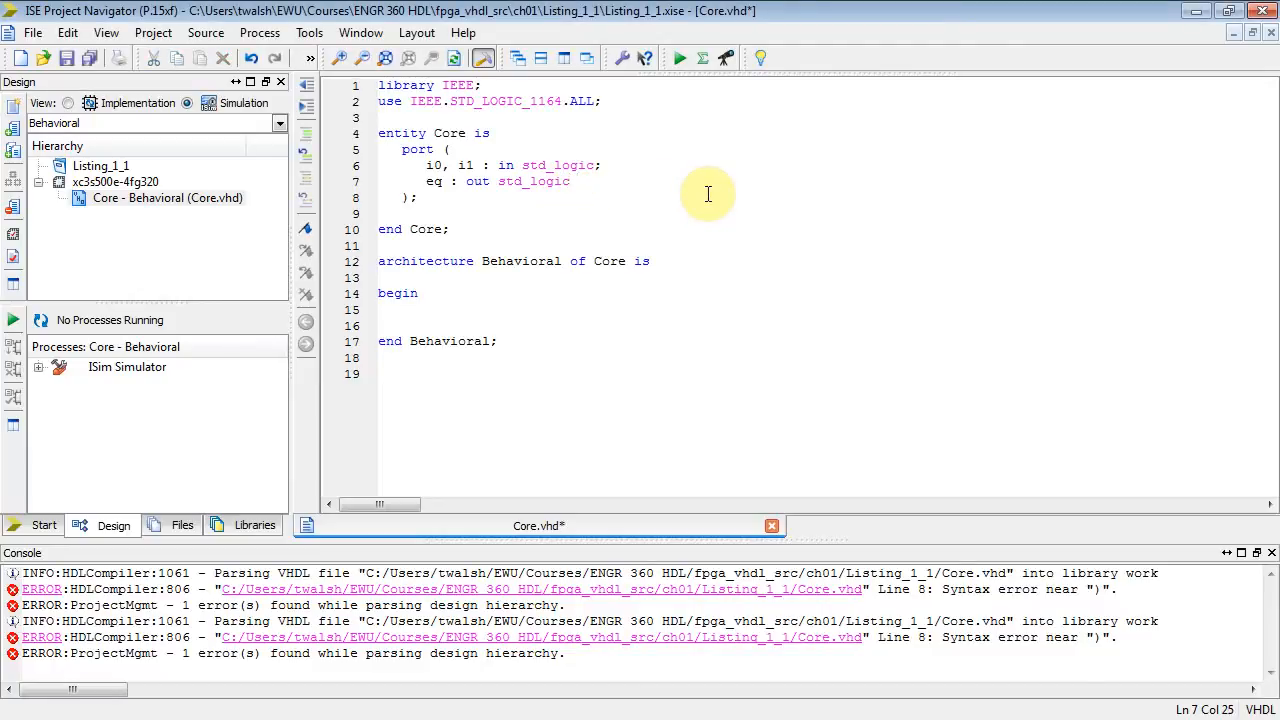
{"action": "mouse_move", "coordinate": [88, 58]}
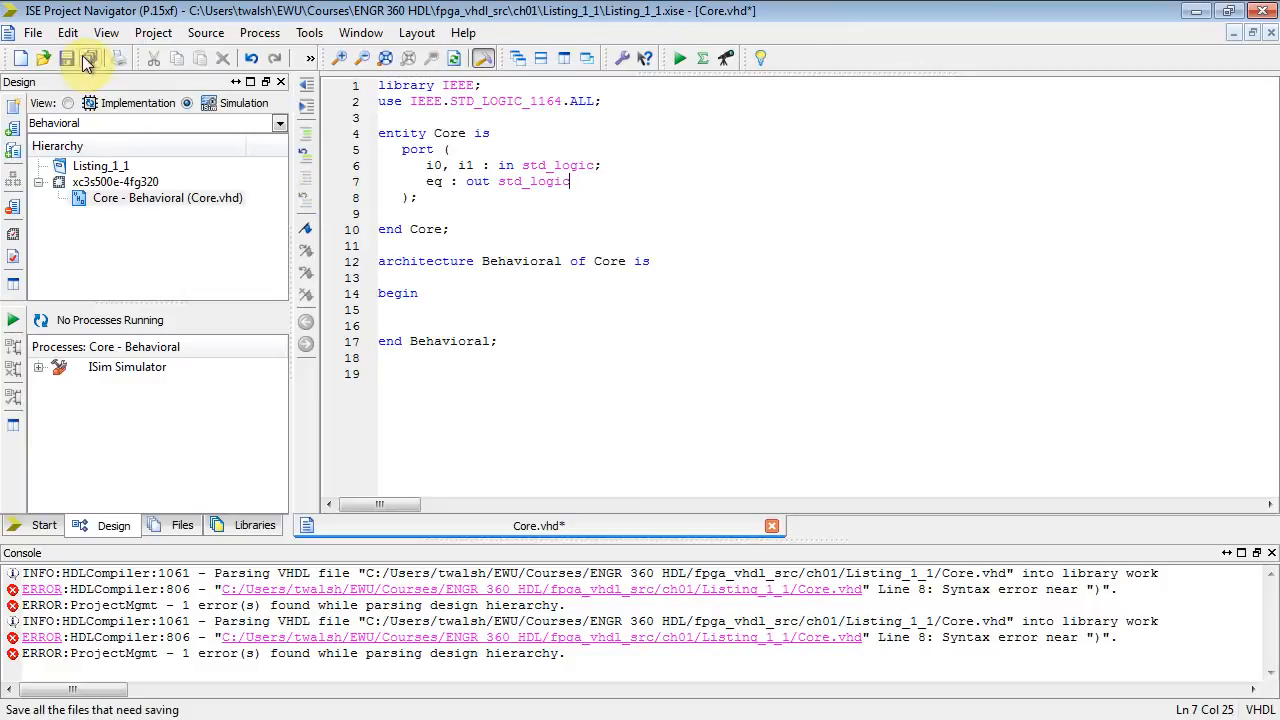
Step: Save Core.vhd after removing the stray semicolon so the design re-parses cleanly
{"action": "left_click", "coordinate": [88, 58]}
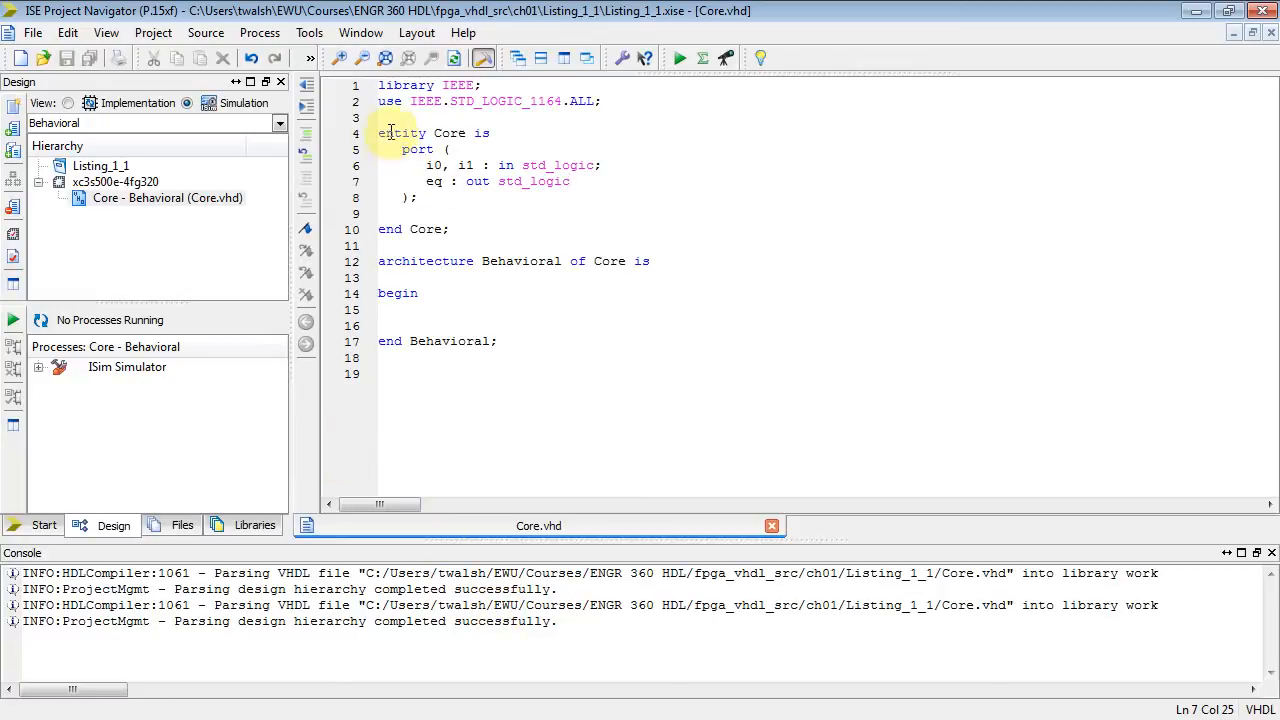
Step: Add the comment '-- Describes Input and Output' above 'entity Core is'
{"action": "left_click", "coordinate": [380, 118]}
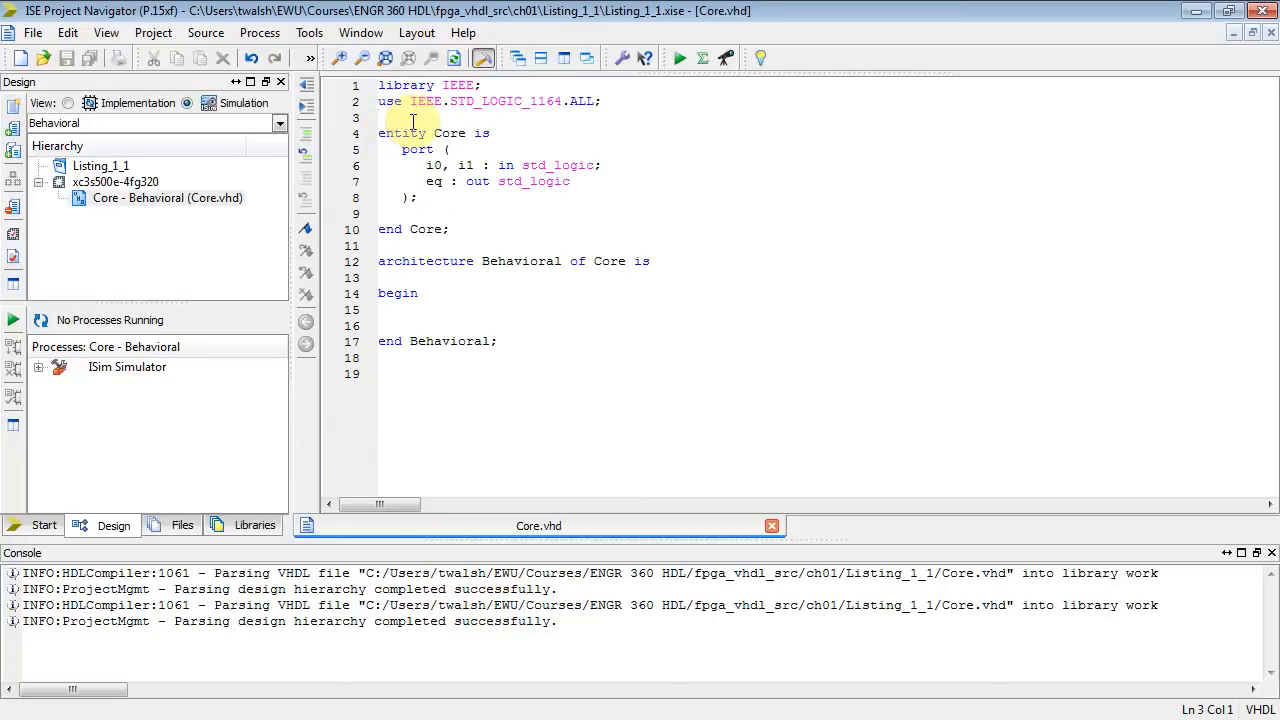
{"action": "type", "text": "-- Describes Input"}
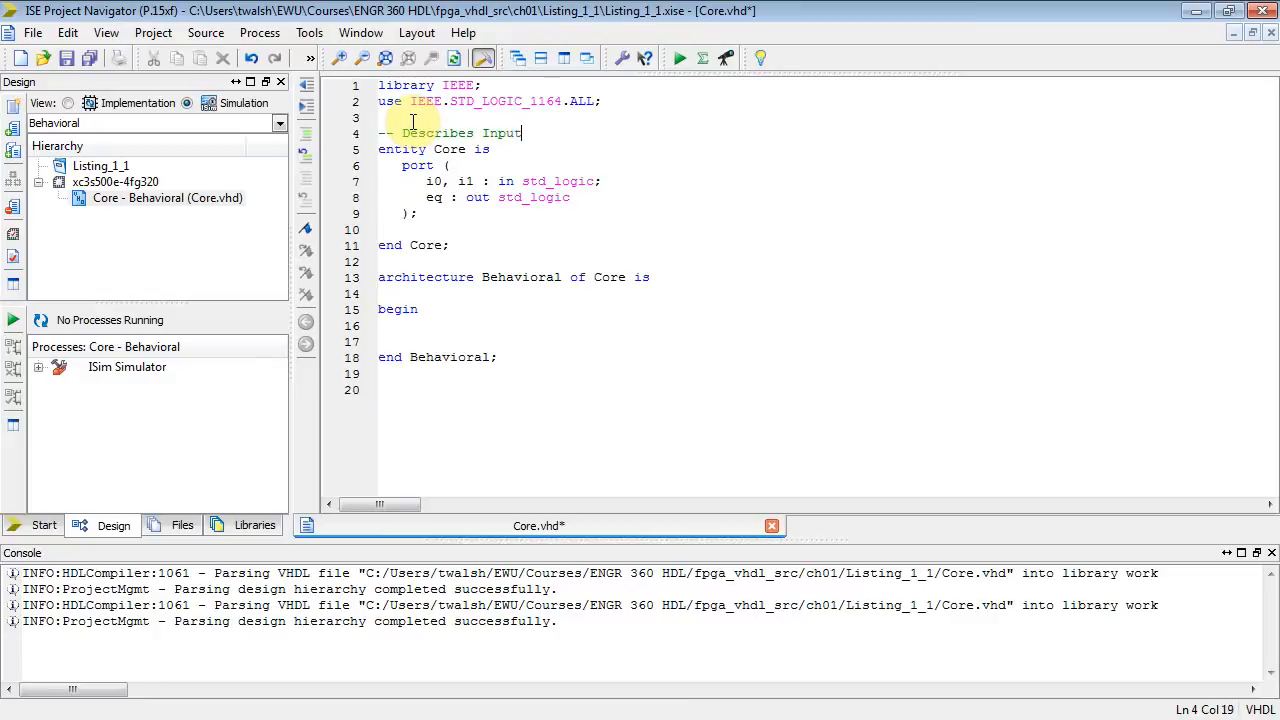
{"action": "type", "text": "and Output"}
{"action": "type", "text": "s"}
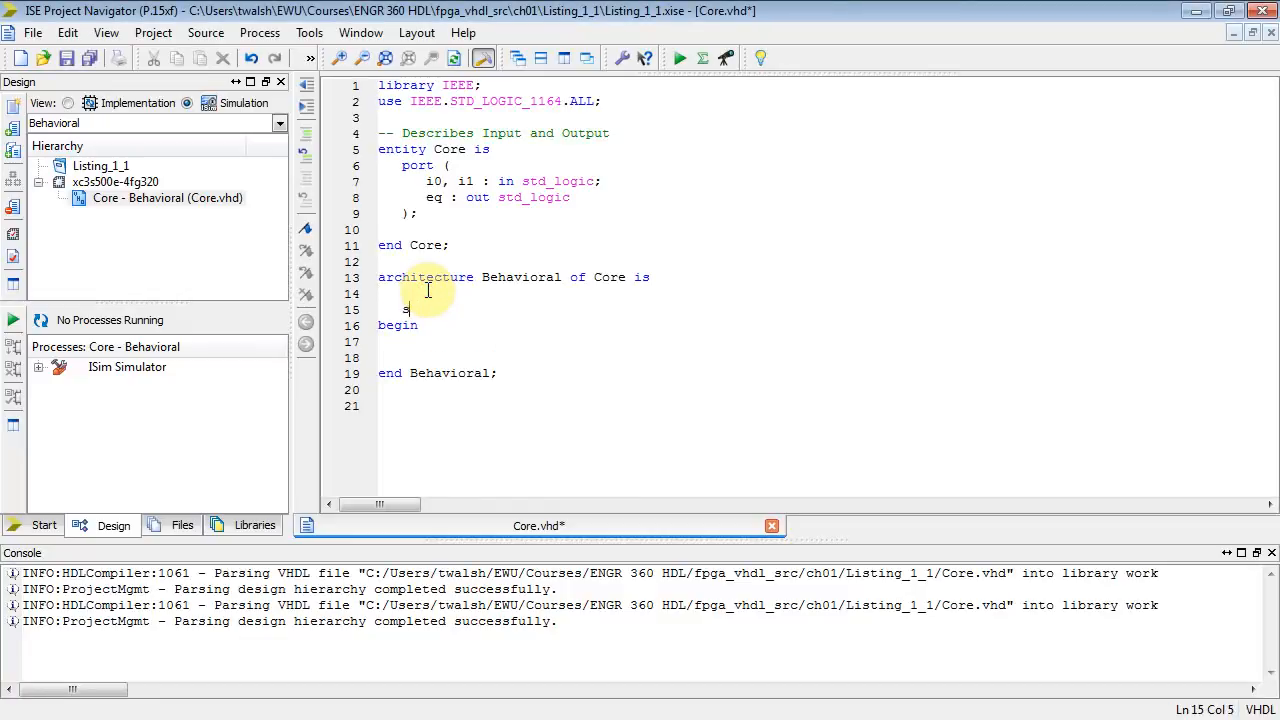
Step: Declare 'signal p0, p1 : std_logic;' between the architecture header and begin
{"action": "type", "text": "ignal p0"}
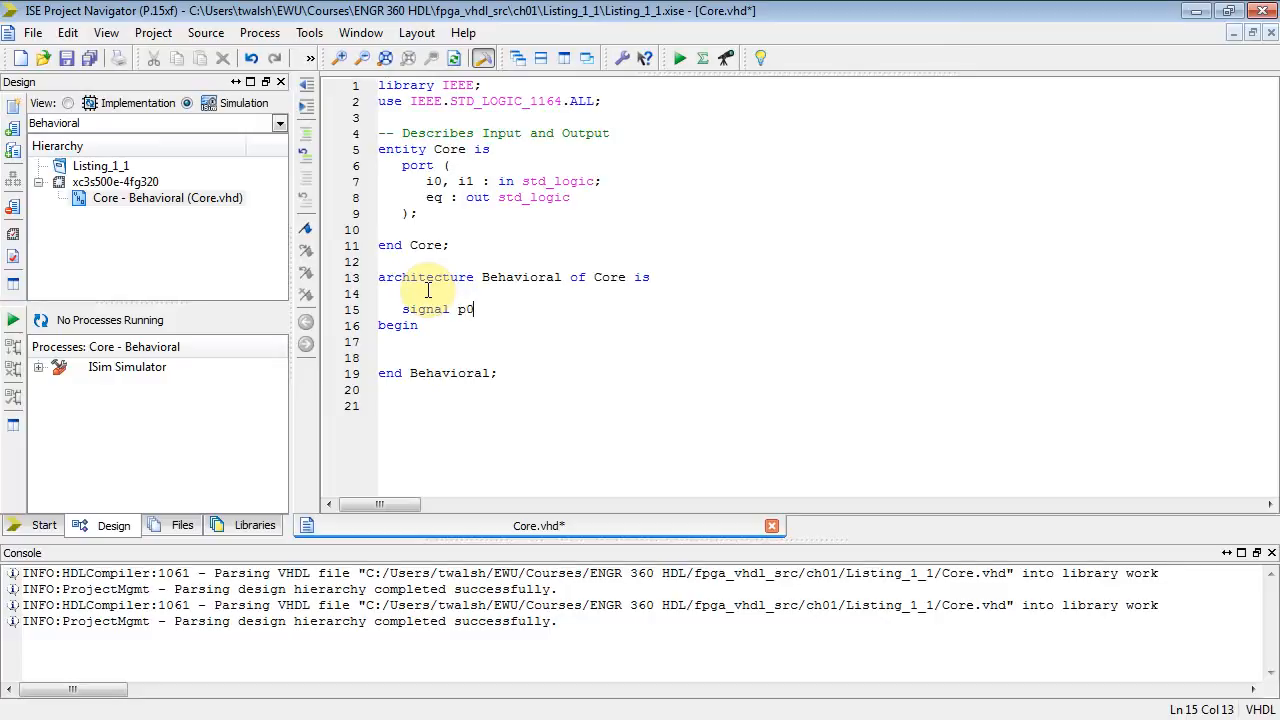
{"action": "type", "text": ", p1"}
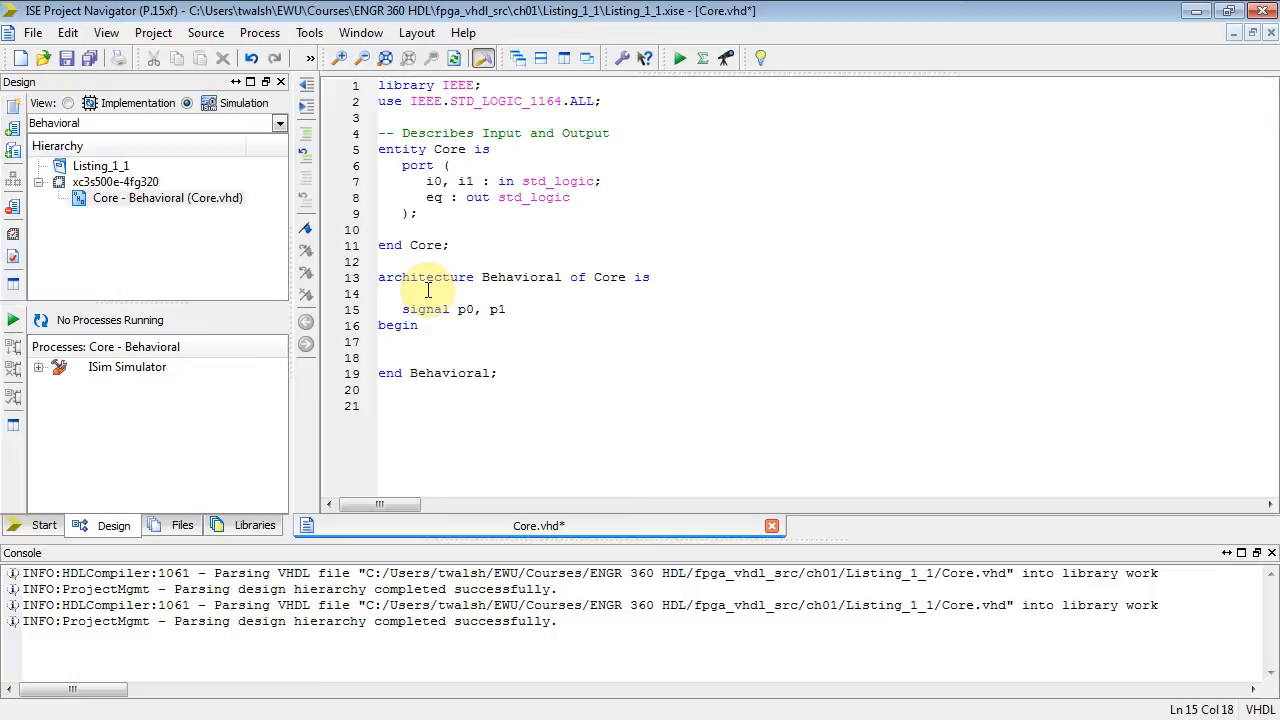
{"action": "type", "text": ": std_lk"}
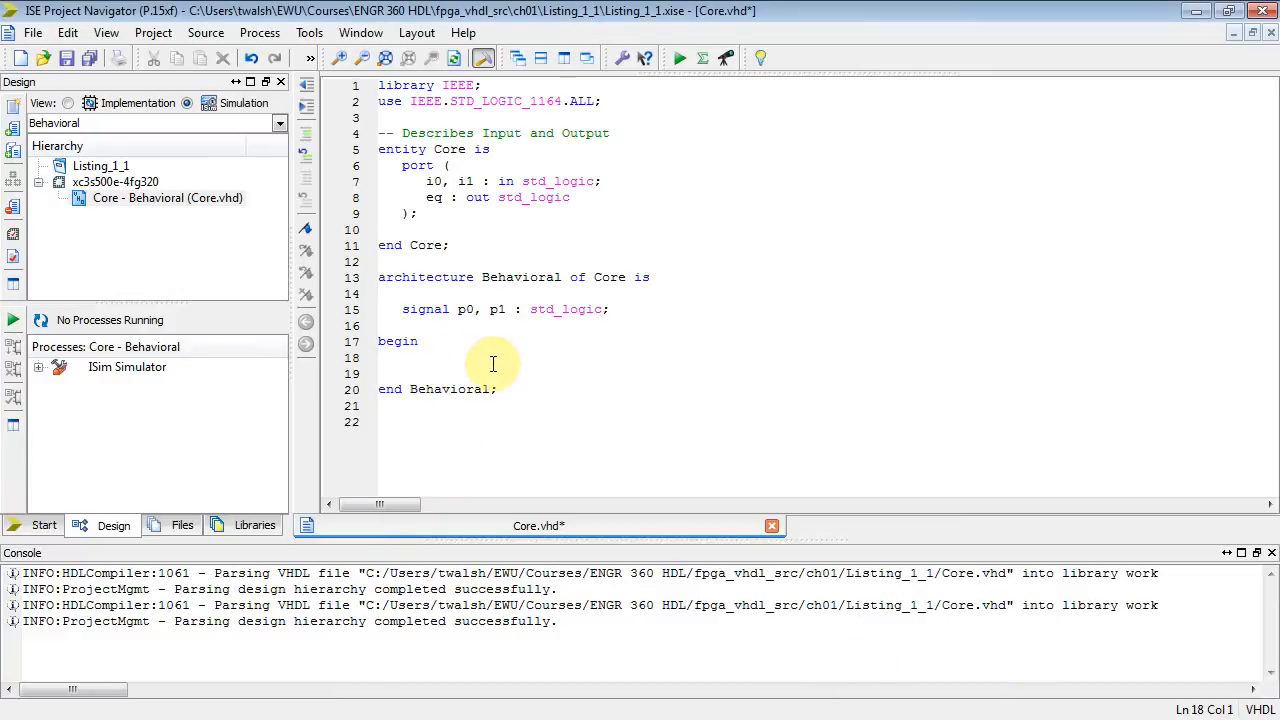
Step: Write the product term p0 <= (not i0) and (not i1) after begin
{"action": "type", "text": "p"}
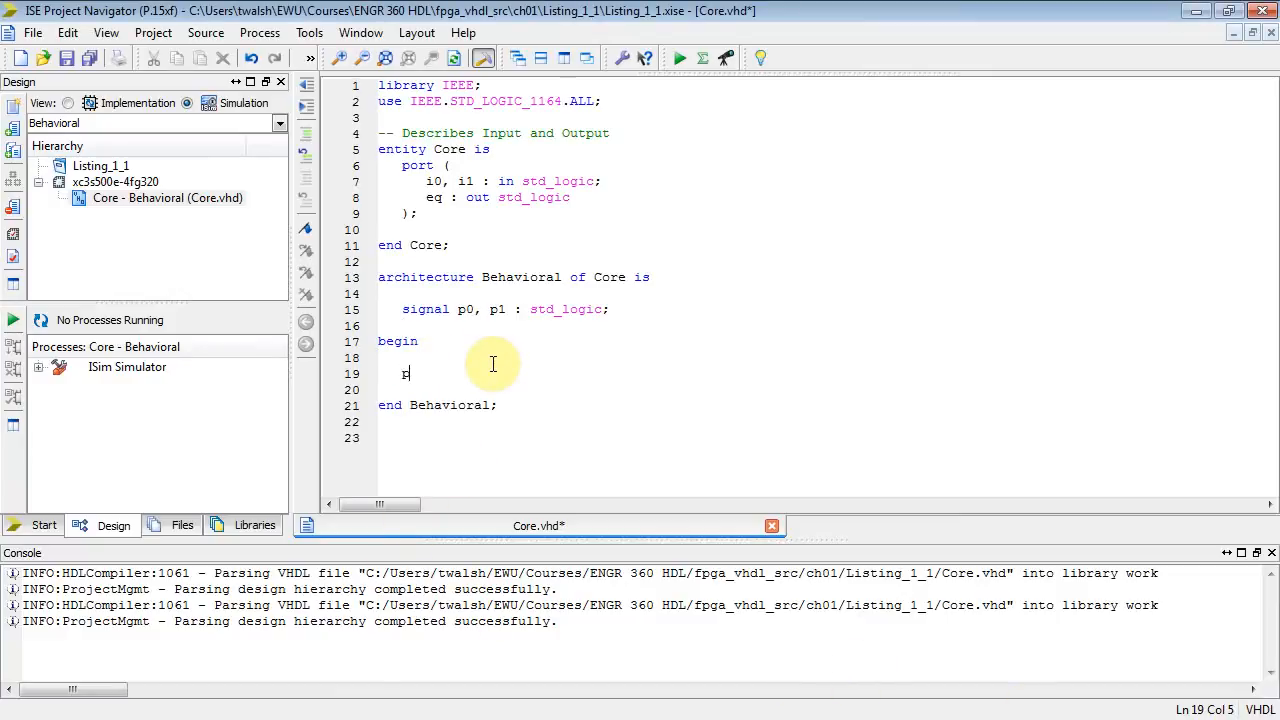
{"action": "type", "text": "0 <="}
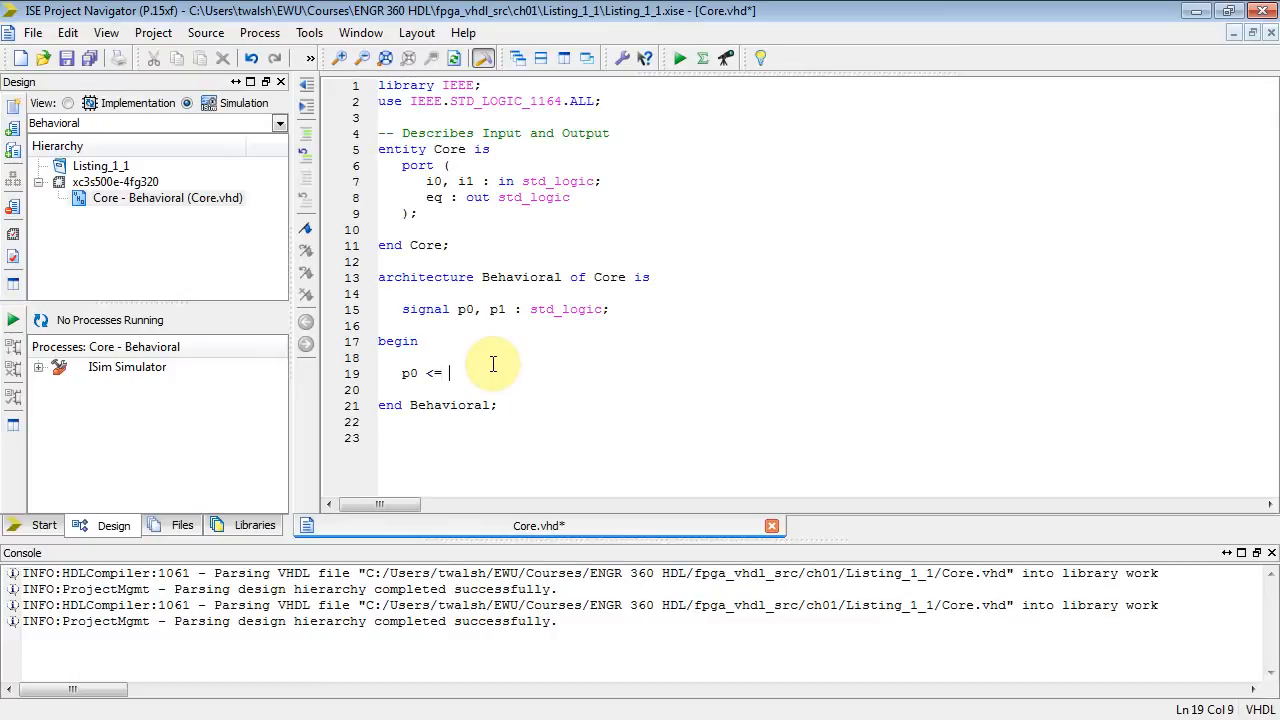
{"action": "type", "text": "(not i"}
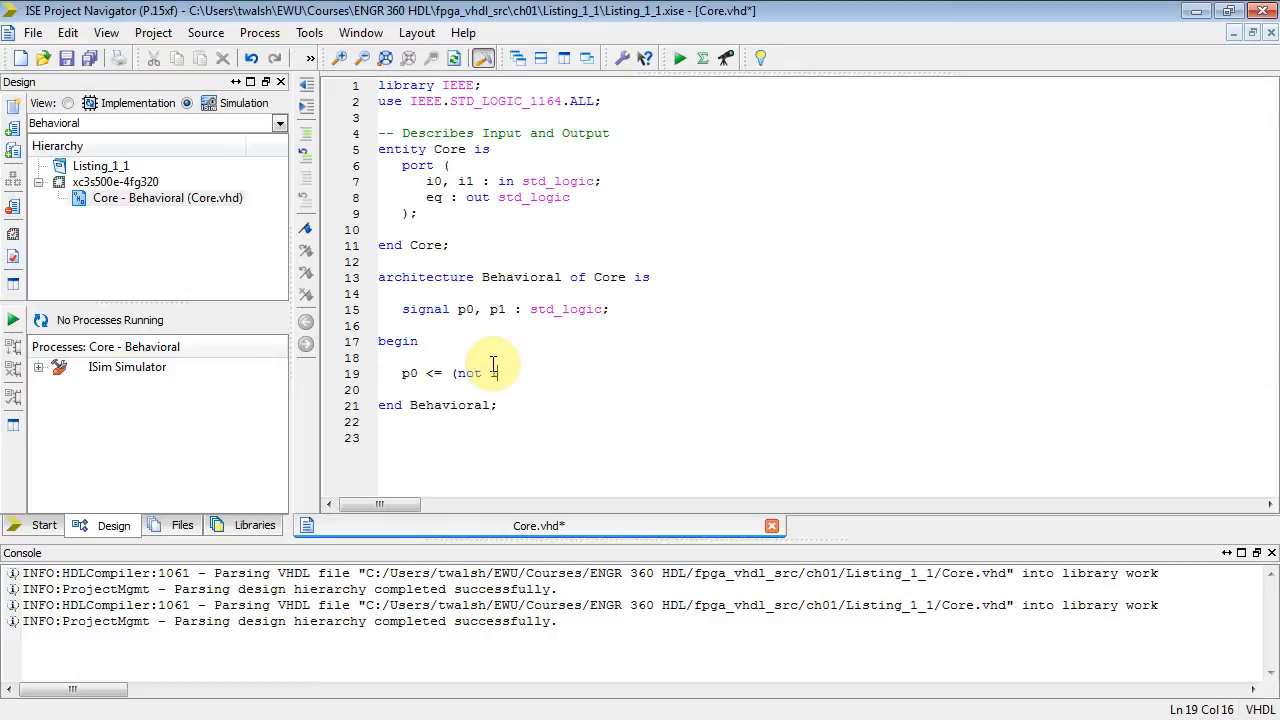
{"action": "type", "text": "0)"}
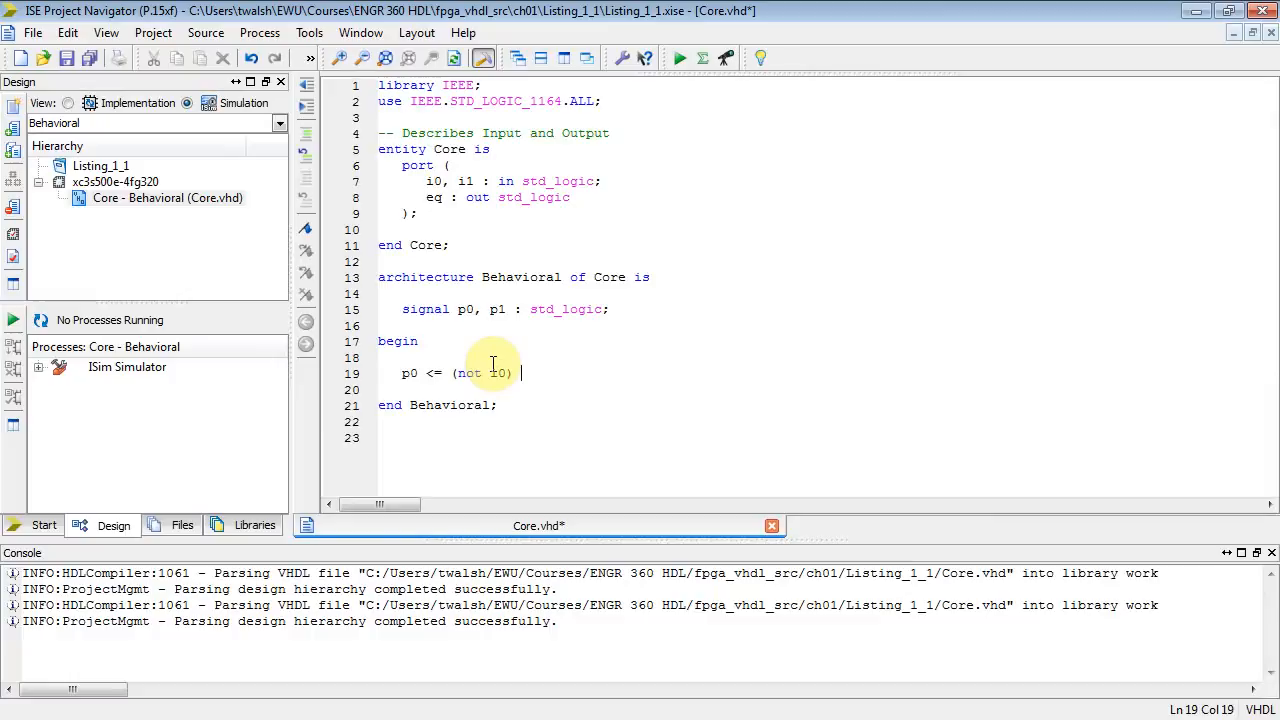
{"action": "type", "text": "and ("}
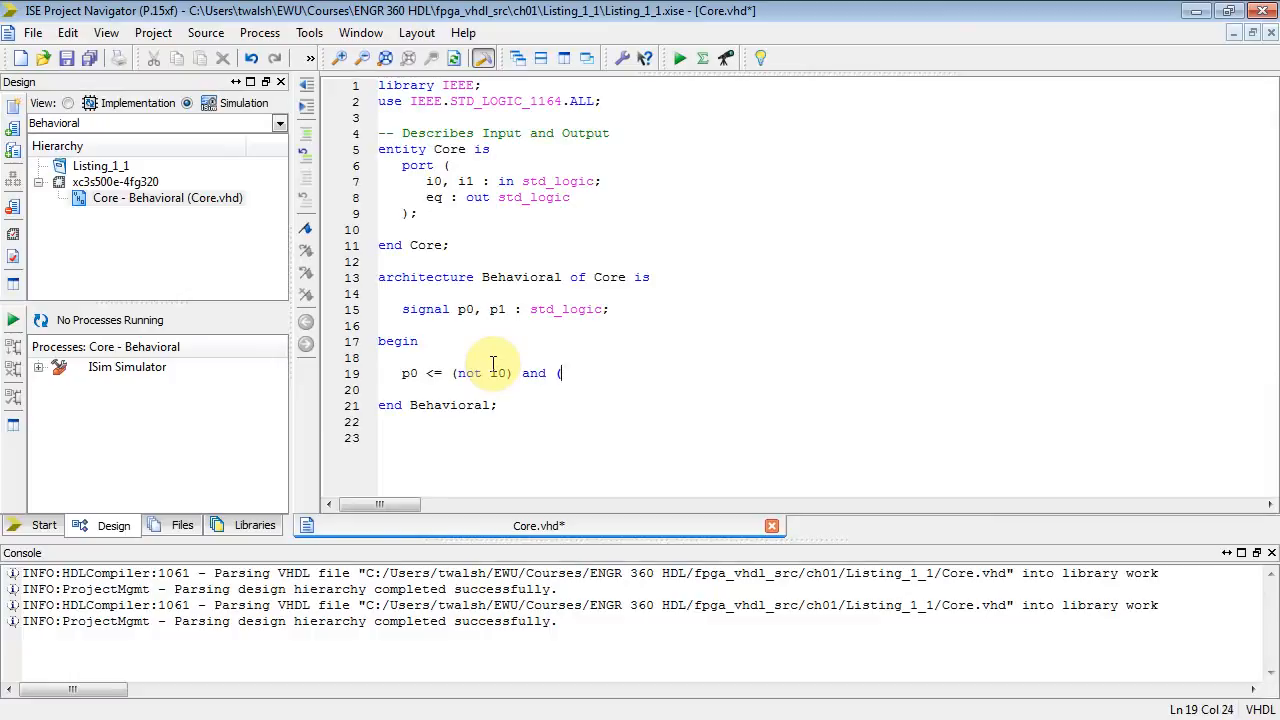
{"action": "type", "text": "not i1);"}
{"action": "type", "text": "p1"}
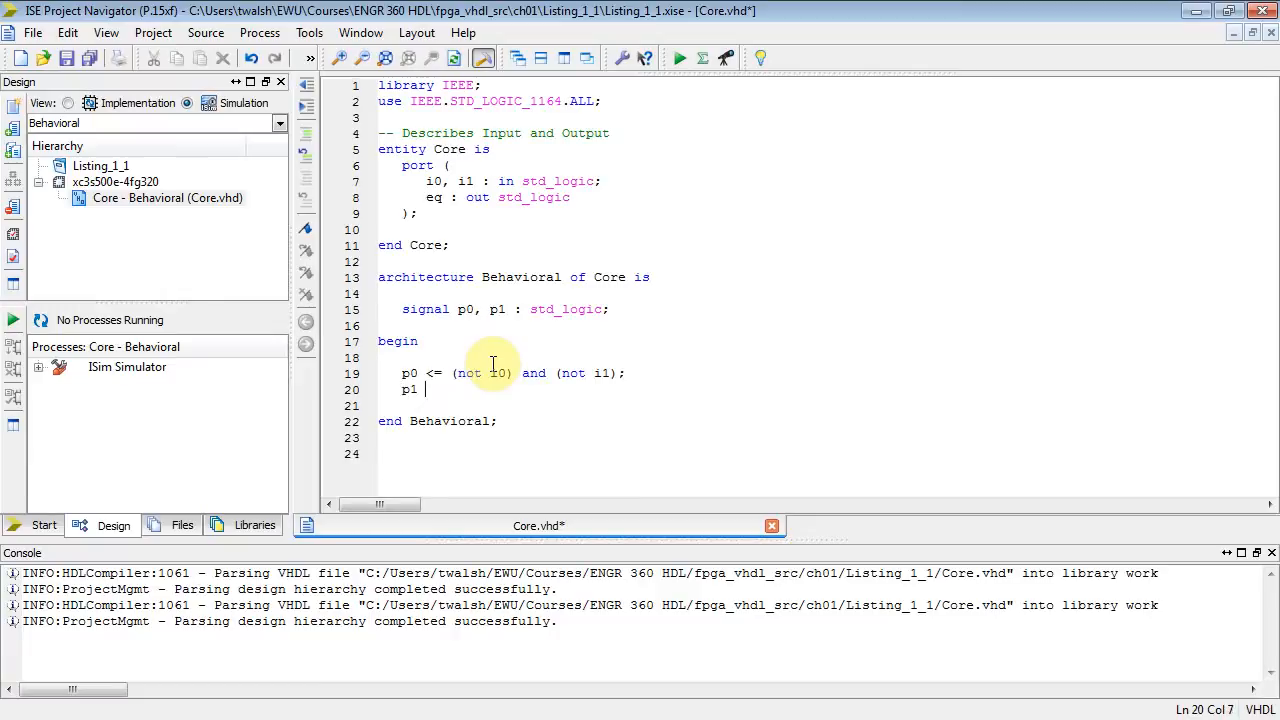
Step: Write the second product term p1 <= i0 and i1;
{"action": "type", "text": "<="}
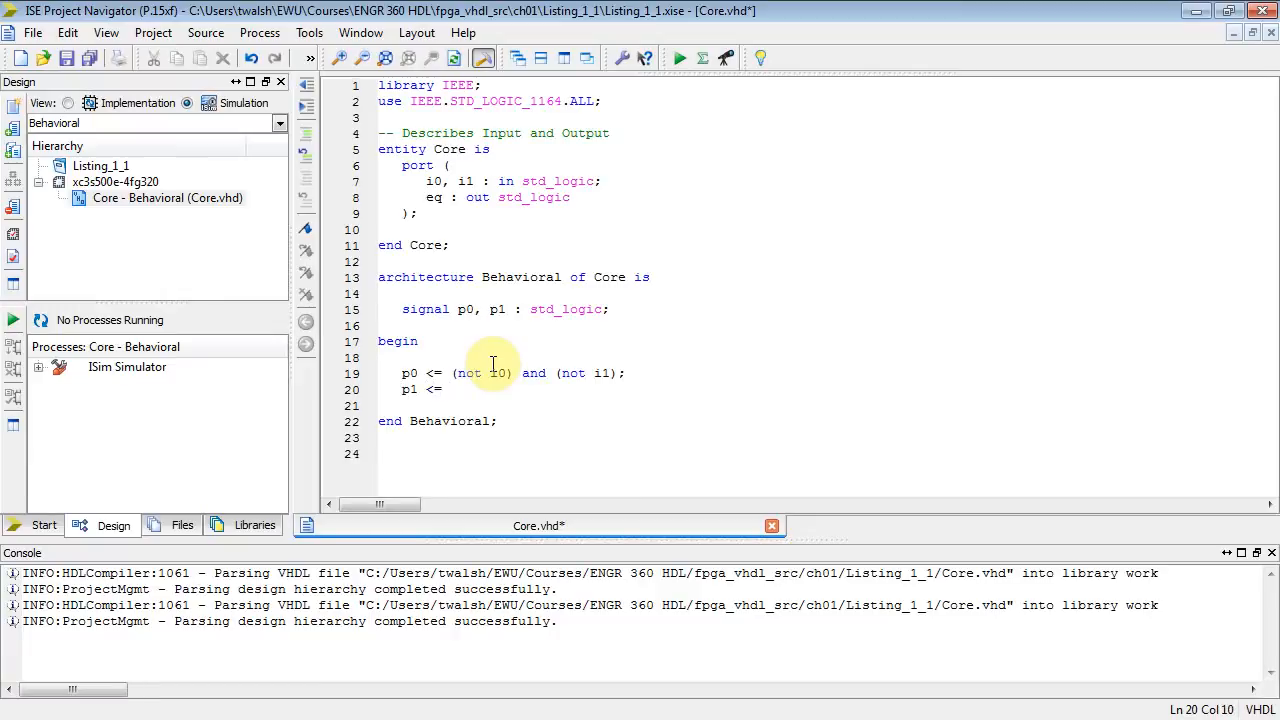
{"action": "type", "text": "i0 and"}
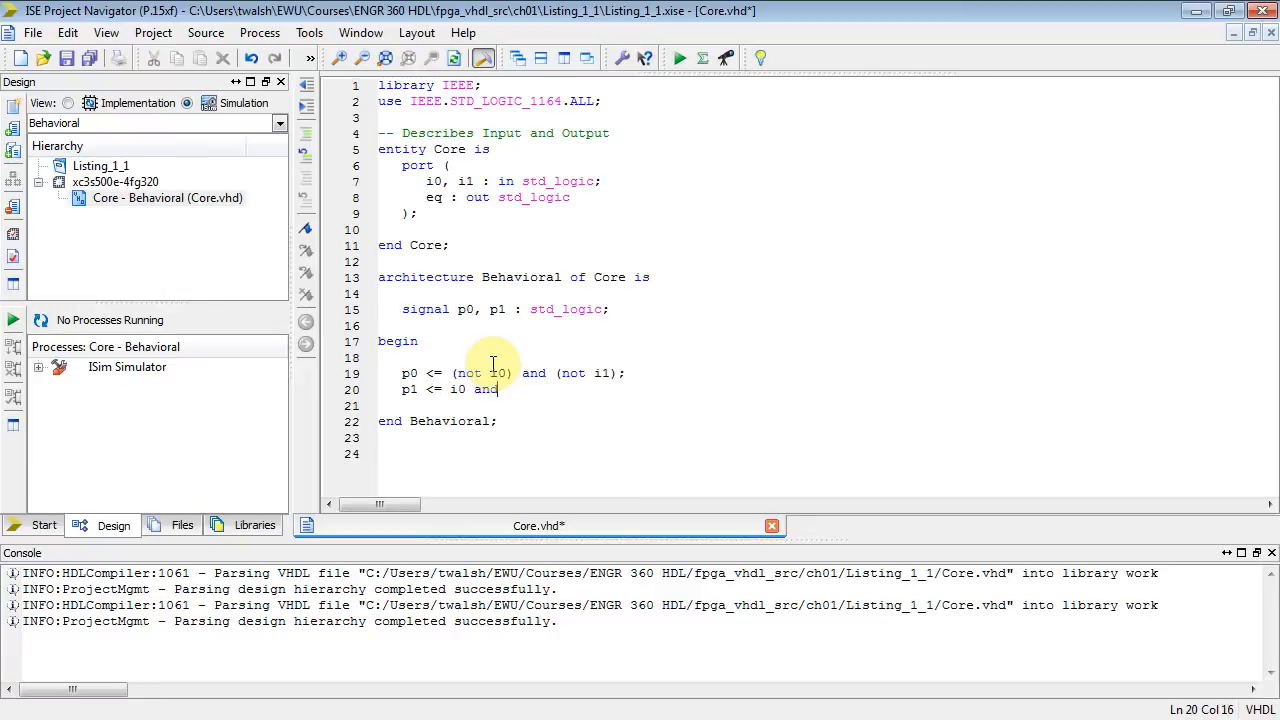
{"action": "type", "text": "i1;"}
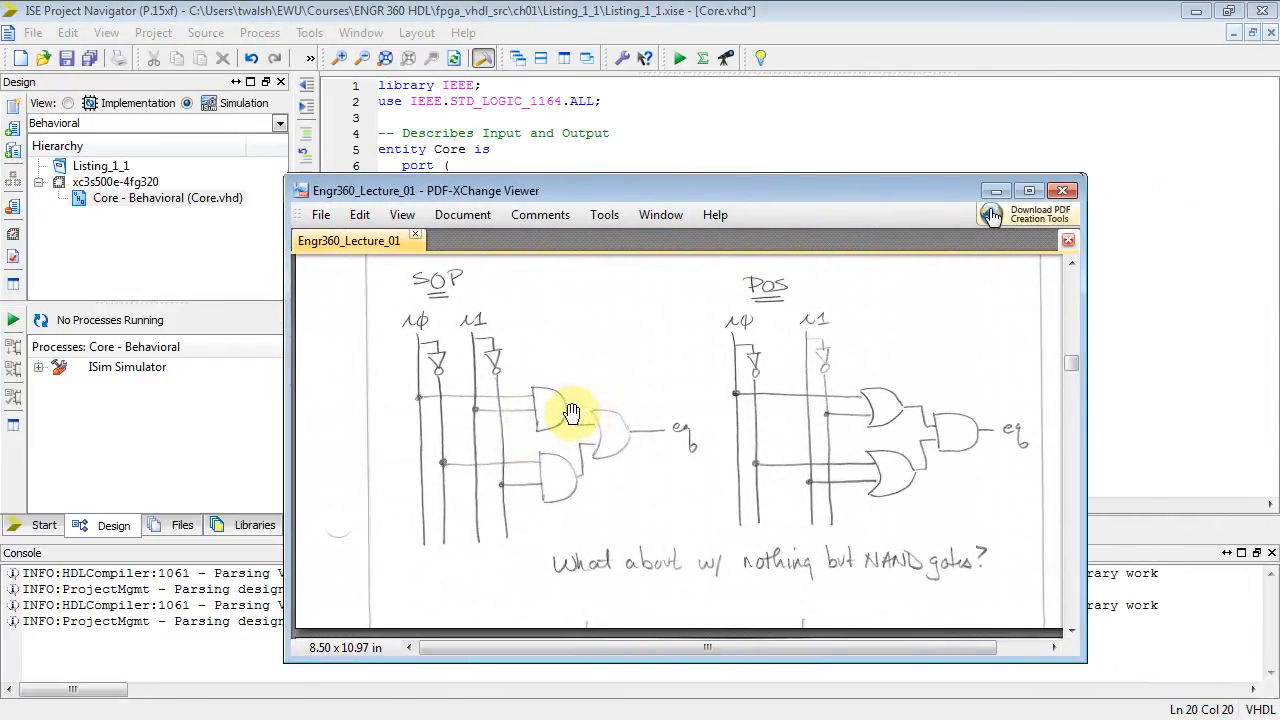
{"action": "mouse_move", "coordinate": [580, 408]}
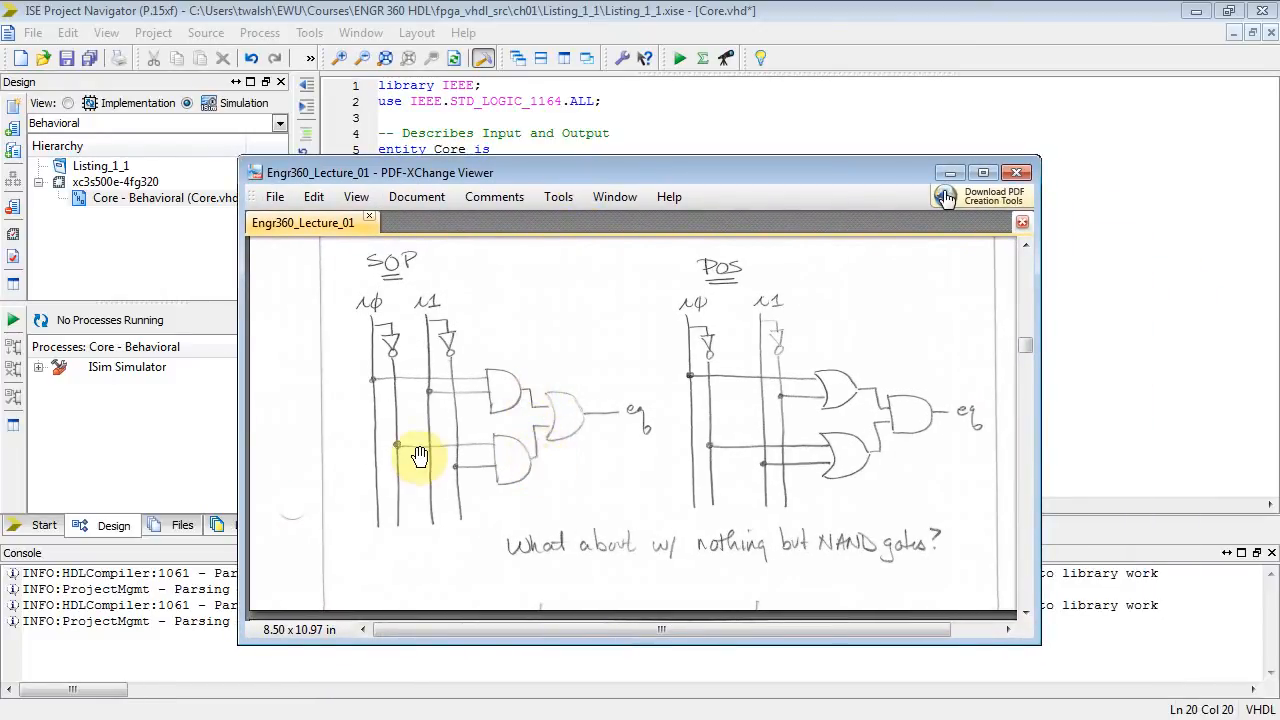
{"action": "mouse_move", "coordinate": [464, 478]}
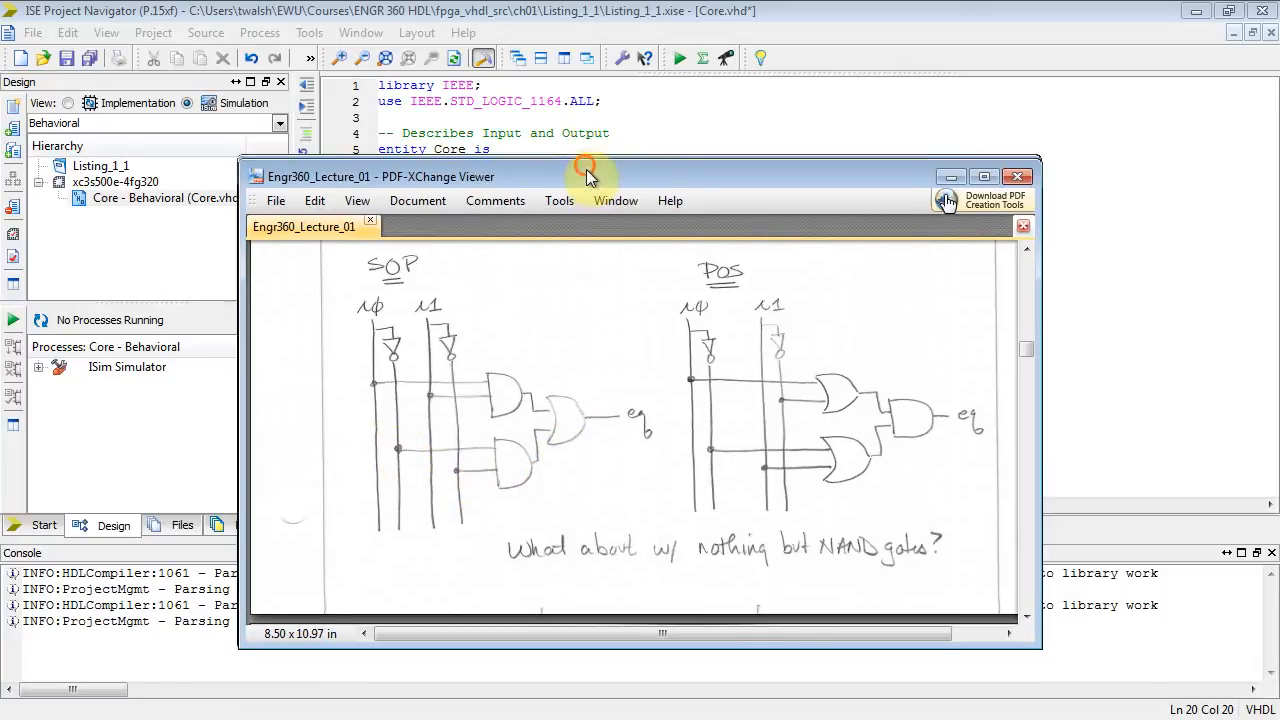
{"action": "left_click_drag", "start_coordinate": [588, 176], "coordinate": [836, 404]}
{"action": "type", "text": "-- Inside the"}
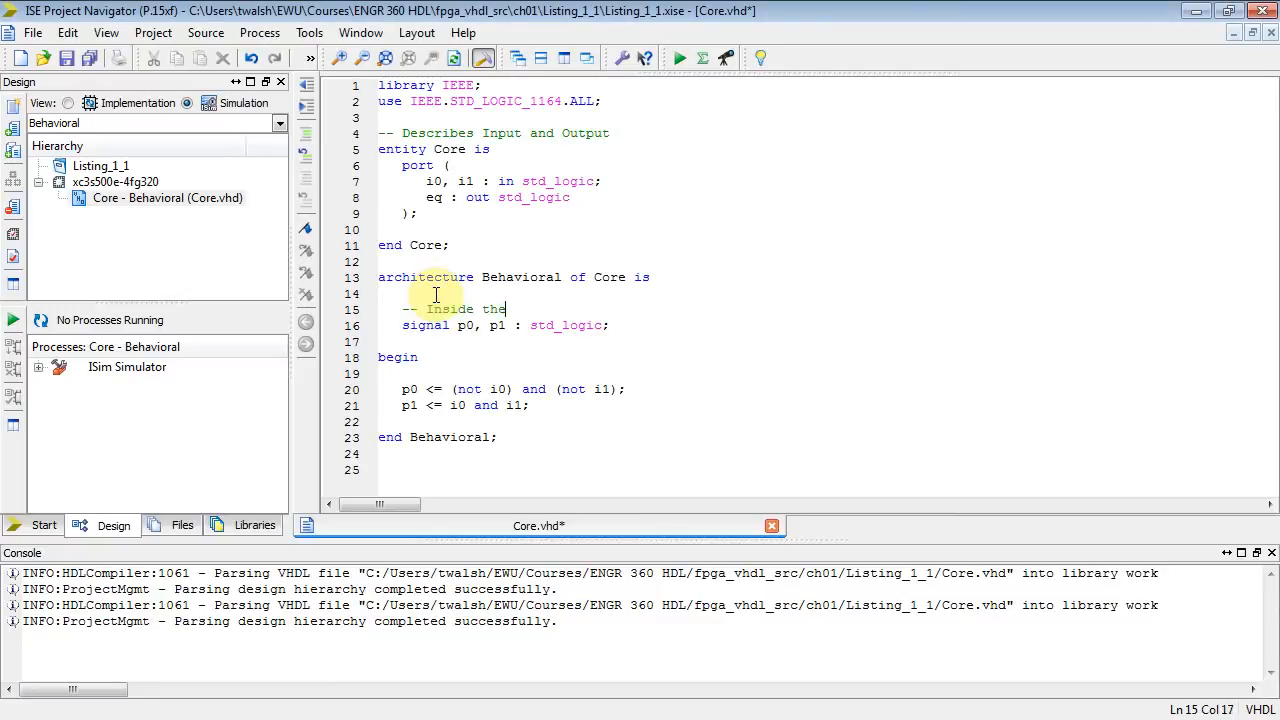
Step: Finish the '-- Inside the circuit' comment above the signal declaration and return to the editor
{"action": "type", "text": "circuit"}
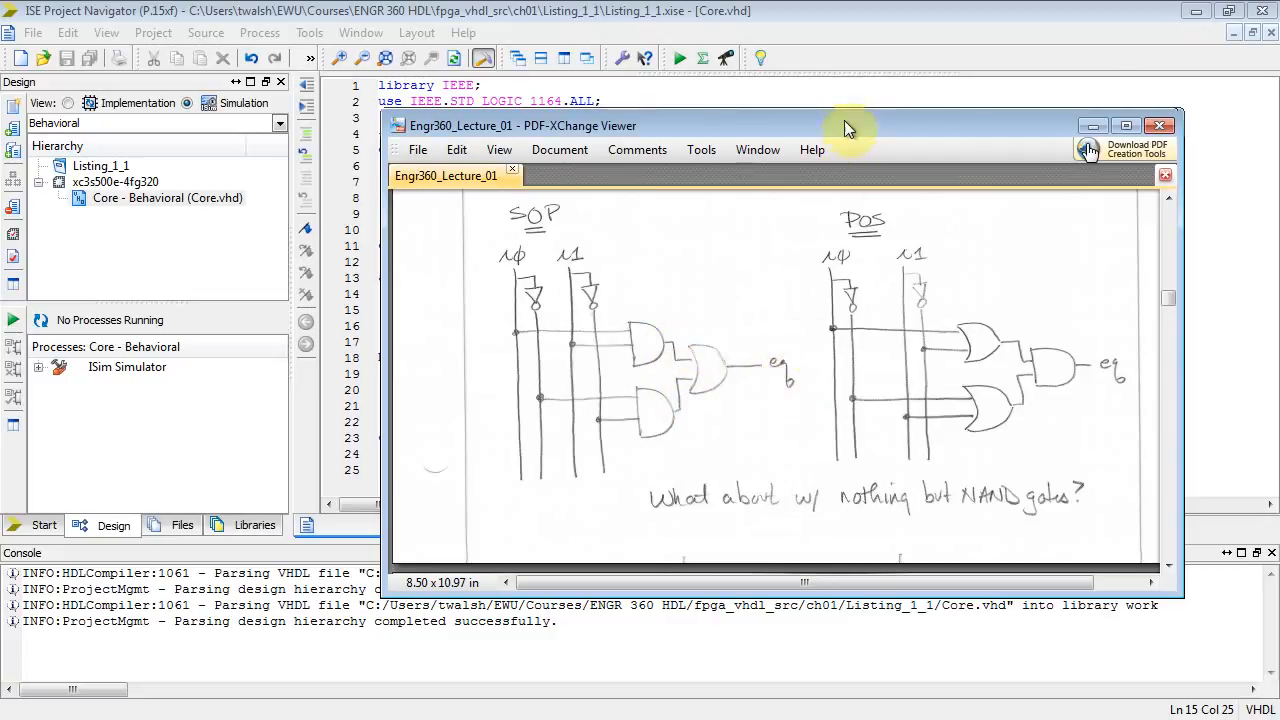
{"action": "left_click", "coordinate": [1160, 124]}
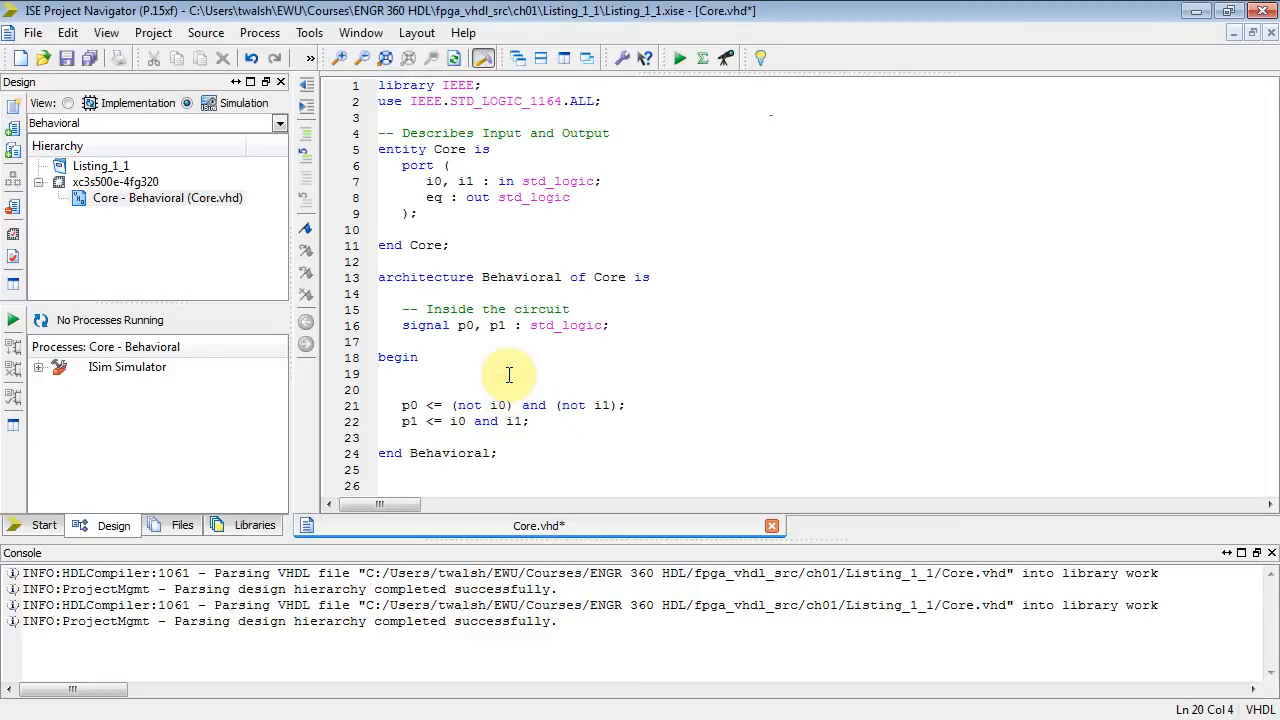
Step: Add 'eq <= p0 and p1;' after begin, separated from the product-term lines
{"action": "type", "text": "eq <="}
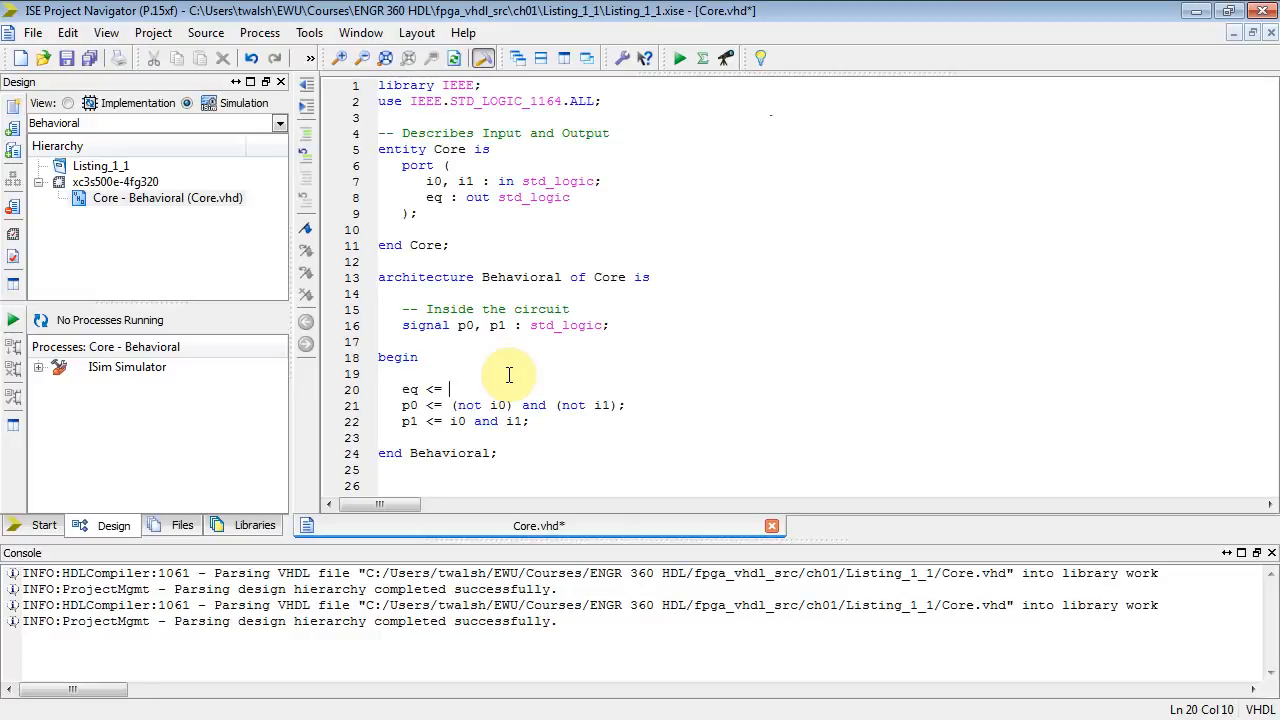
{"action": "type", "text": "p0 and p1;"}
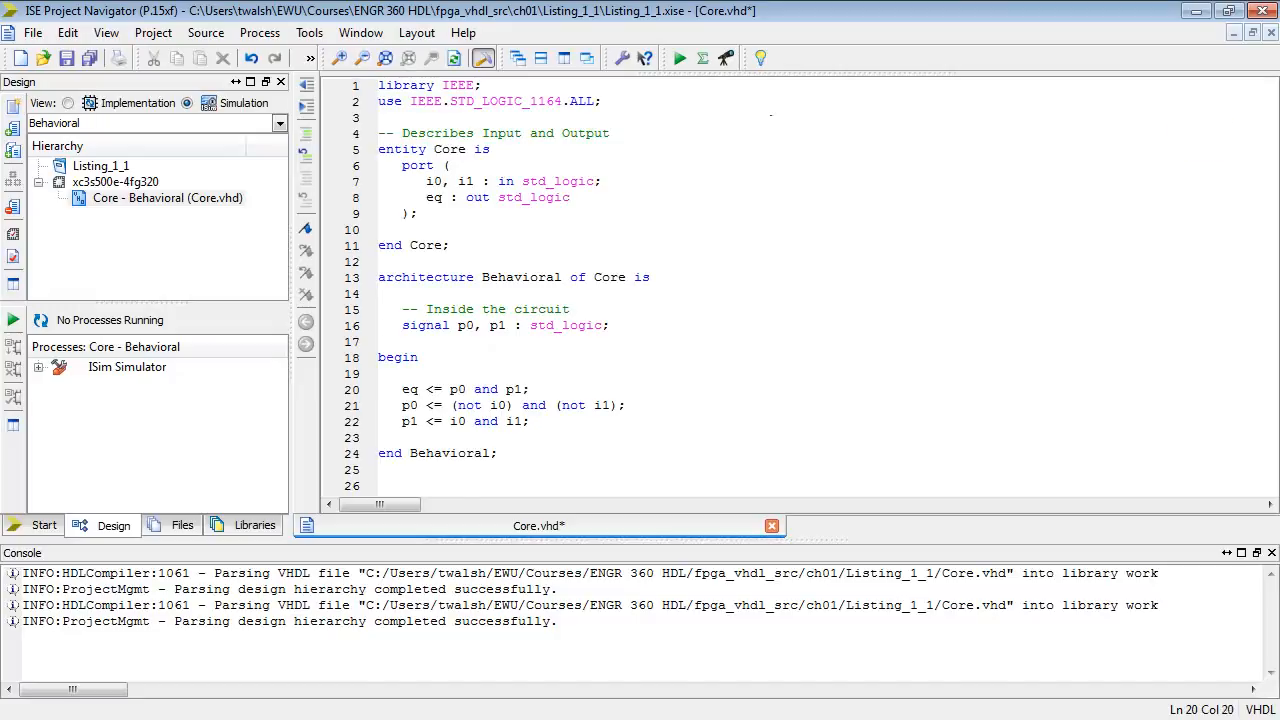
{"action": "mouse_move", "coordinate": [1176, 318]}
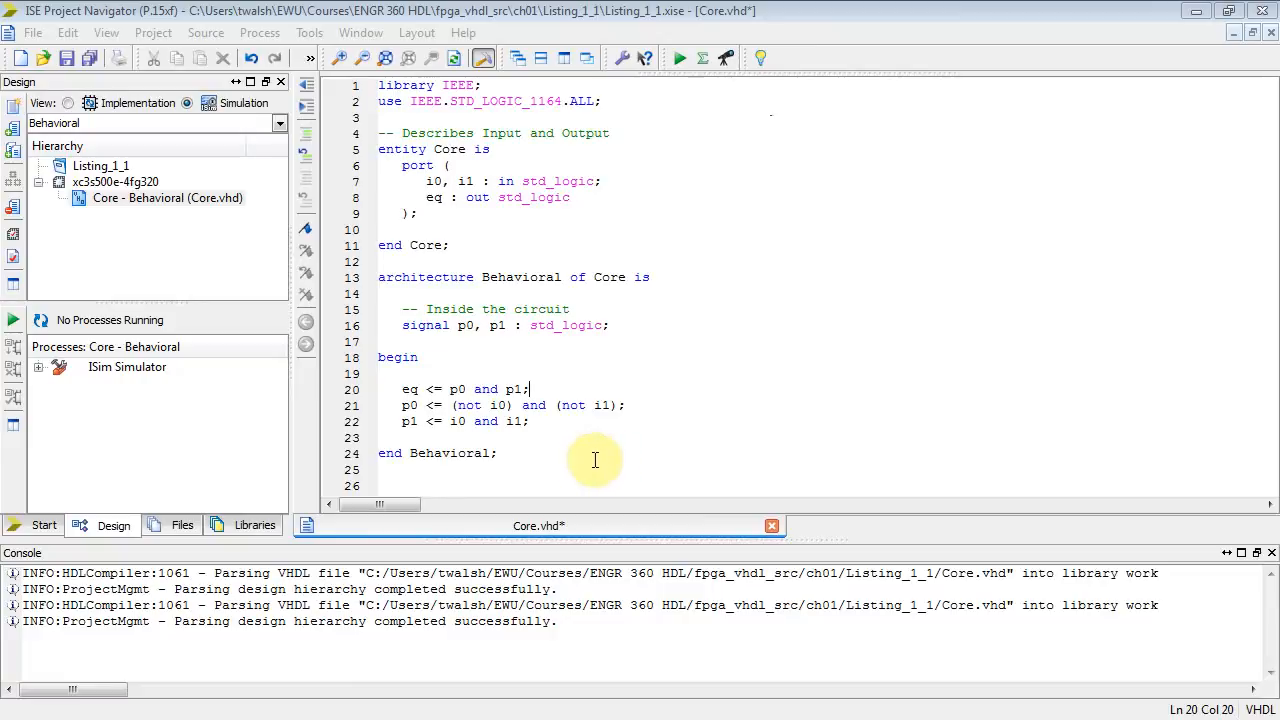
{"action": "key", "text": "enter"}
{"action": "type", "text": "--"}
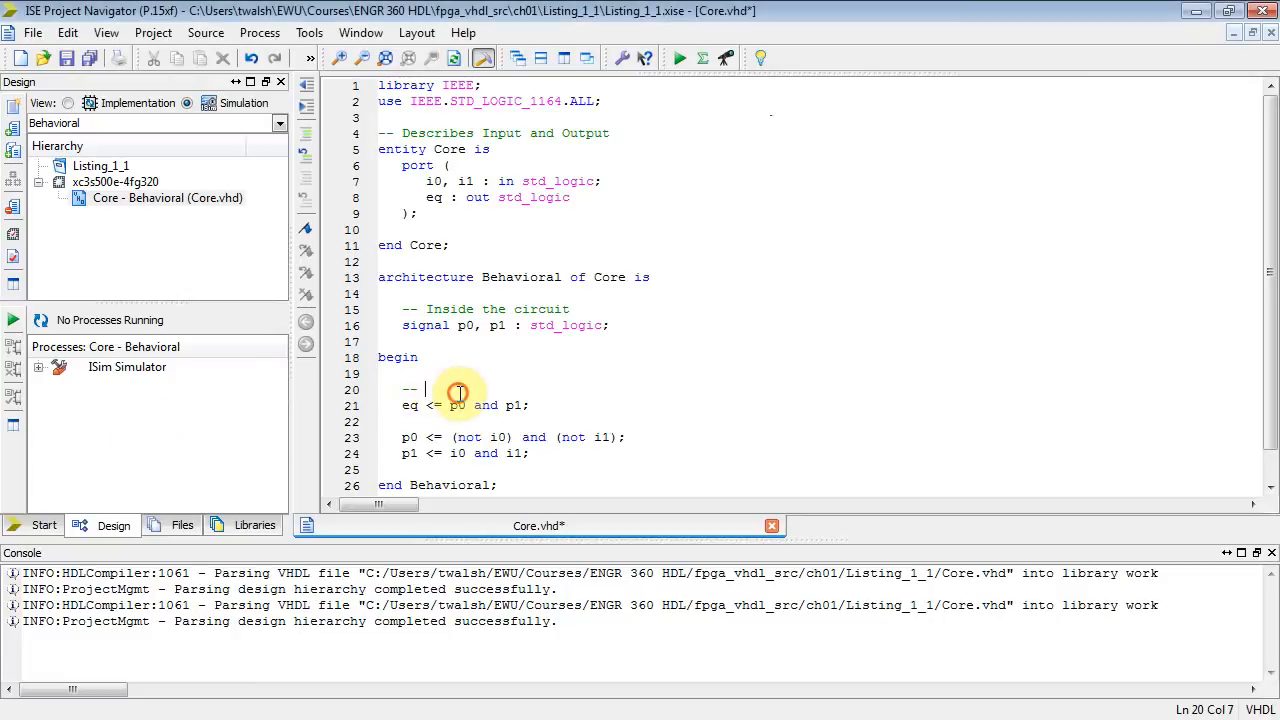
Step: Add the comments '-- Sum of two product terms' and '-- product terms'
{"action": "type", "text": "Sum of"}
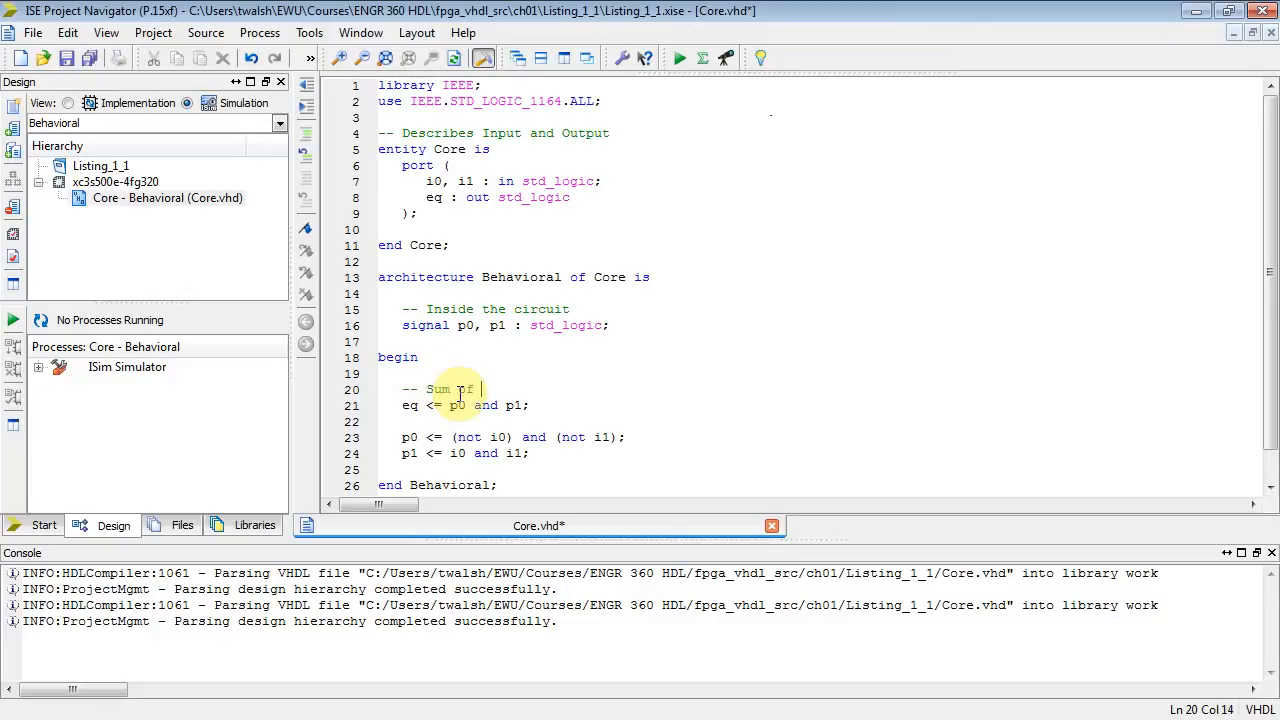
{"action": "type", "text": "two rpo"}
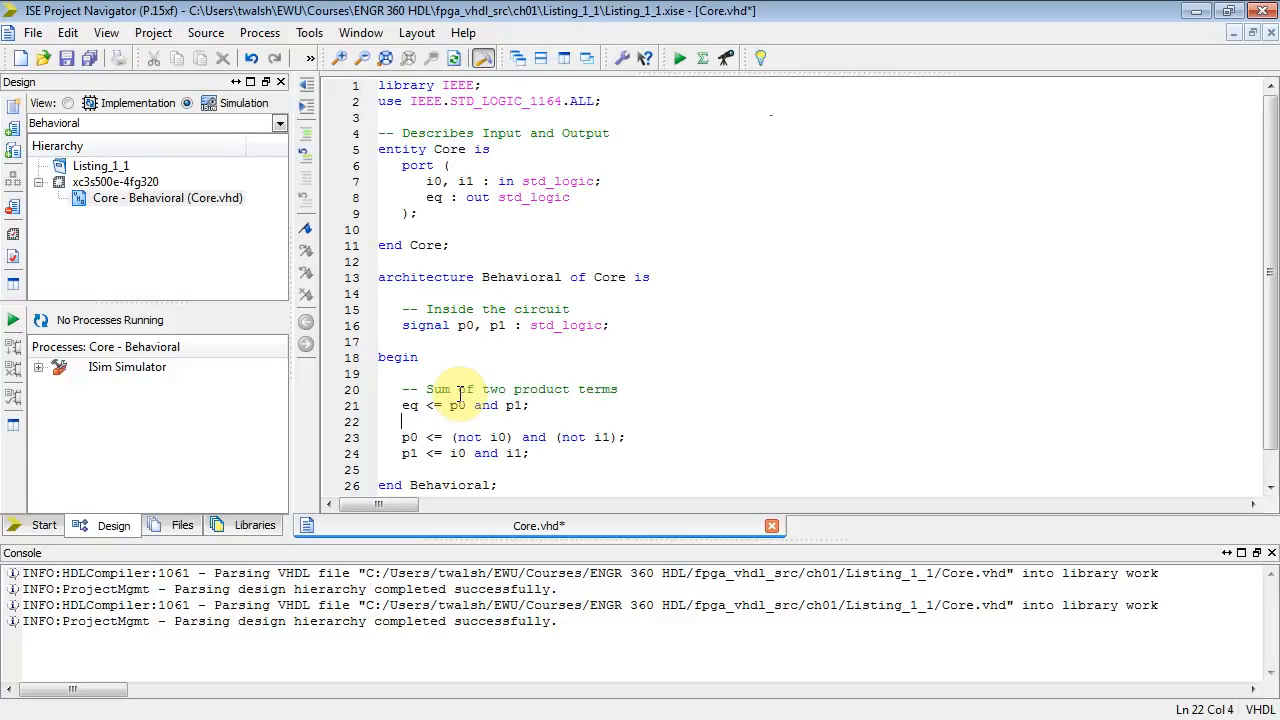
{"action": "key", "text": "Delete"}
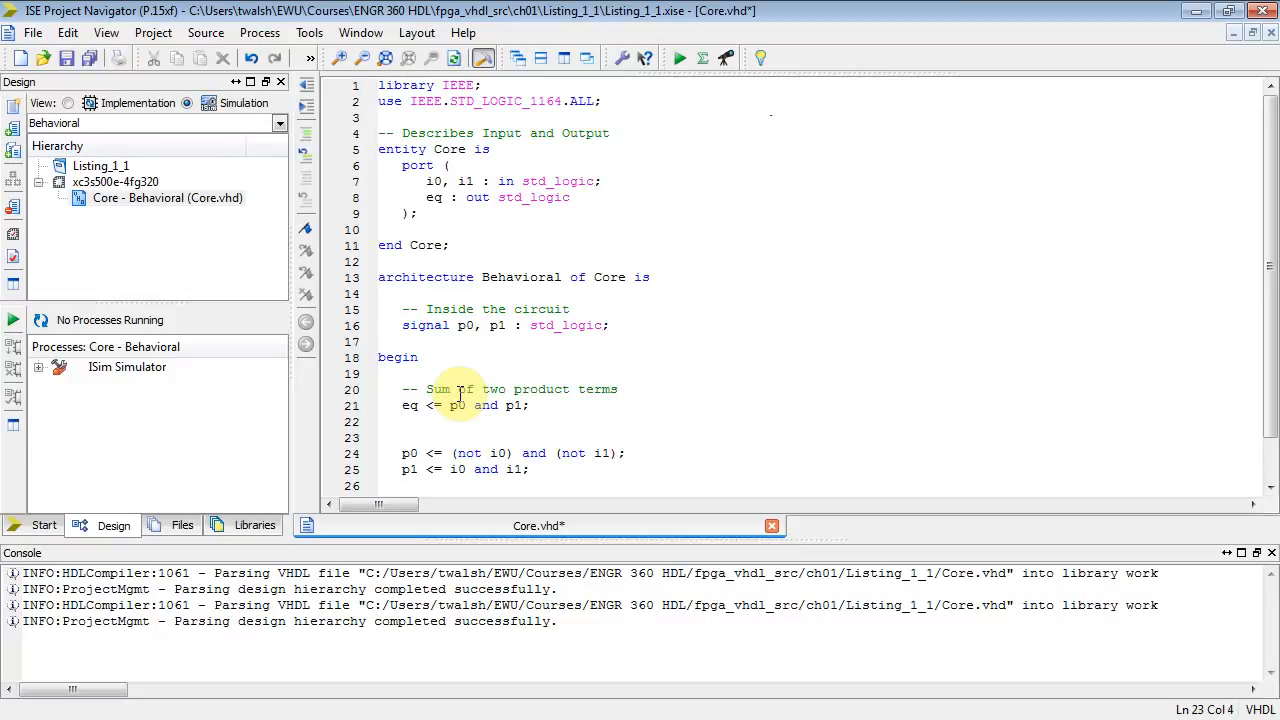
{"action": "type", "text": "-- product terms"}
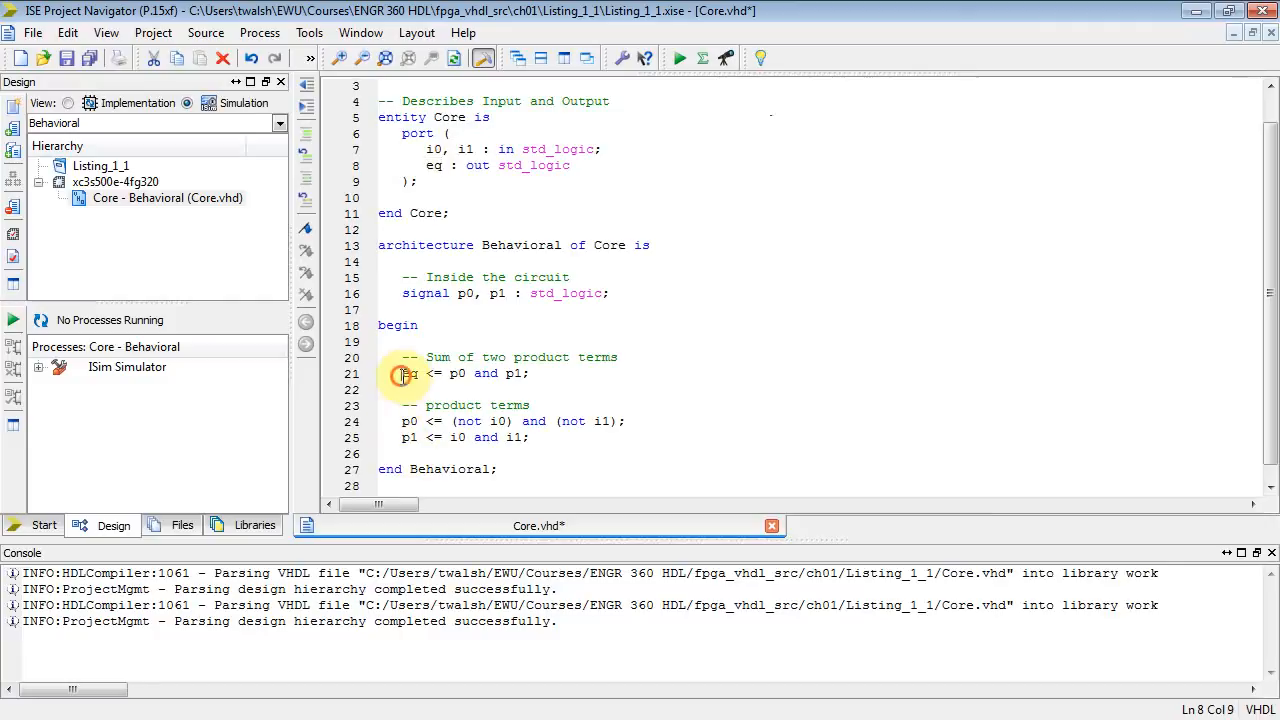
Step: Change the eq assignment to eq <= p0 or p1
{"action": "left_click", "coordinate": [496, 374]}
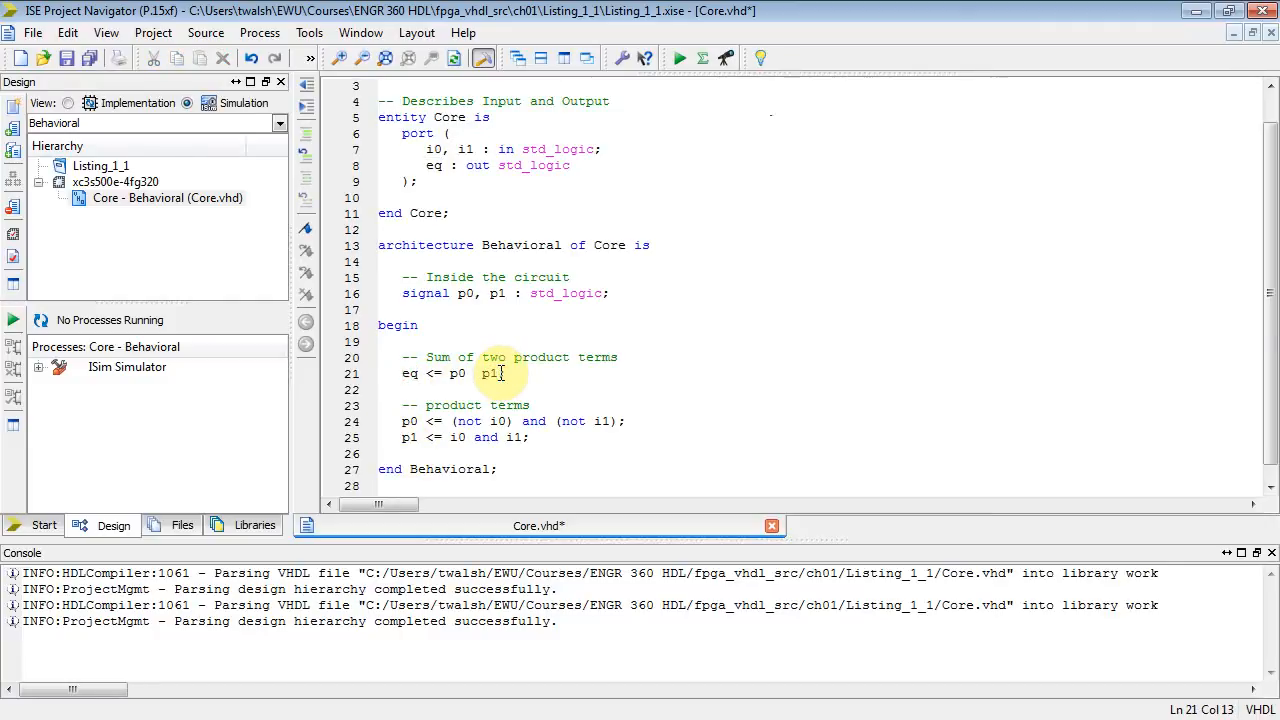
{"action": "type", "text": "or"}
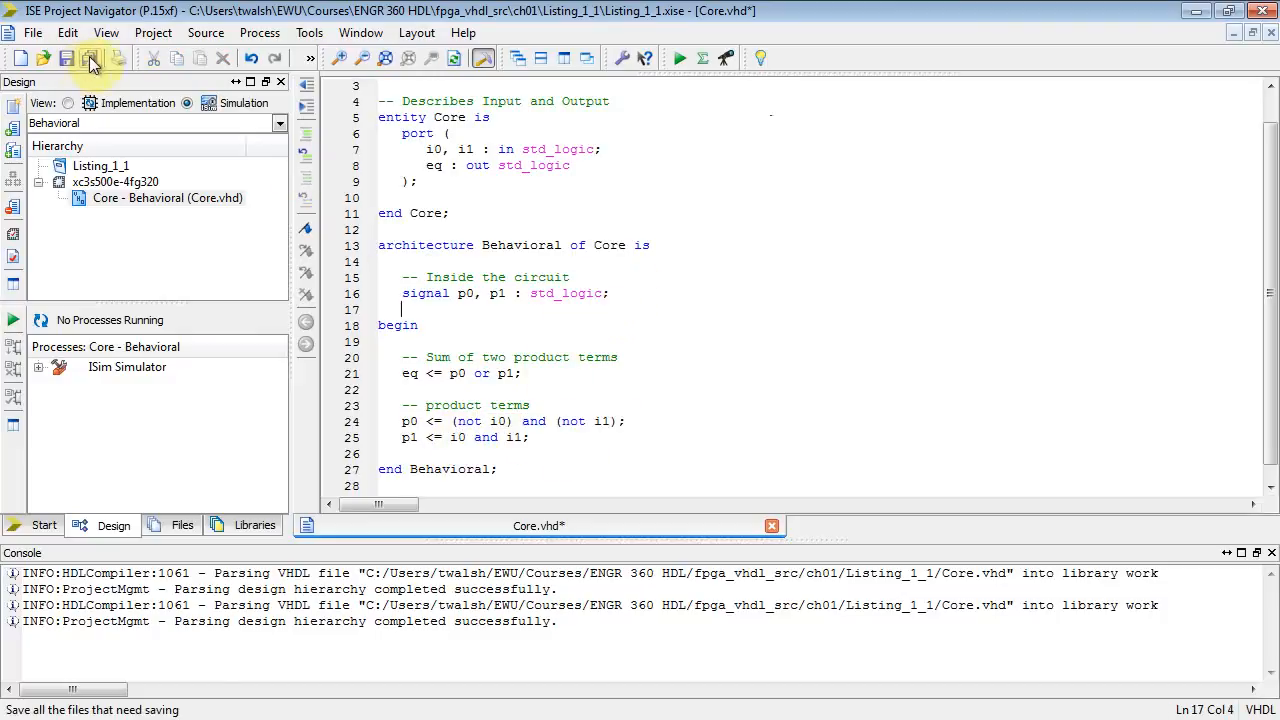
Step: Save Core.vhd, select Core - Behavioral and expand the ISim Simulator processes
{"action": "left_click", "coordinate": [90, 58]}
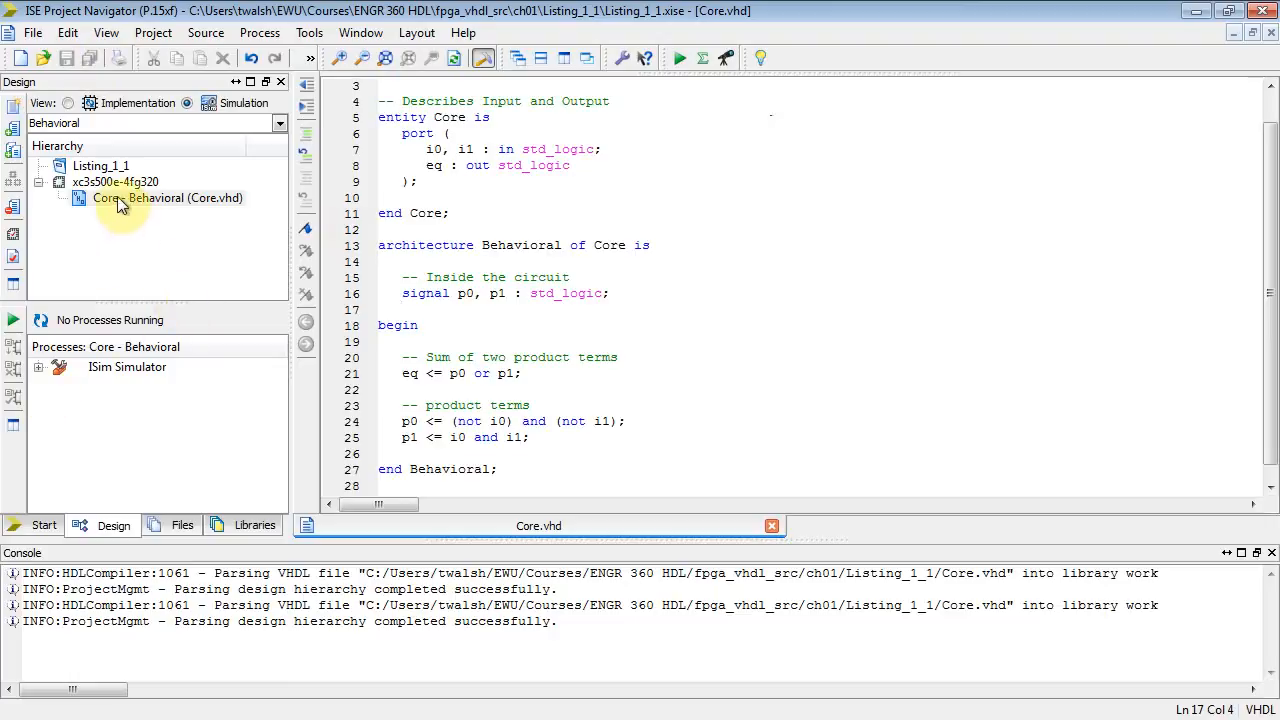
{"action": "left_click", "coordinate": [168, 198]}
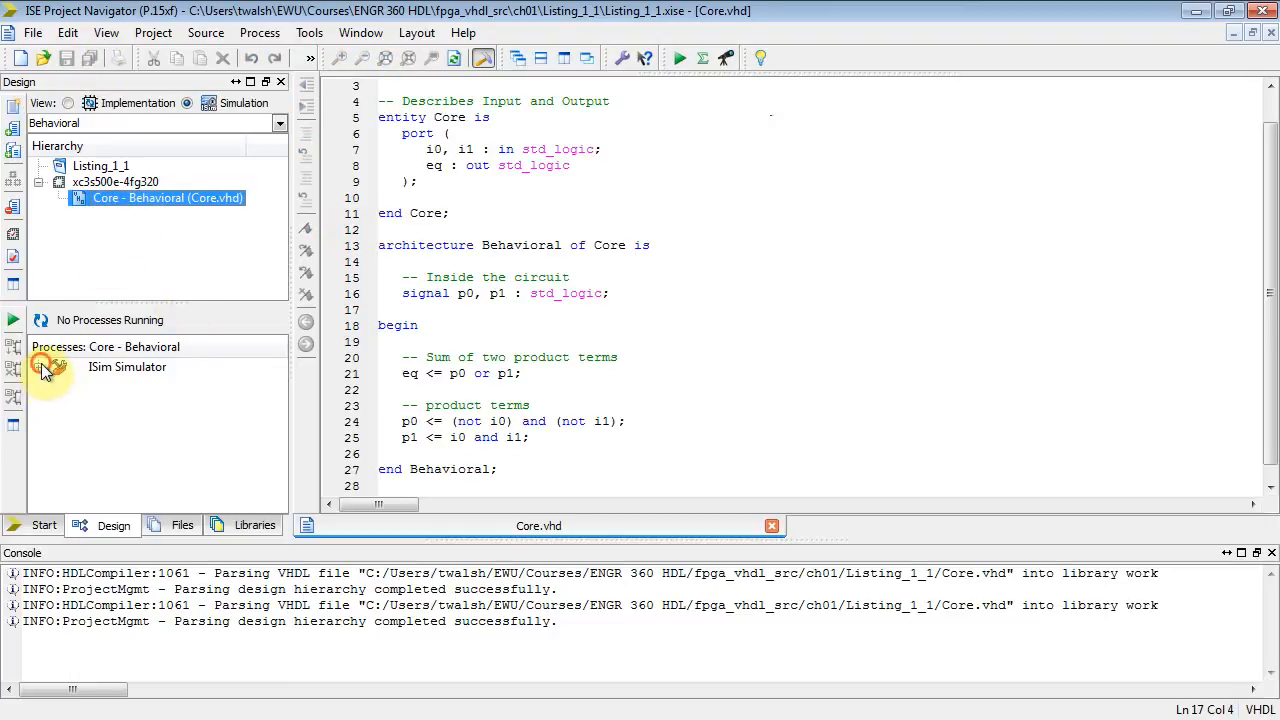
{"action": "left_click", "coordinate": [40, 368]}
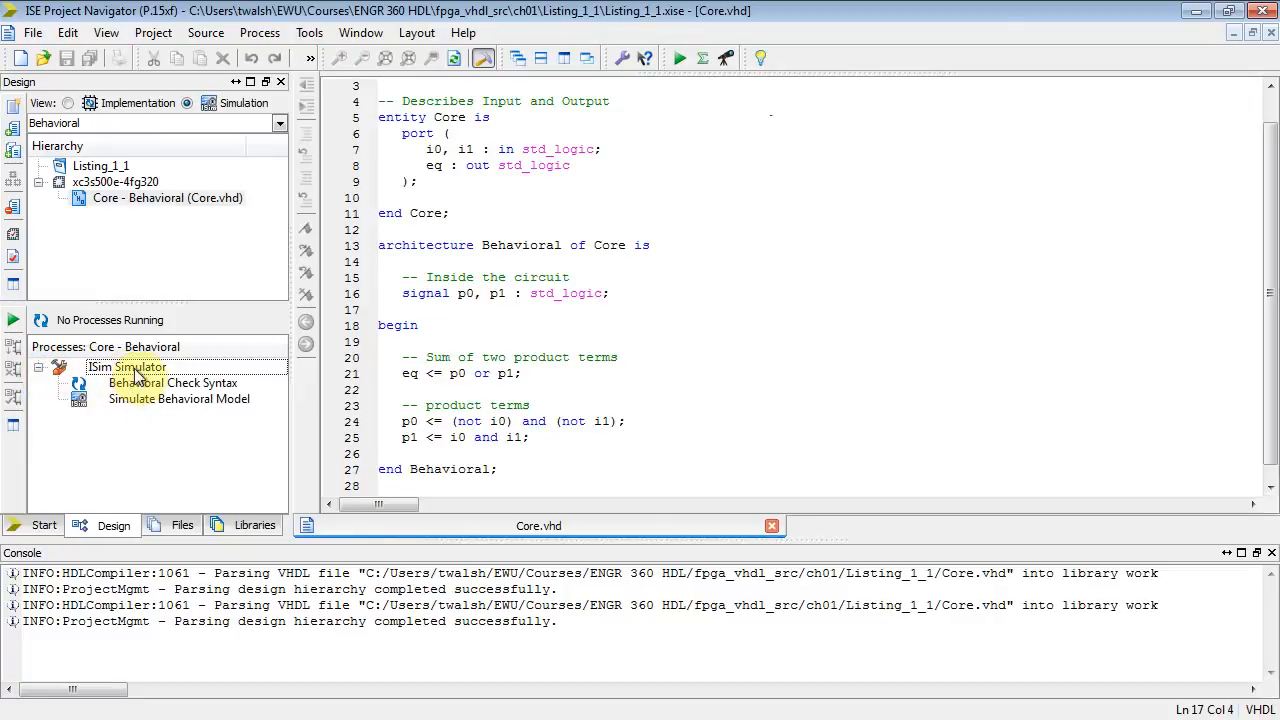
Step: Run Behavioral Check Syntax, which reports errors near 'begin' and ')'
{"action": "left_click", "coordinate": [172, 384]}
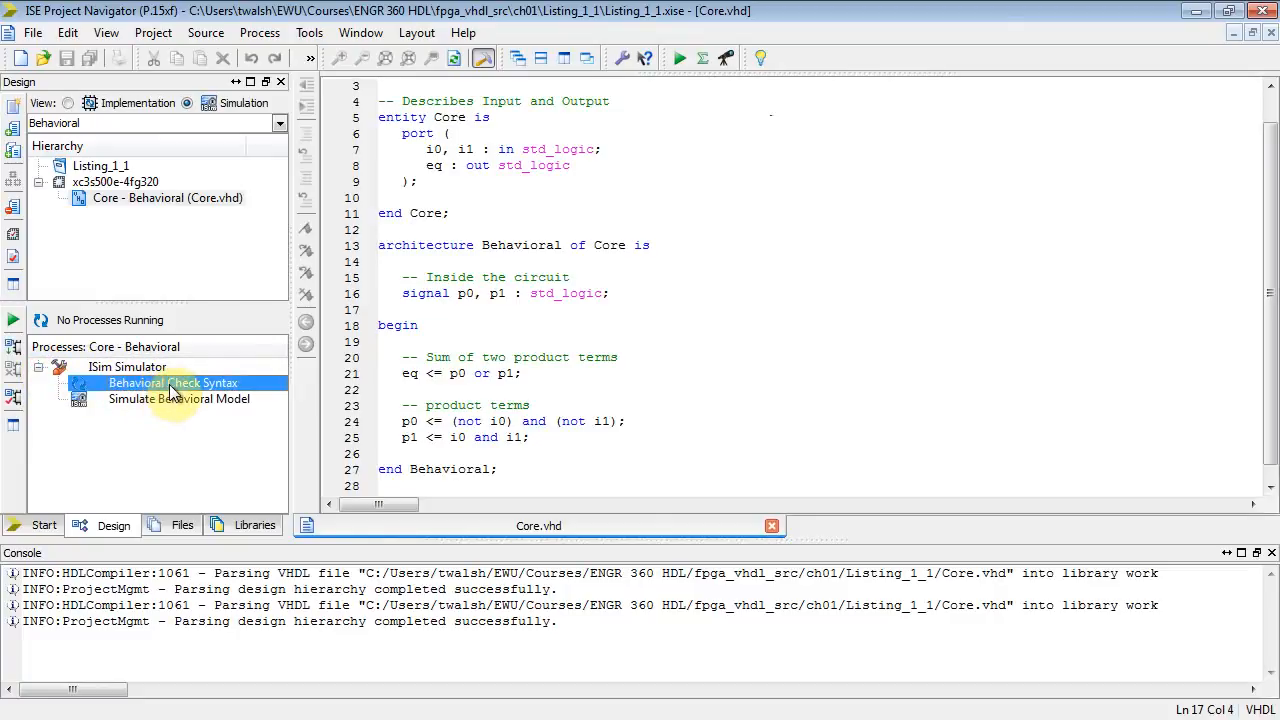
{"action": "double_click", "coordinate": [172, 384]}
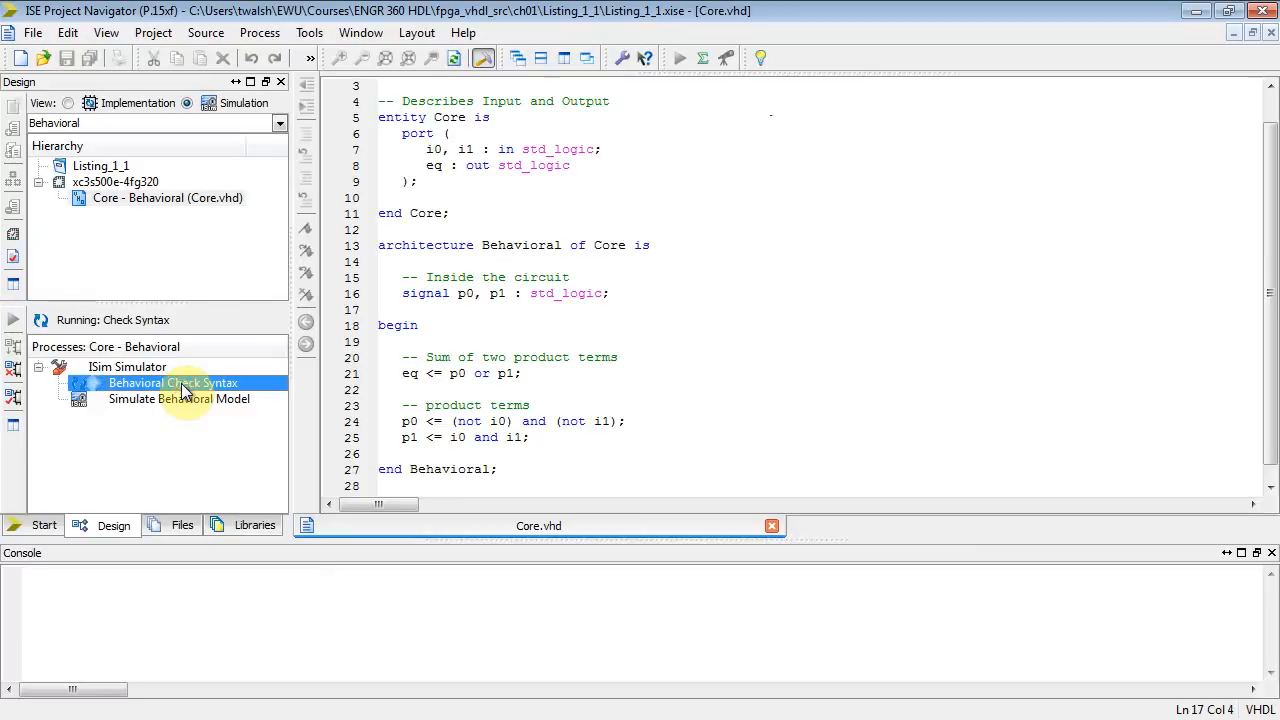
{"action": "double_click", "coordinate": [172, 384]}
{"action": "type", "text": ";"}
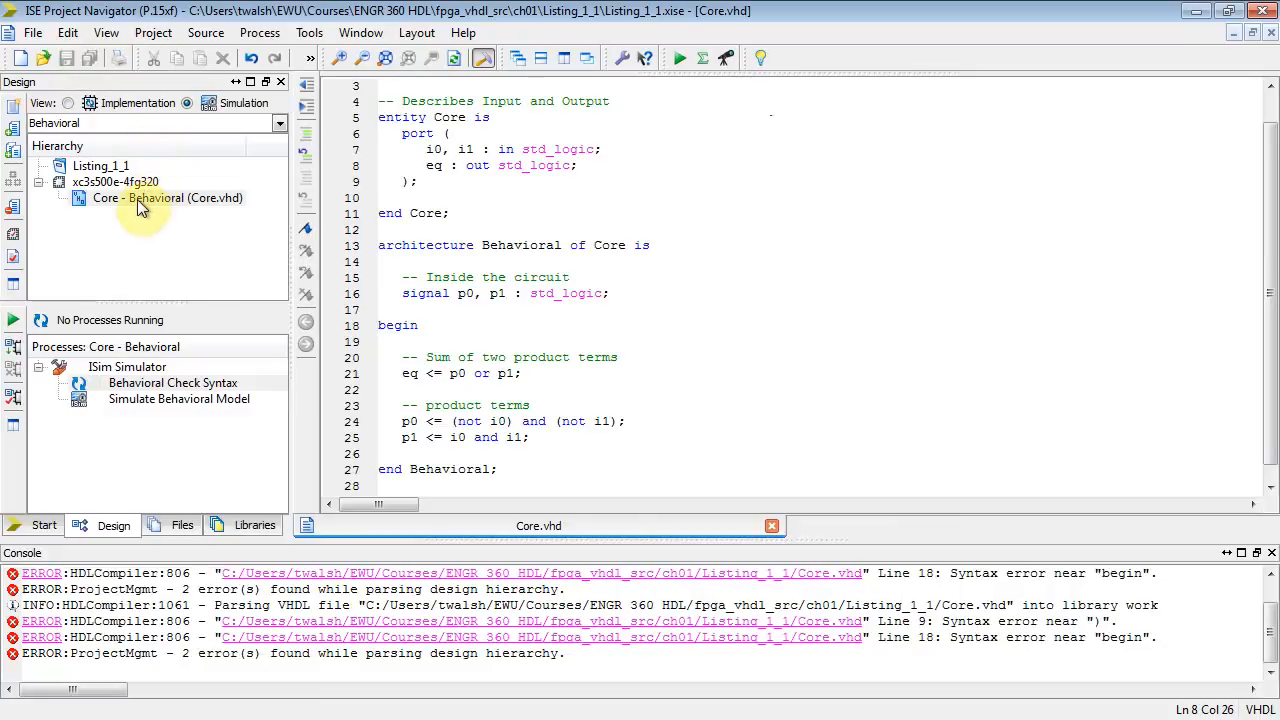
Step: Rerun Behavioral Check Syntax on Core - Behavioral and go to the reported error line
{"action": "left_click", "coordinate": [168, 198]}
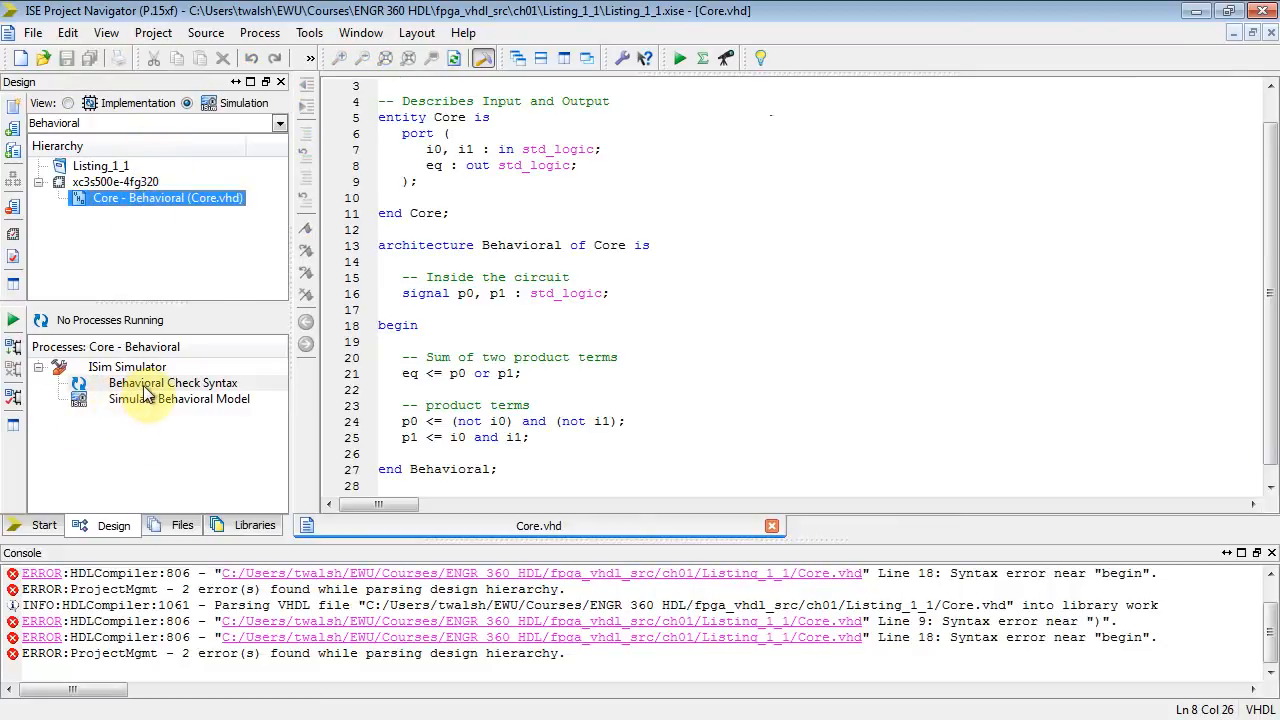
{"action": "double_click", "coordinate": [172, 384]}
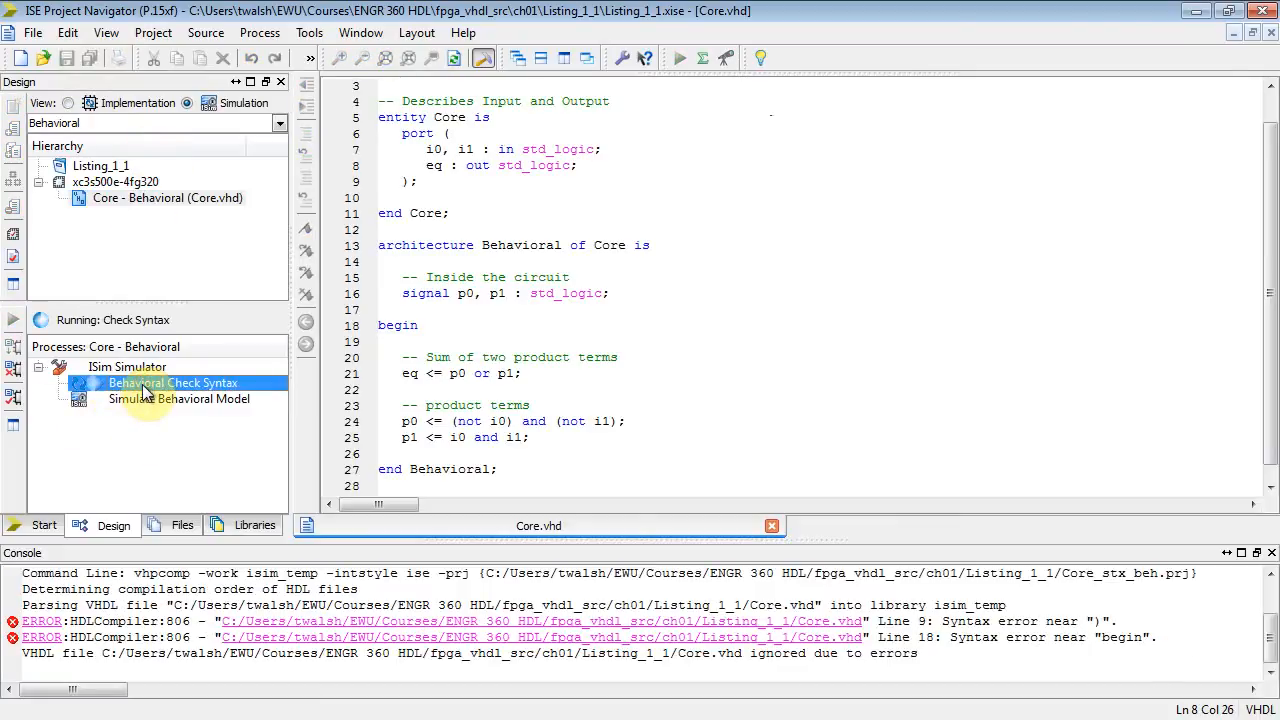
{"action": "double_click", "coordinate": [172, 384]}
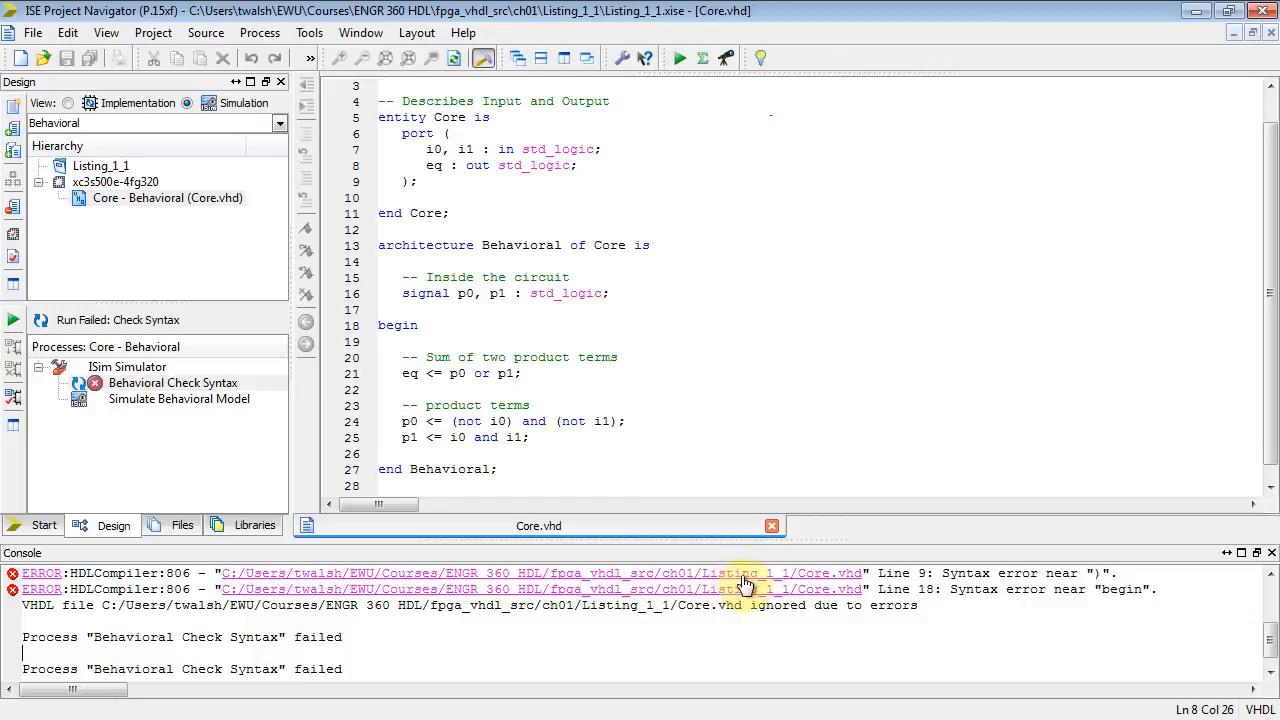
{"action": "mouse_move", "coordinate": [288, 176]}
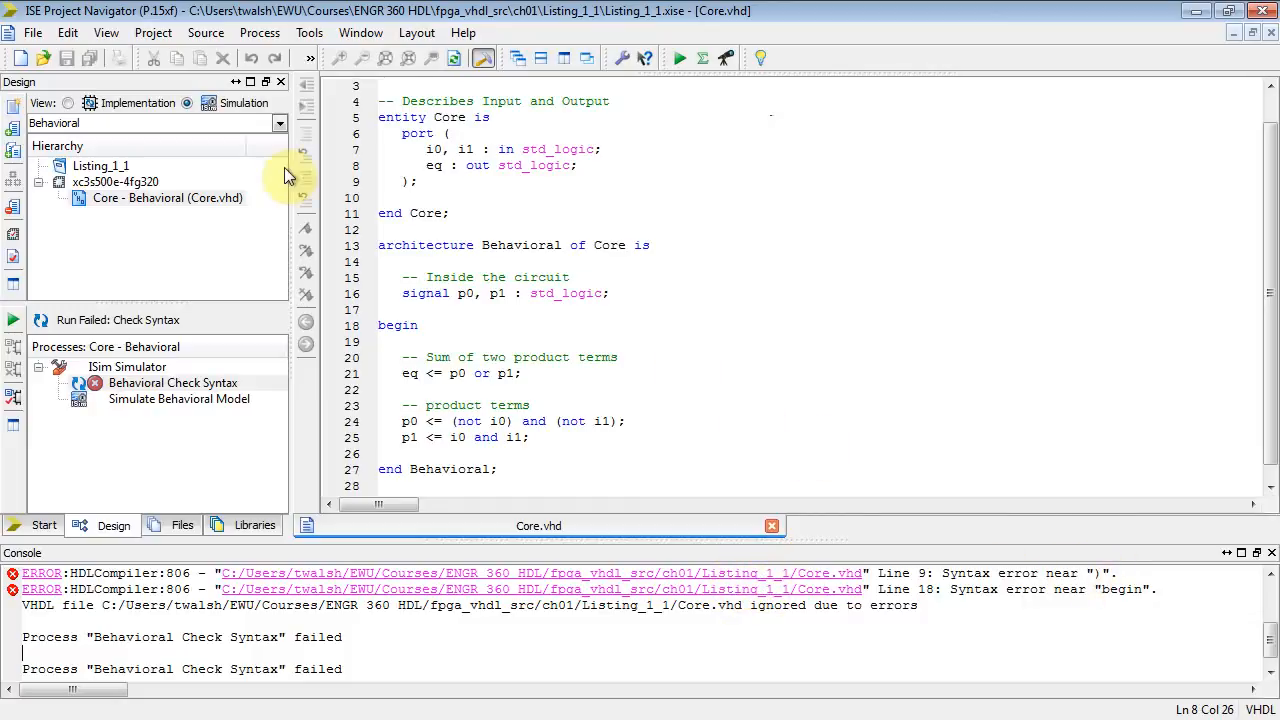
{"action": "left_click", "coordinate": [578, 164]}
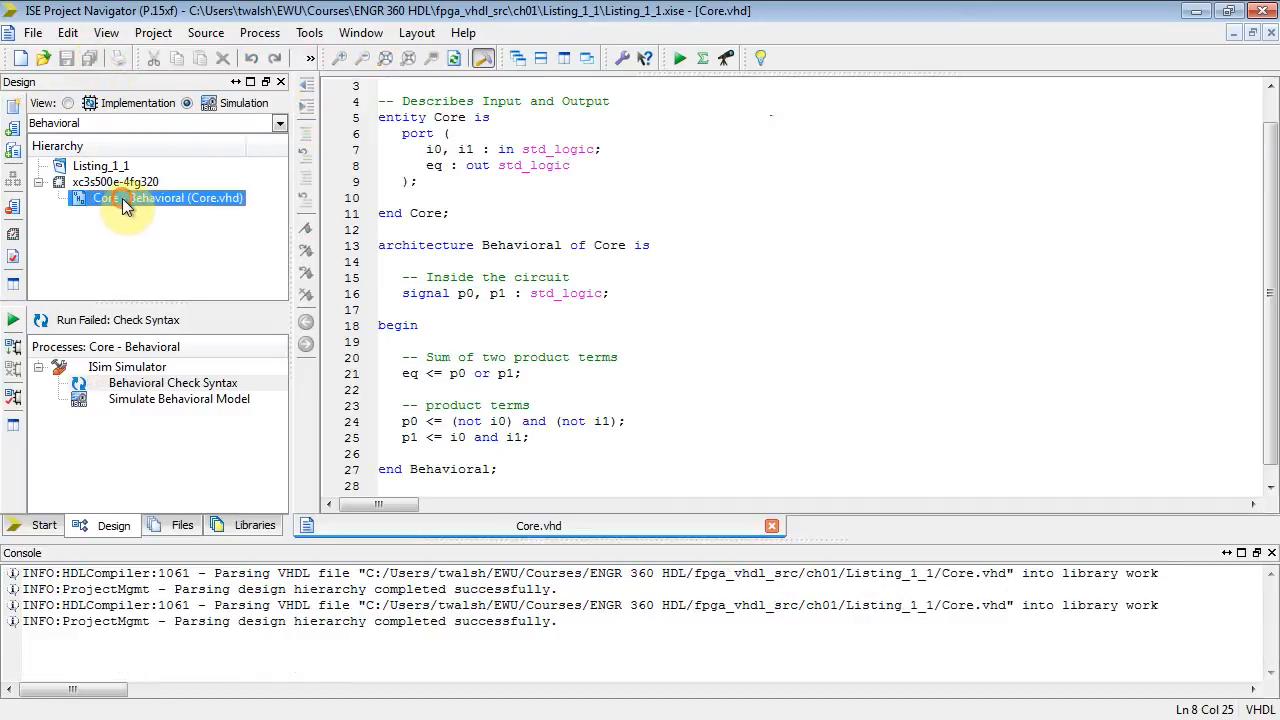
Step: Rerun Behavioral Check Syntax on Core.vhd so the console reports it completed successfully
{"action": "double_click", "coordinate": [172, 384]}
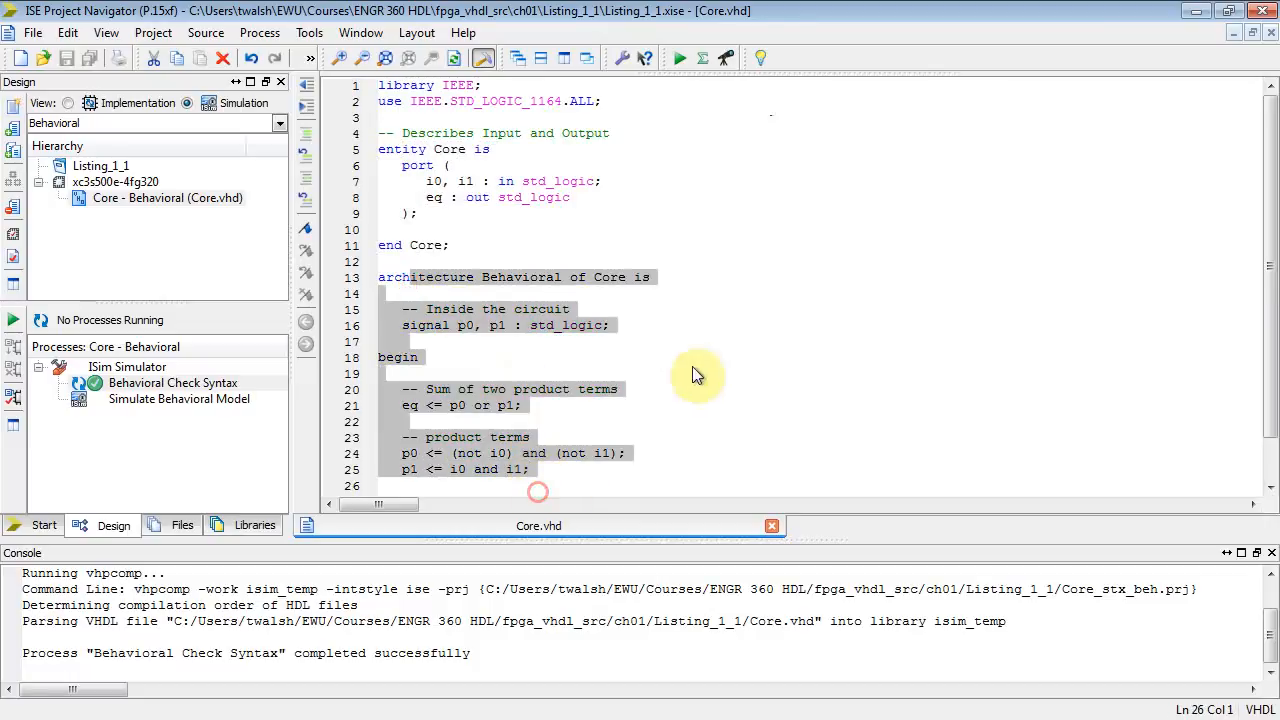
{"action": "left_click", "coordinate": [448, 244]}
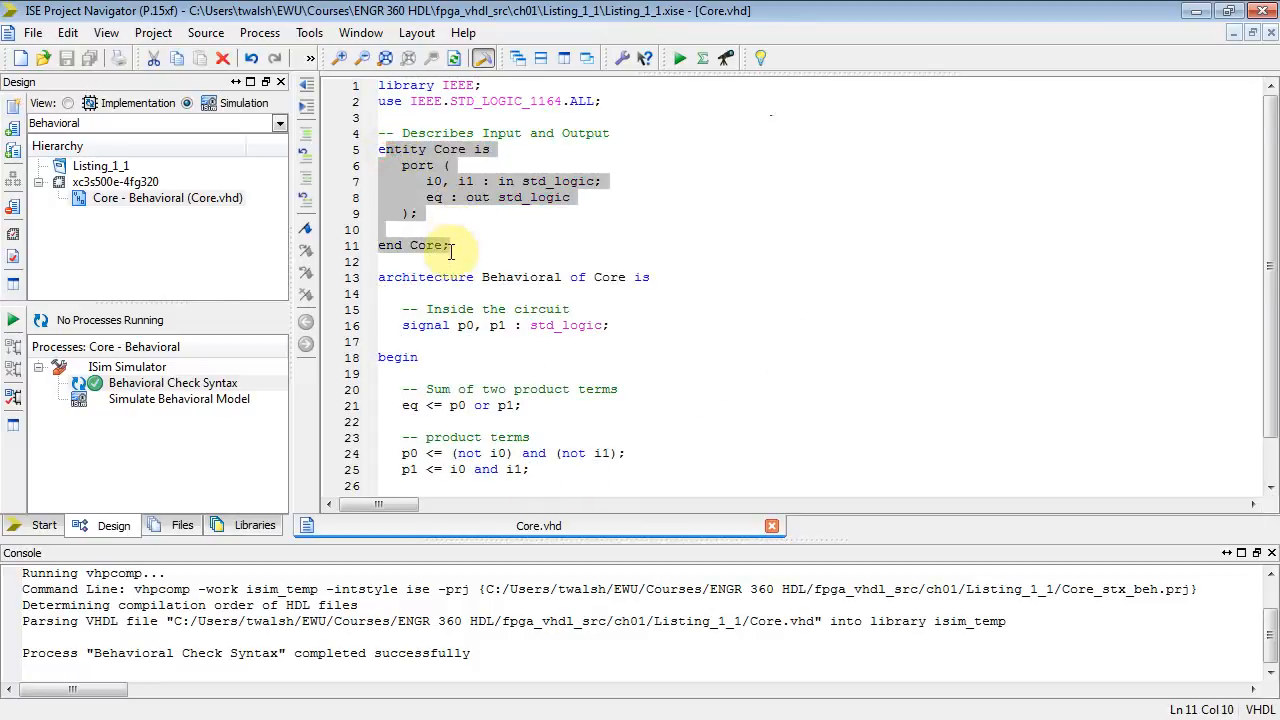